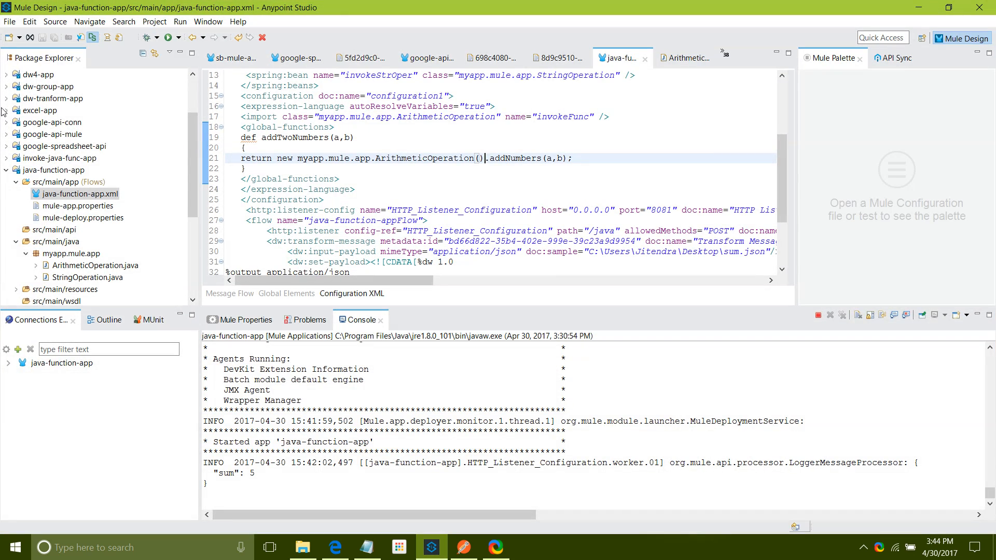
# Step: Start a new Mule Project from the File > New menu
pyautogui.click(123, 20)
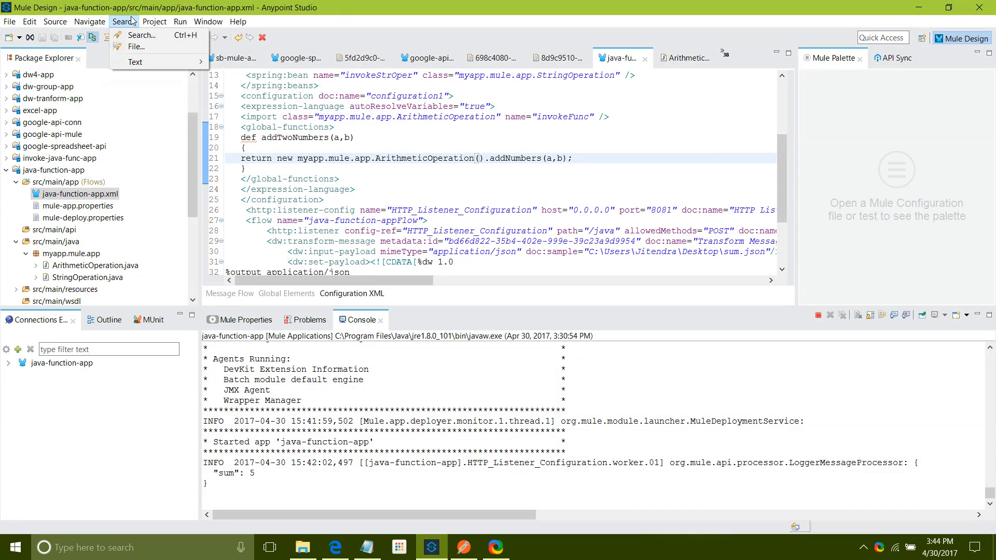
pyautogui.click(9, 21)
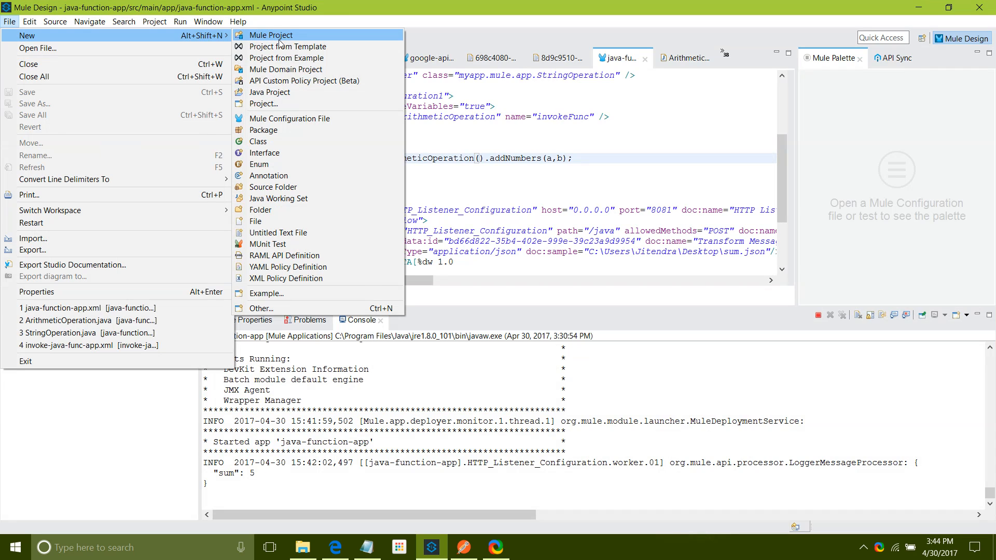
pyautogui.click(270, 35)
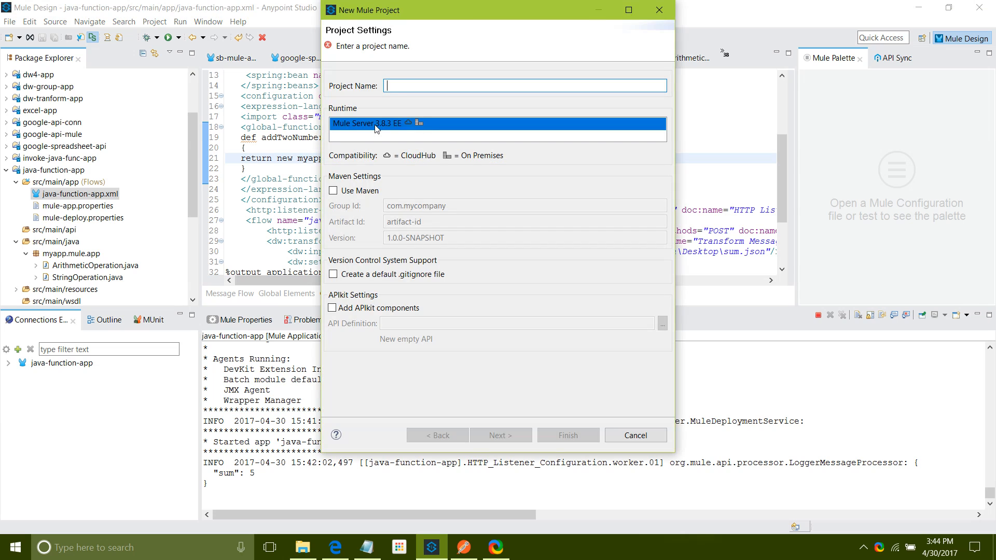
pyautogui.moveTo(404, 83)
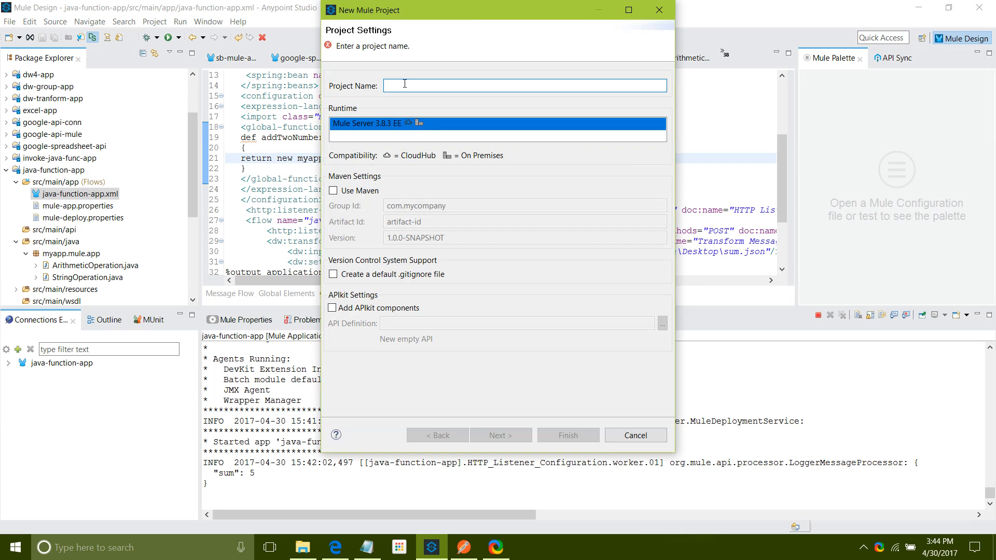
# Step: Name the project invoke-java-transform-app and continue to the Java build settings
pyautogui.write('invok')
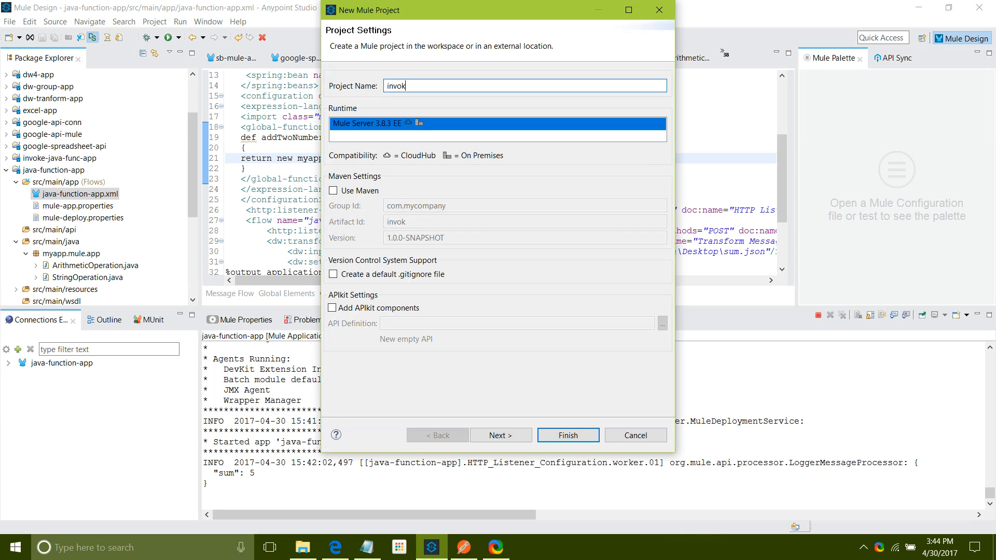
pyautogui.write('e-java-')
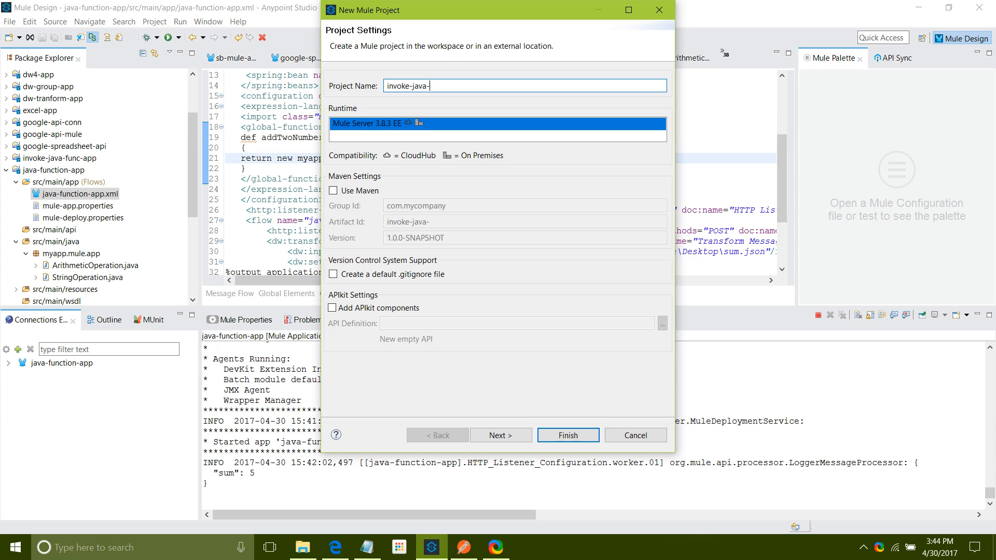
pyautogui.write('transform')
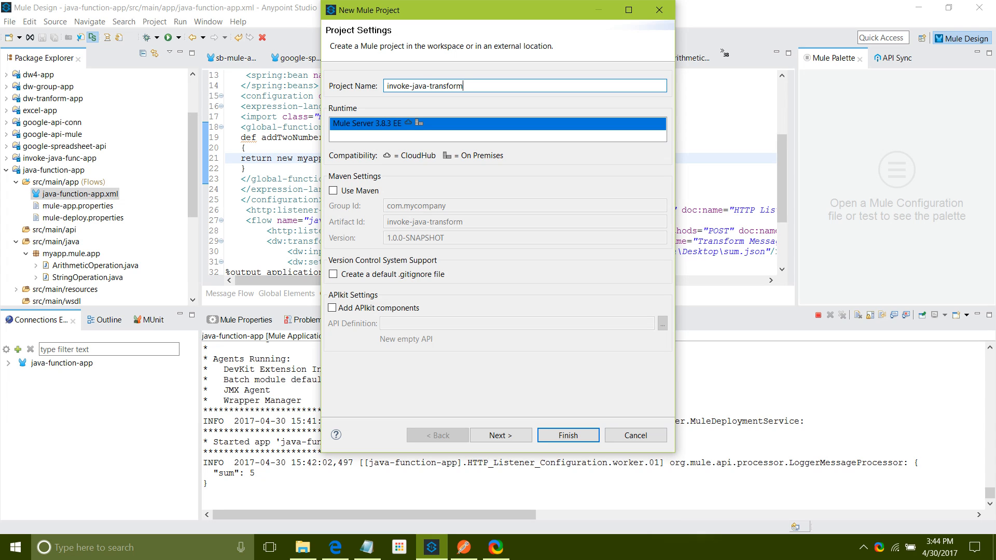
pyautogui.write('-app')
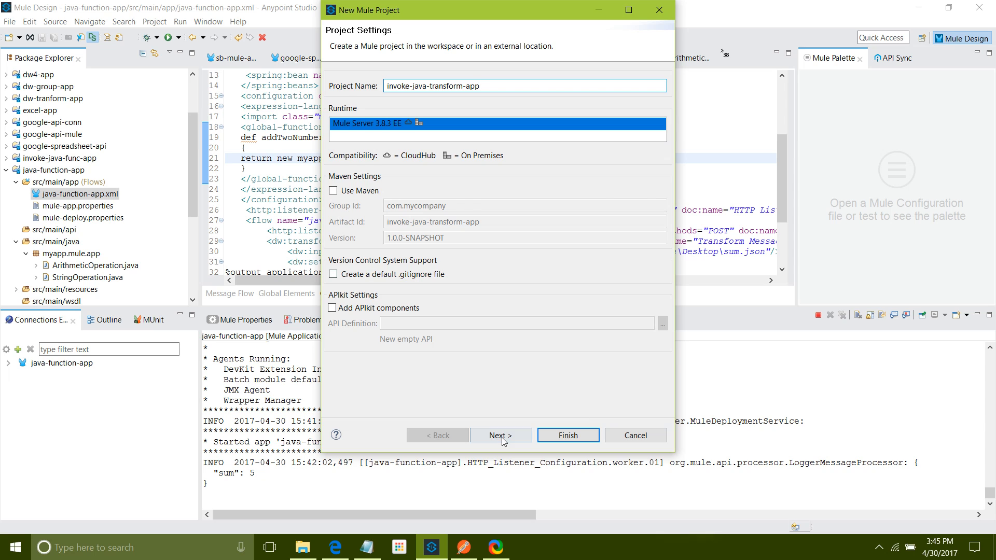
pyautogui.click(500, 435)
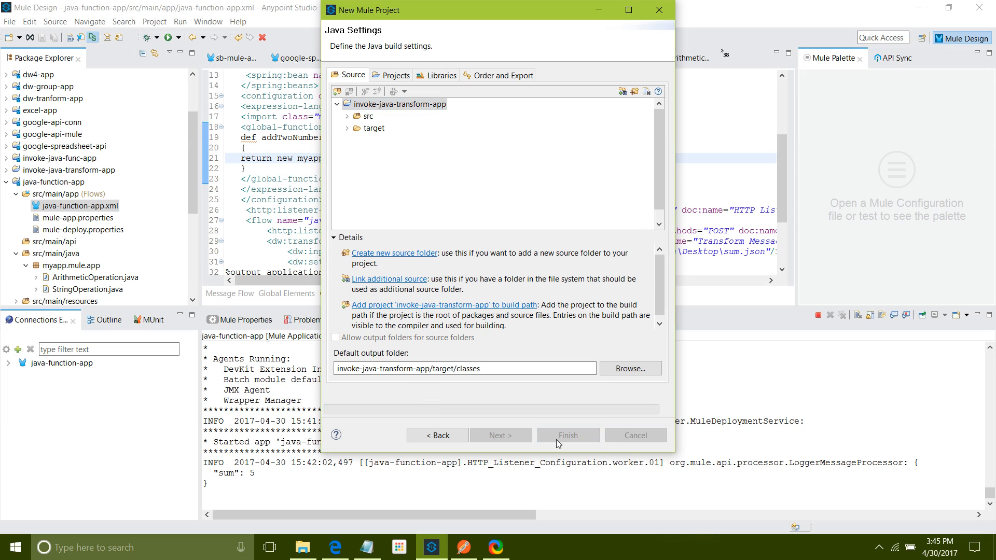
# Step: Finish the project and place an HTTP listener at the start of the flow
pyautogui.click(566, 435)
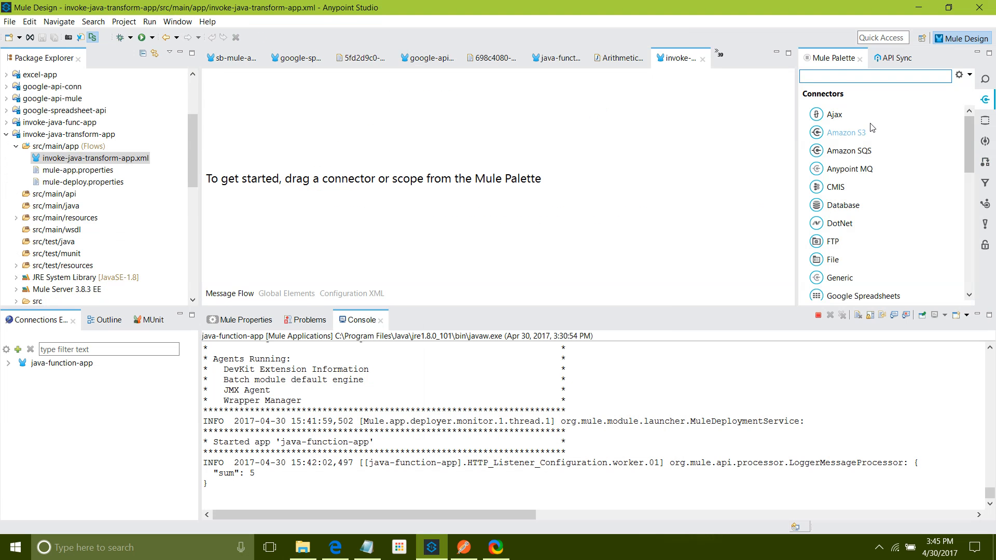
pyautogui.write('http')
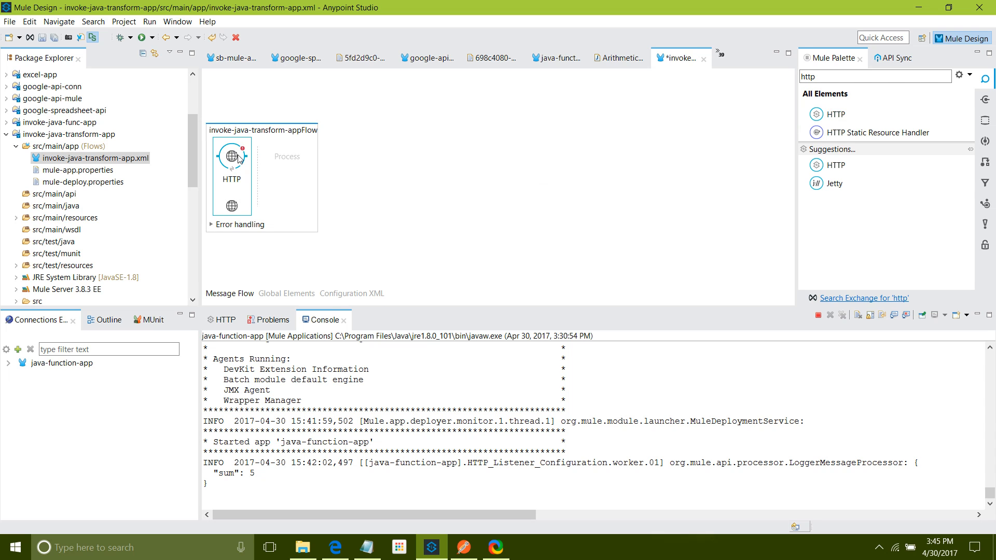
pyautogui.doubleClick(231, 156)
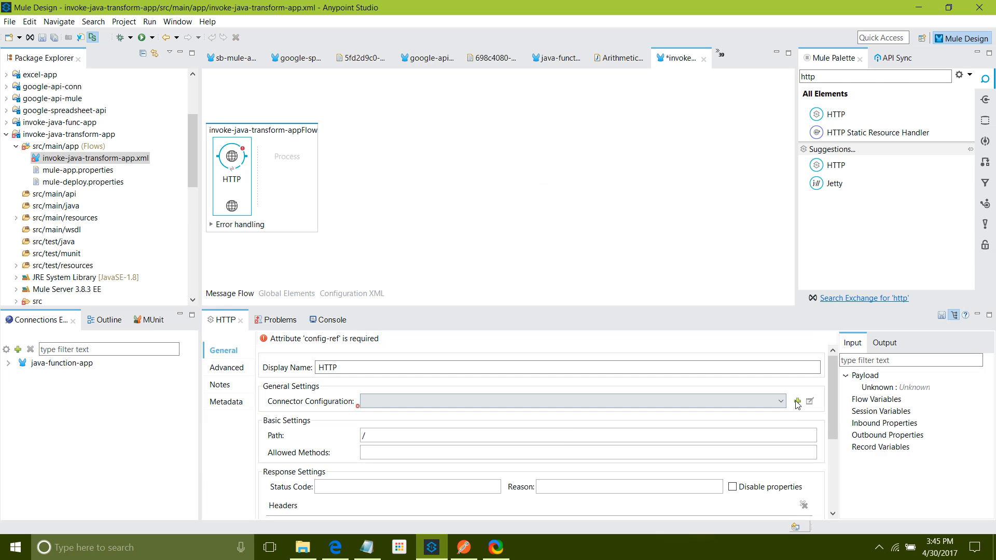
# Step: Give the listener a default port 8081 configuration, path /java and allowed method POST
pyautogui.click(796, 400)
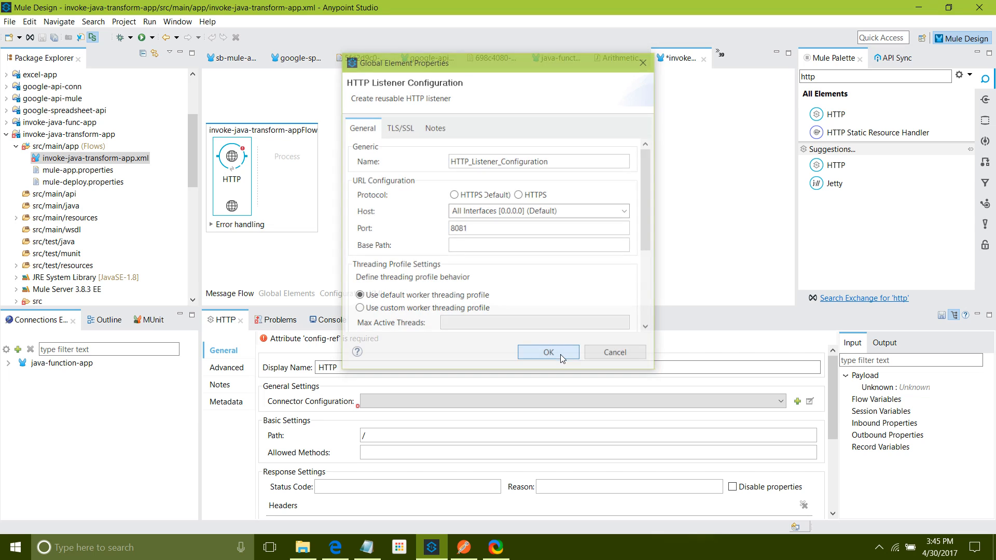
pyautogui.click(547, 352)
pyautogui.write('java')
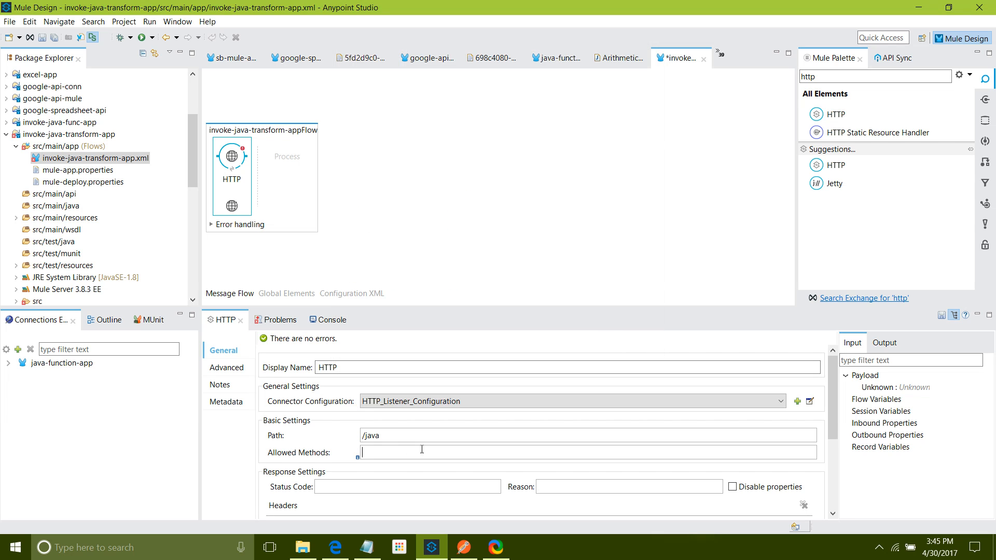
pyautogui.write('POST')
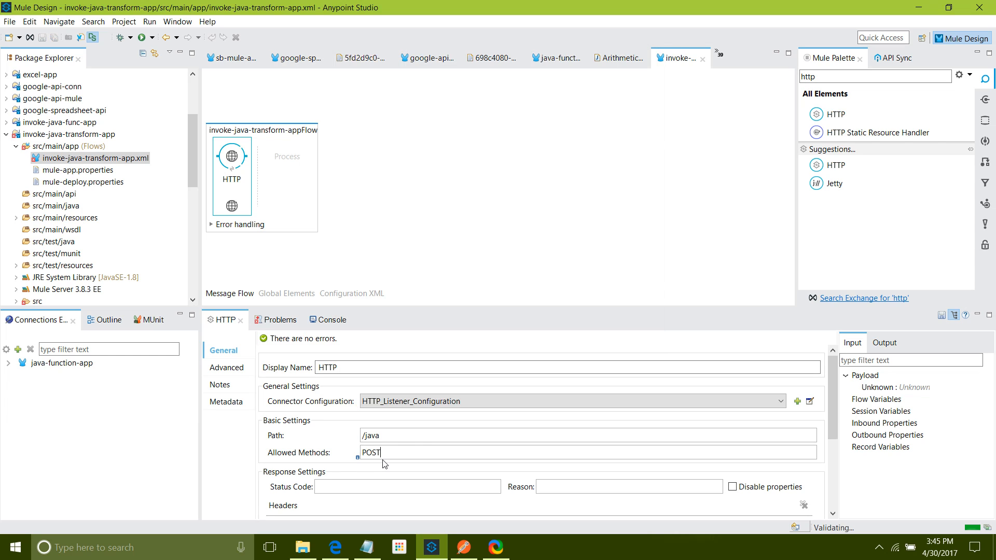
pyautogui.moveTo(153, 267)
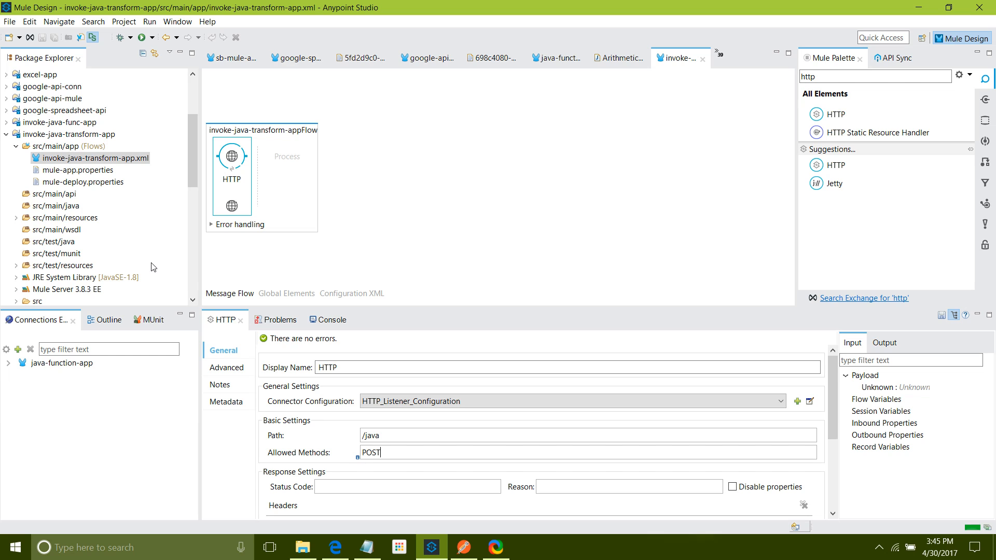
pyautogui.moveTo(103, 228)
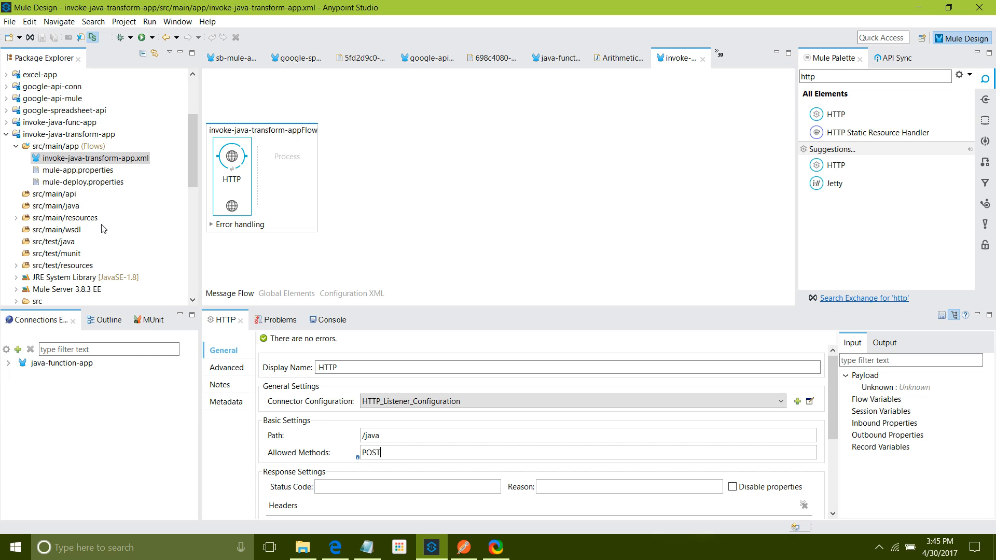
pyautogui.moveTo(54, 205)
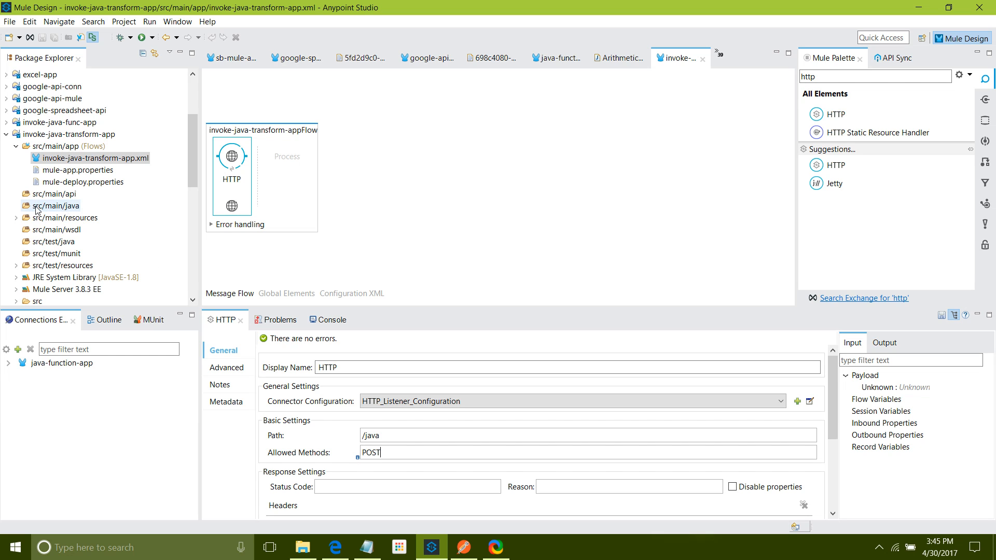
# Step: Create the package myapp.mule.app under src/main/java
pyautogui.rightClick(56, 205)
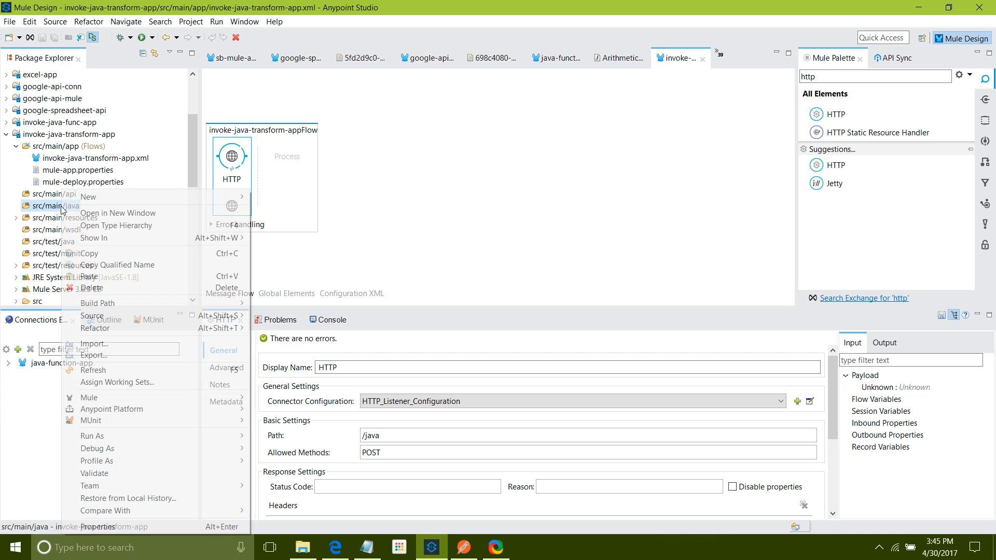
pyautogui.moveTo(87, 197)
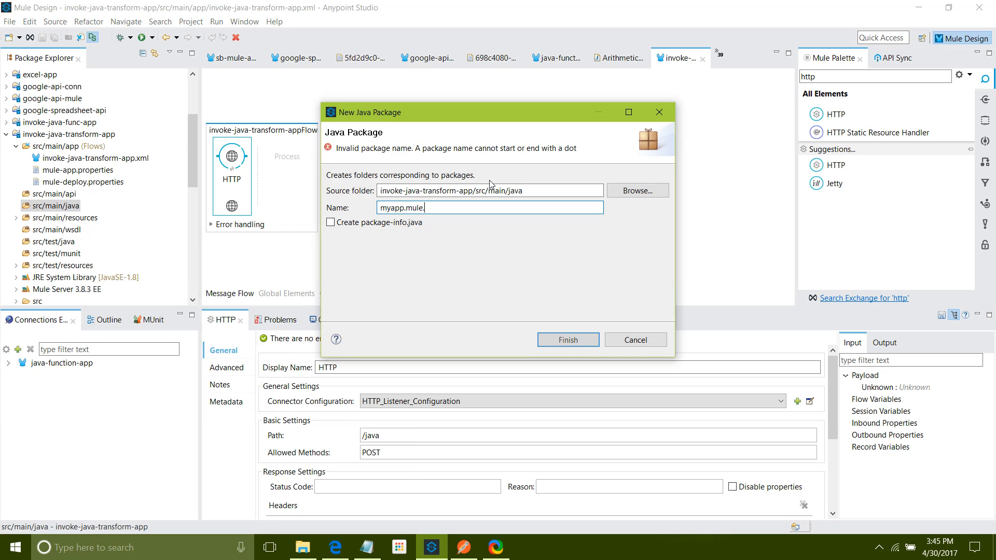
pyautogui.write('app')
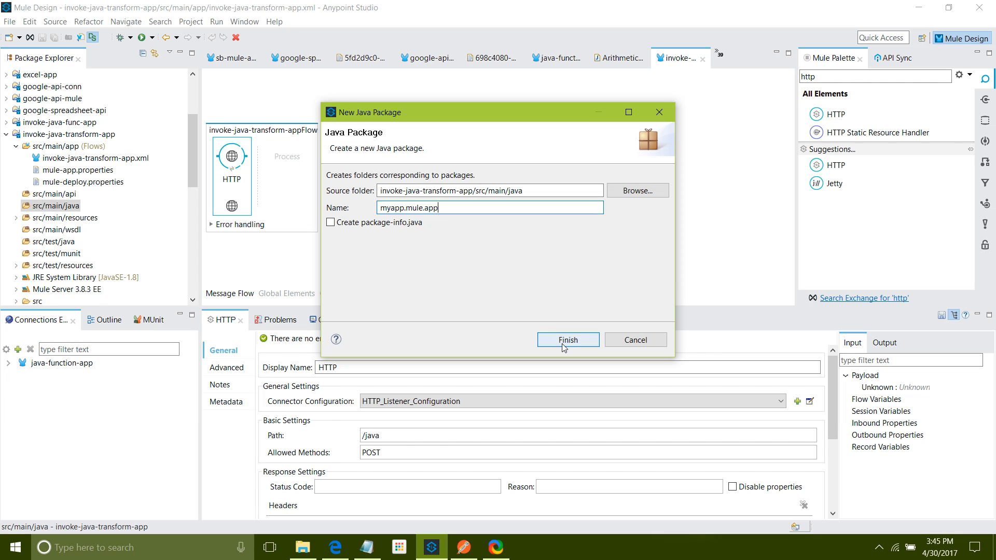
# Step: Create an empty ArithmeticOperation Java class inside myapp.mule.app
pyautogui.rightClick(61, 218)
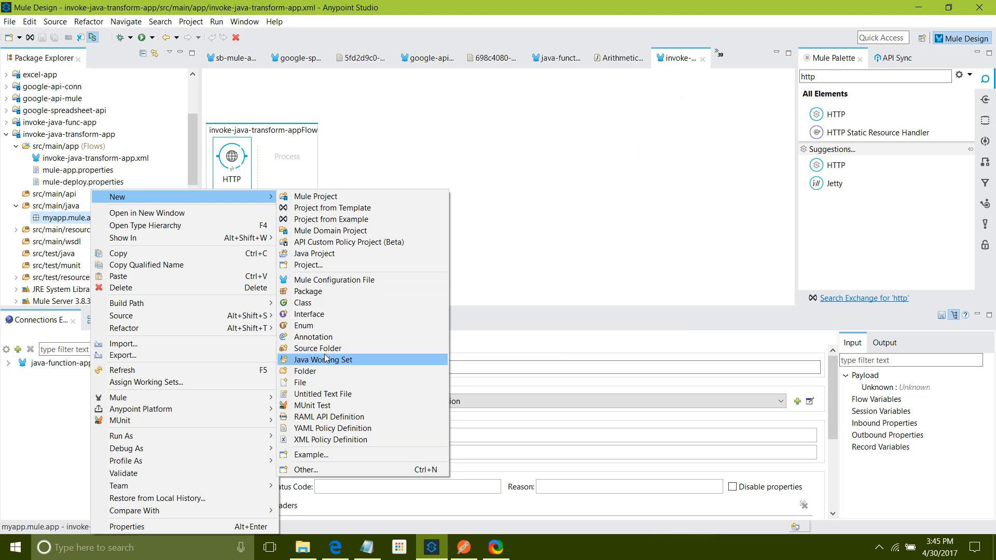
pyautogui.click(303, 302)
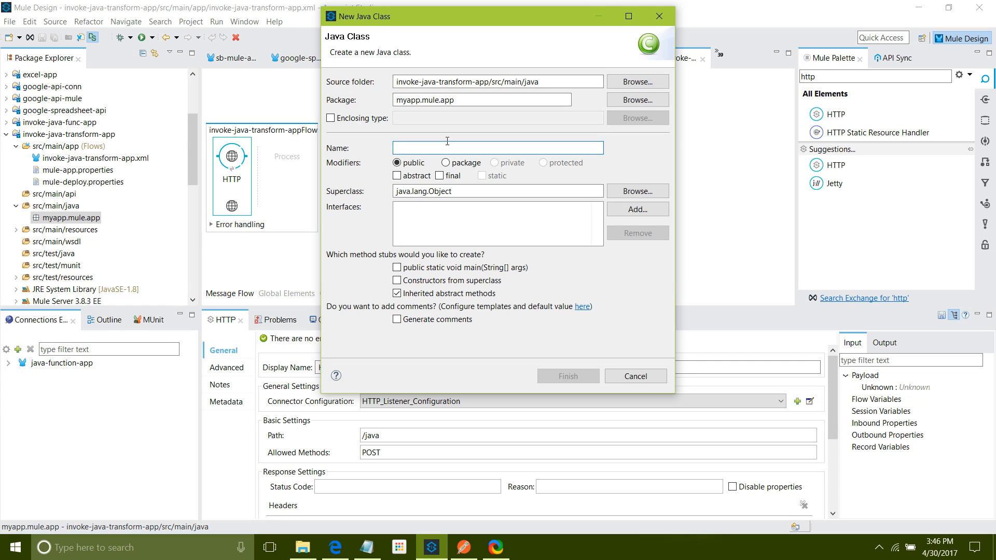
pyautogui.write('ArithmeticOperatio')
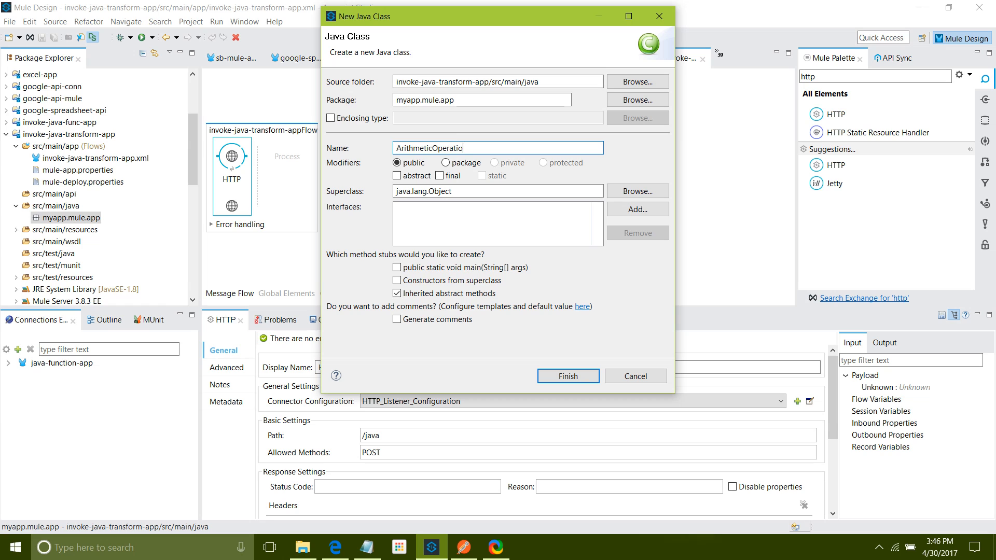
pyautogui.click(567, 375)
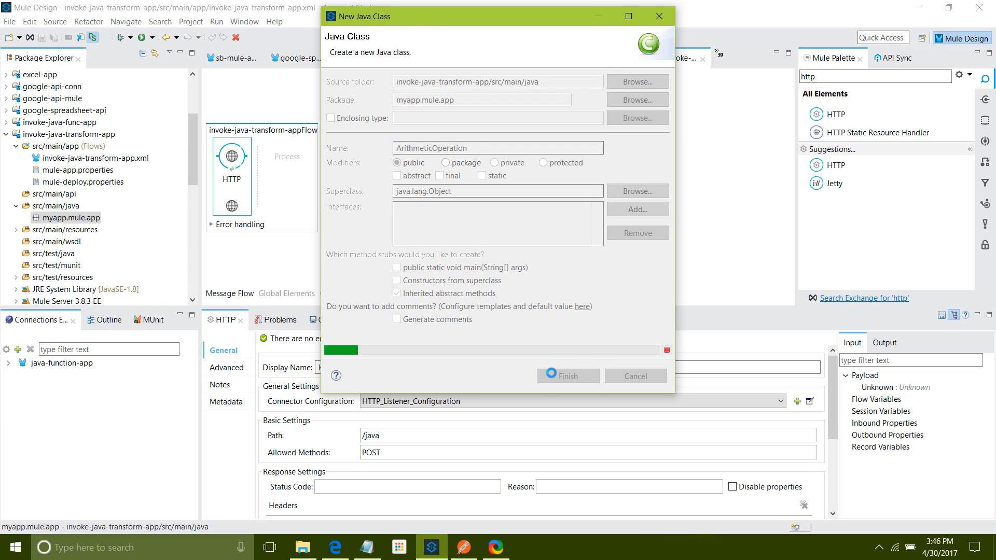
pyautogui.click(567, 375)
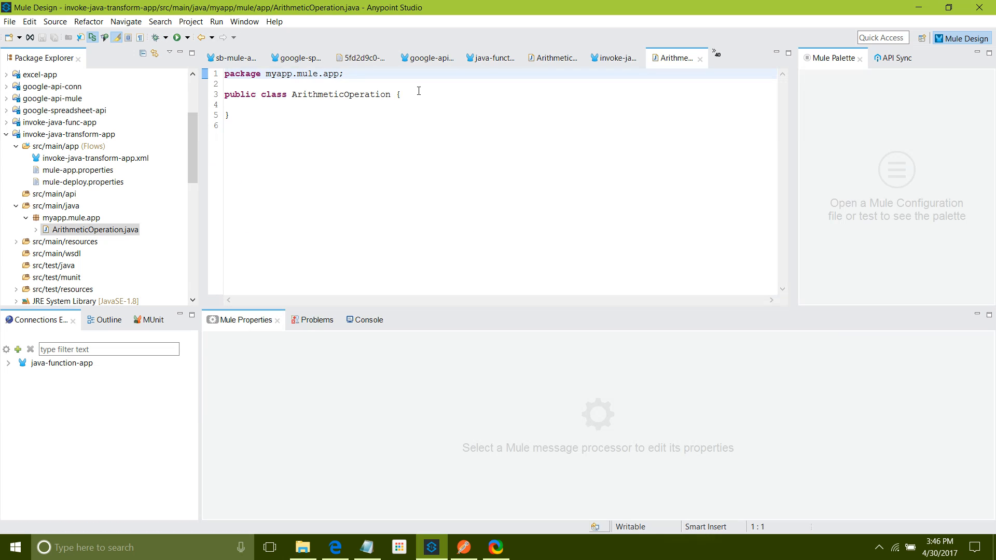
# Step: Write public int addTowNumners(int a,int b){ return a+b; } in the class and save it
pyautogui.press('Return')
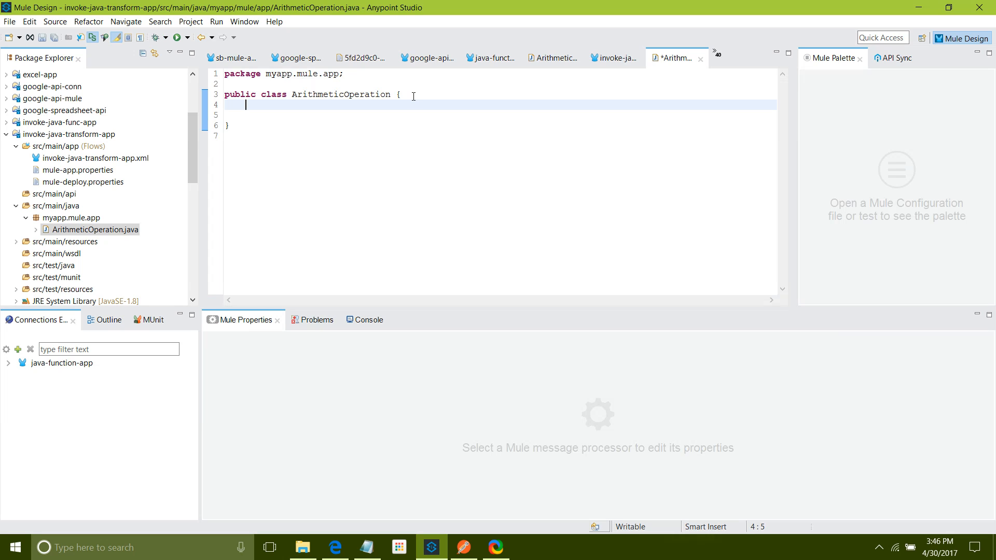
pyautogui.write('public')
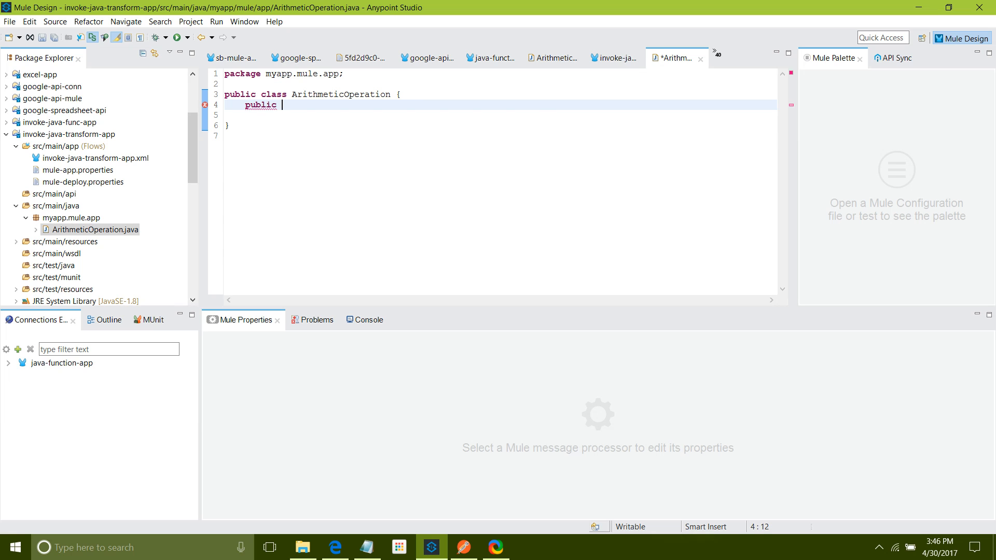
pyautogui.write('int addTow')
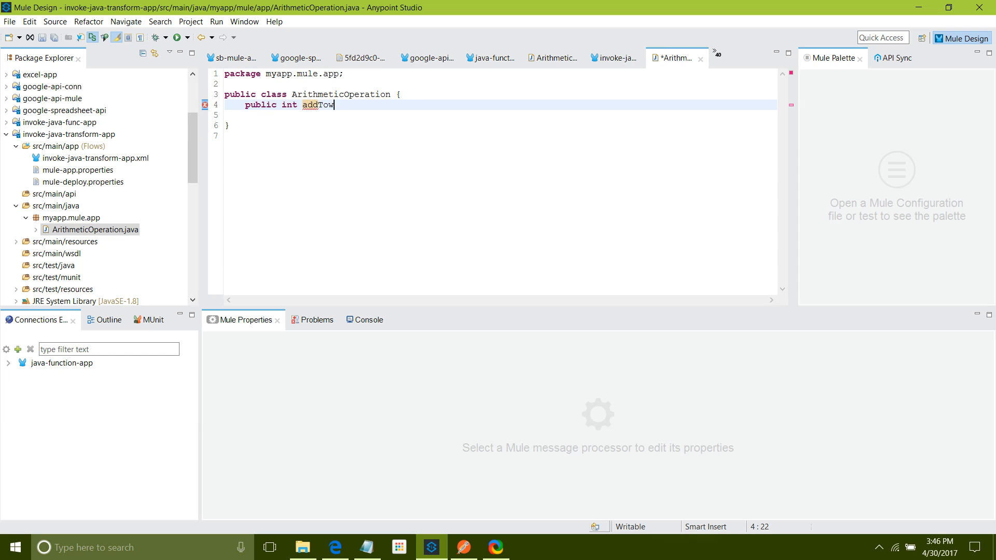
pyautogui.write('Numners')
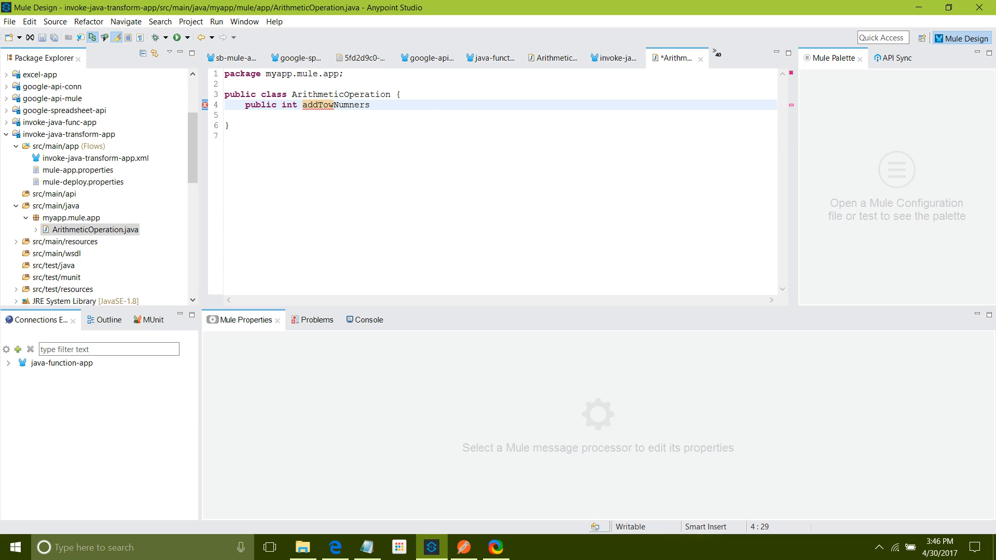
pyautogui.write('(i)')
pyautogui.write('r')
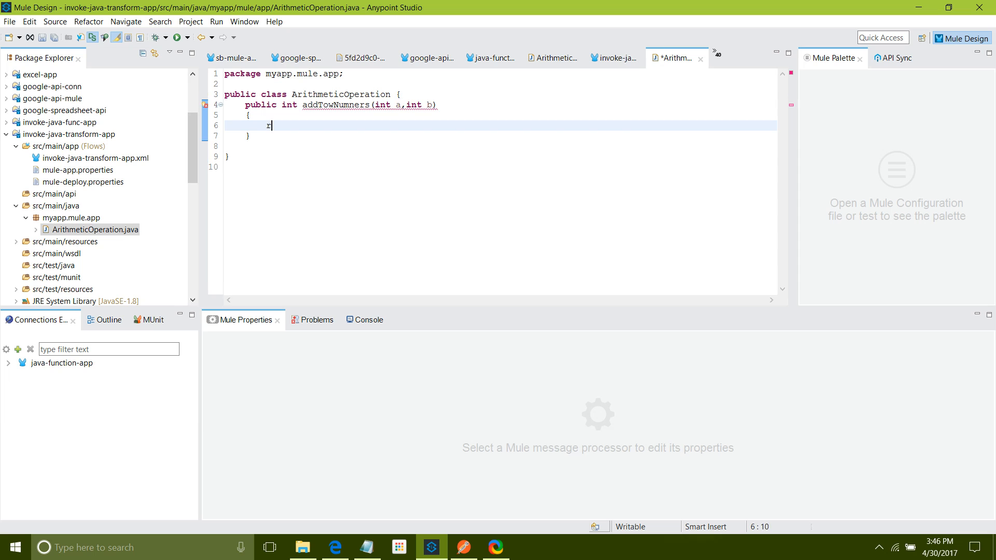
pyautogui.write('eturn')
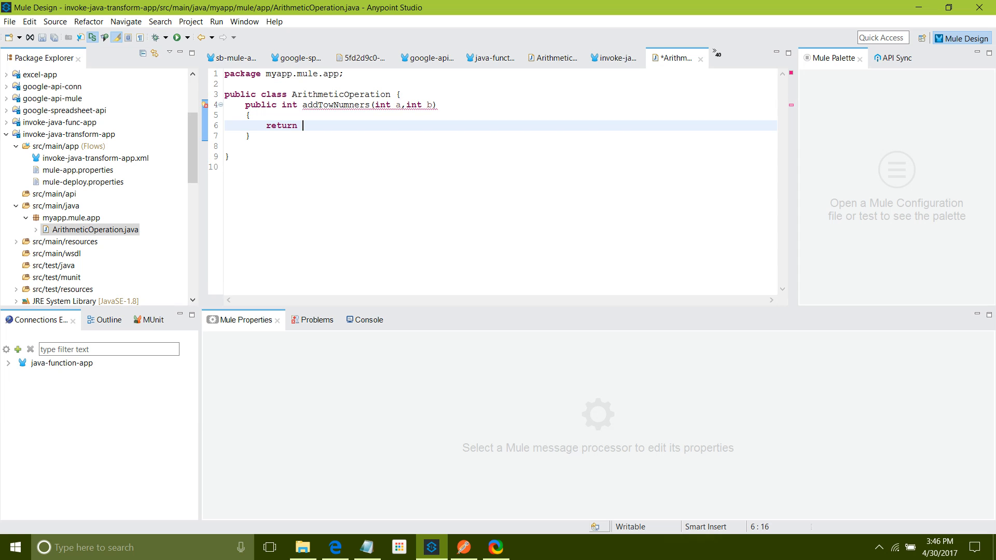
pyautogui.write('a+b;')
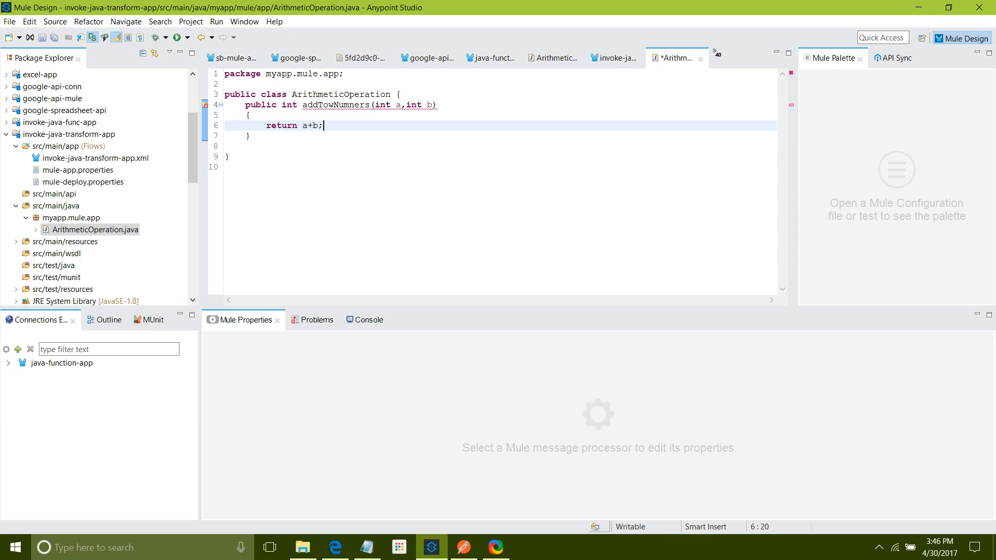
pyautogui.press('ctrl+s')
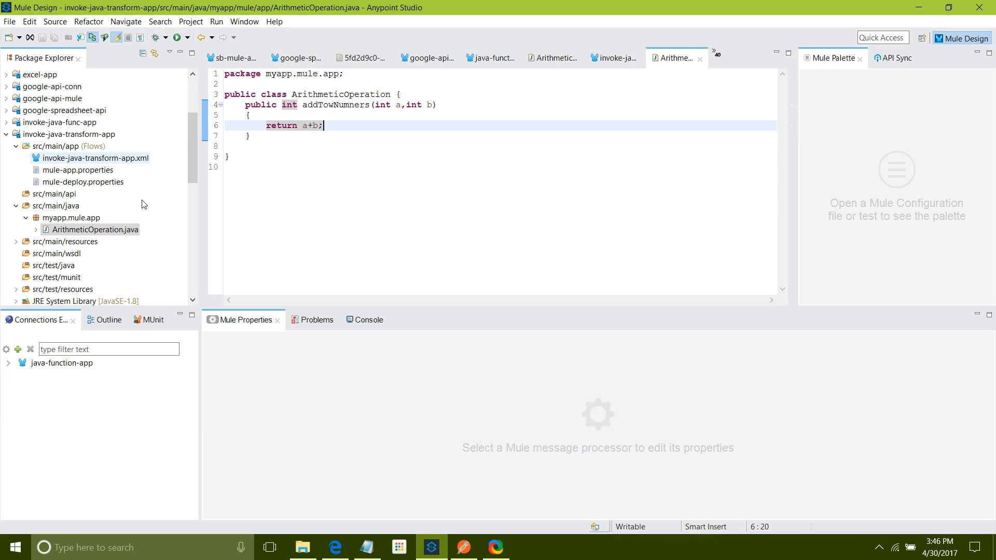
pyautogui.moveTo(113, 203)
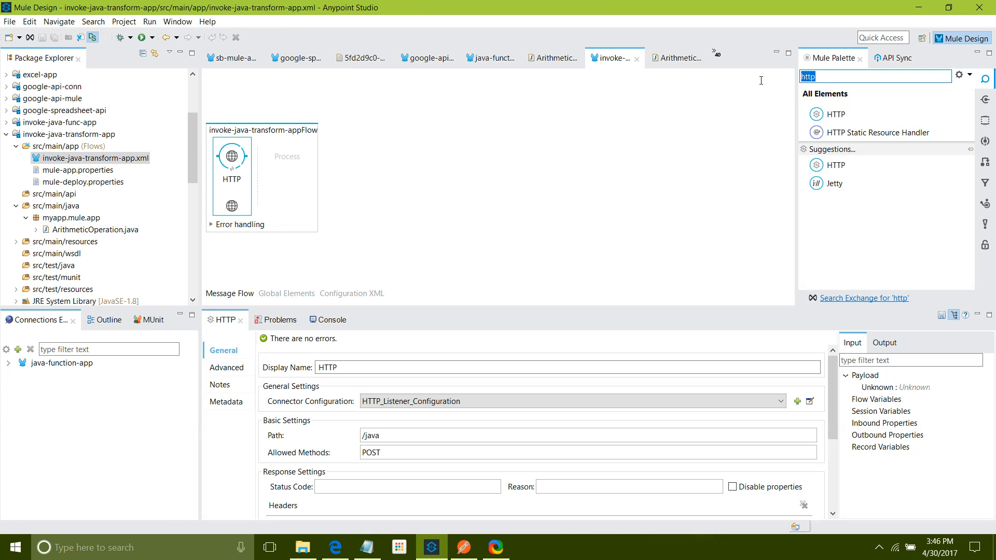
# Step: Add a Transform Message after the HTTP listener and switch to the Configuration XML view
pyautogui.write('tra')
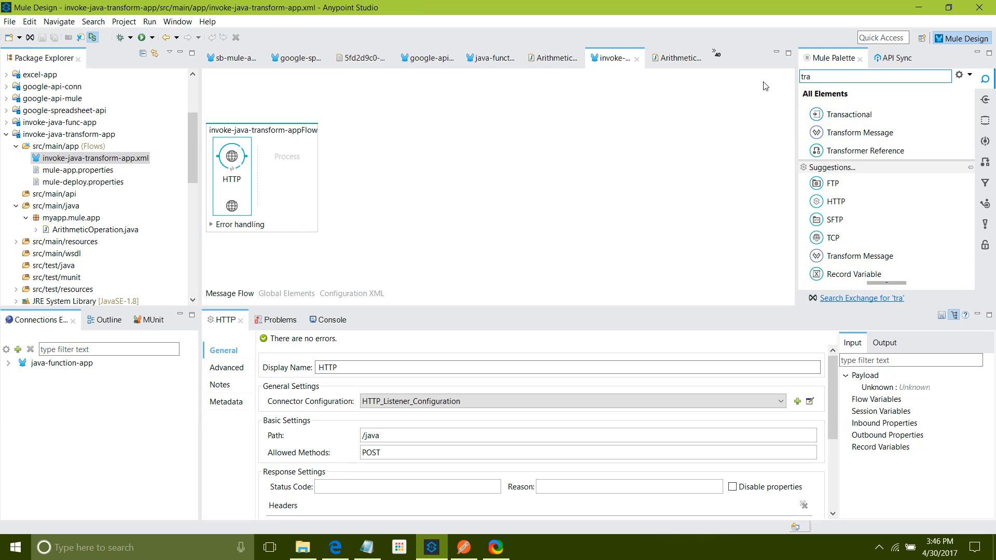
pyautogui.write('n')
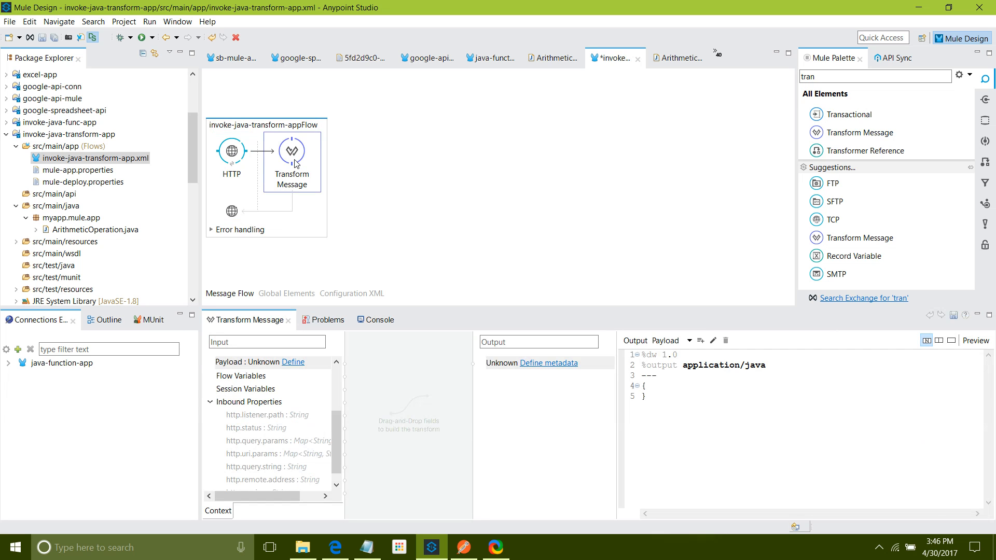
pyautogui.moveTo(361, 308)
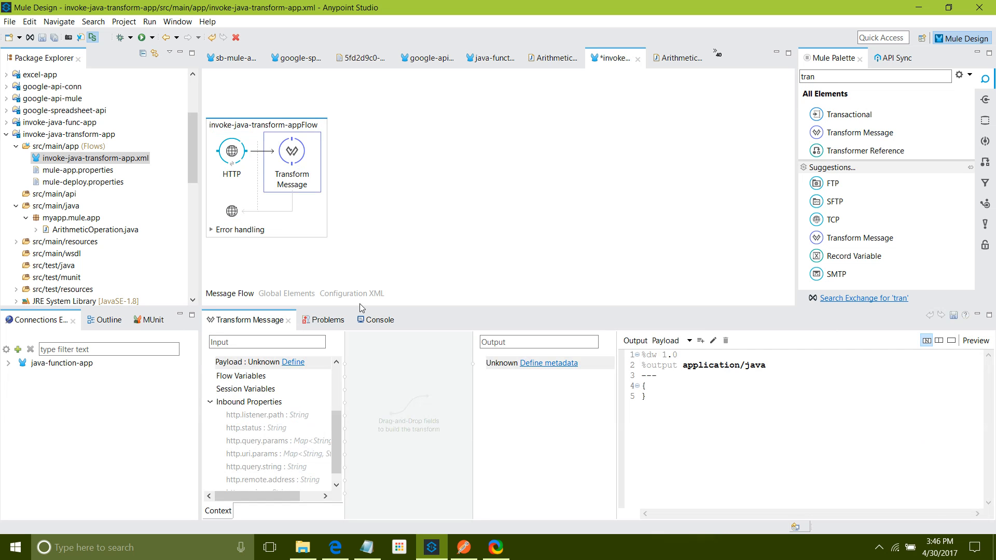
pyautogui.click(351, 294)
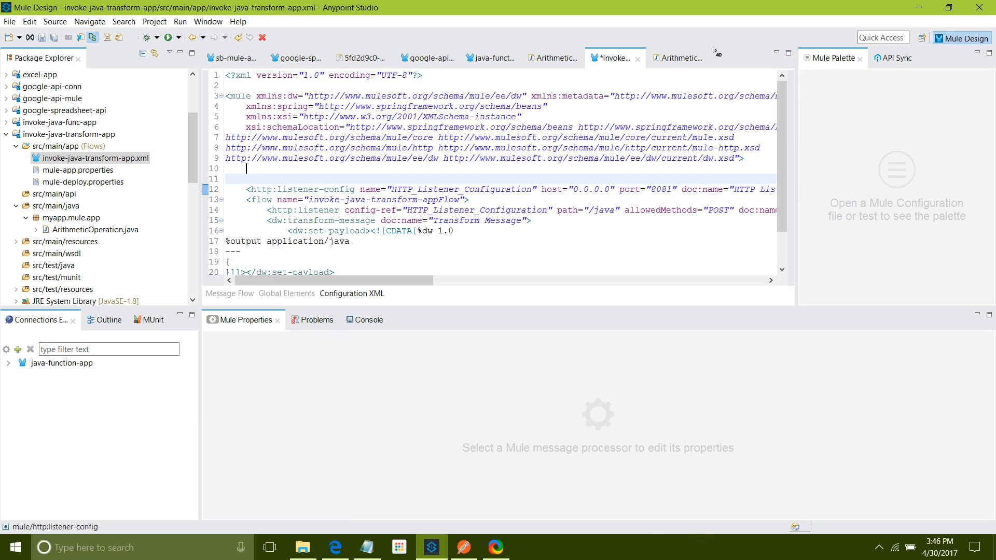
# Step: Type a <configuration doc:name="configuration1"> element with a nested empty expression-language block
pyautogui.write('<configu')
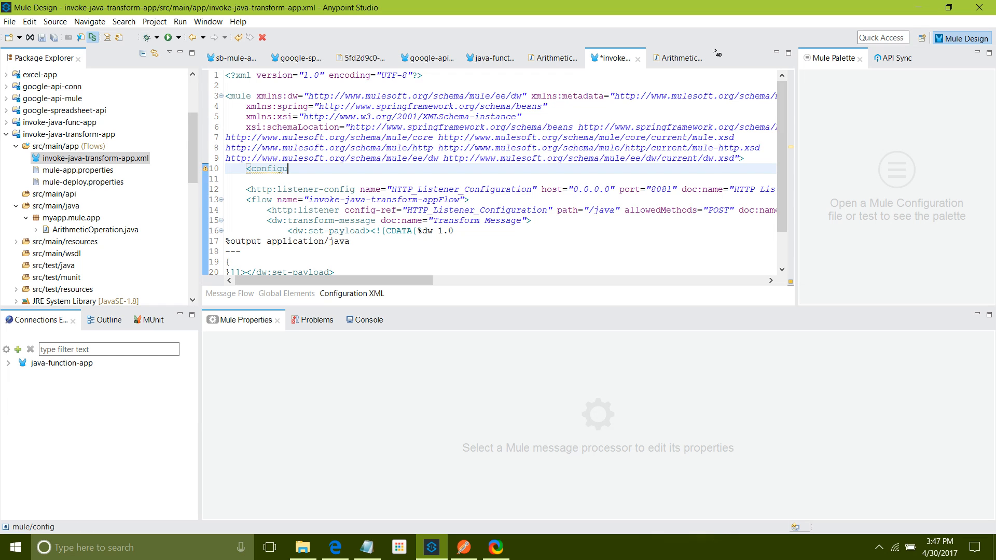
pyautogui.write('ration d')
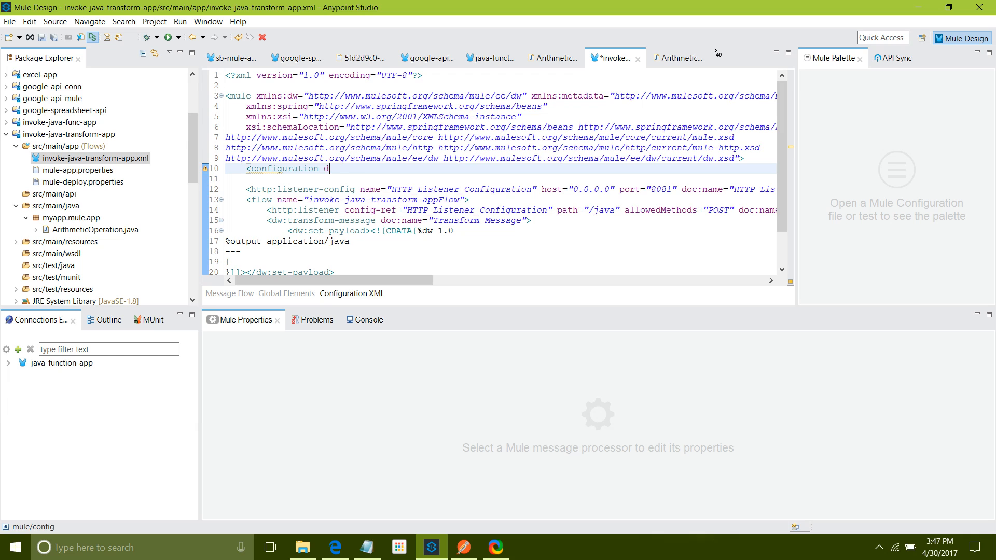
pyautogui.write('doc:name="con')
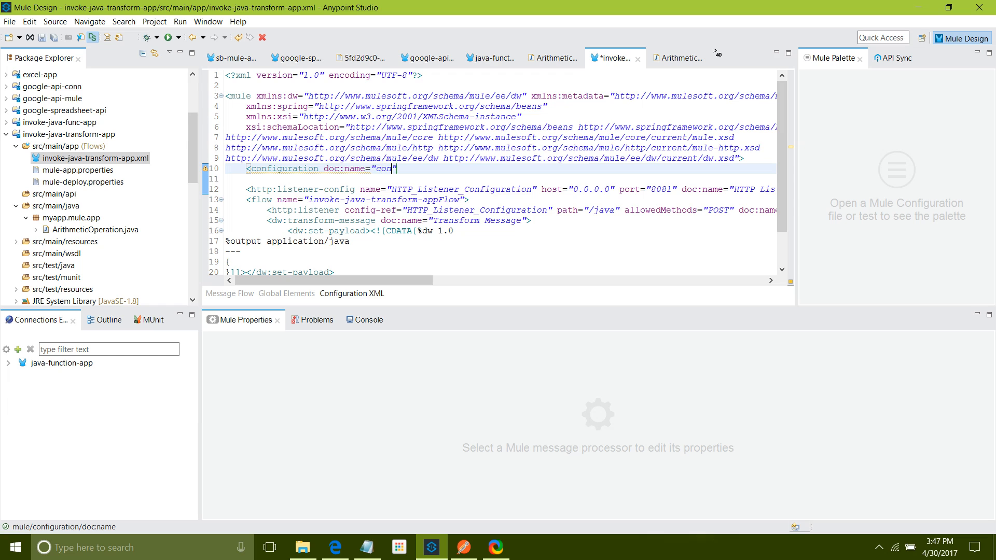
pyautogui.write('figuratio')
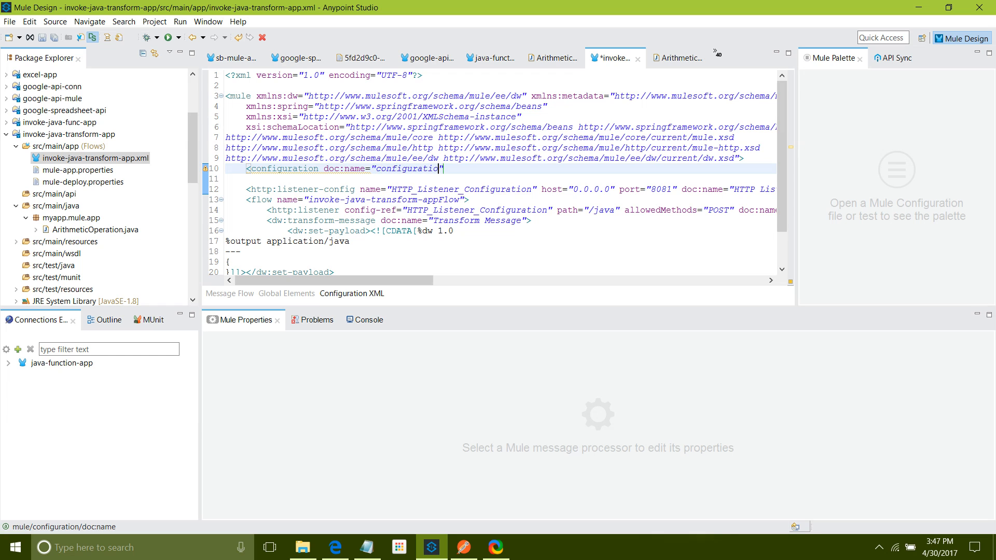
pyautogui.write('1')
pyautogui.click(501, 179)
pyautogui.write('<expression-language>')
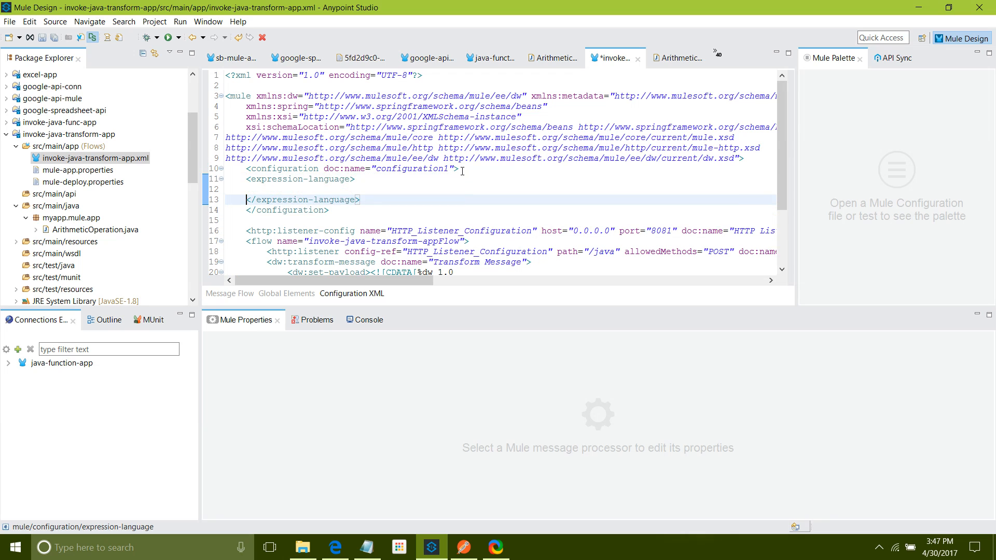
# Step: Begin an <import class="myapp.mule.app..." tag, copying the package name from ArithmeticOperation.java
pyautogui.write('<')
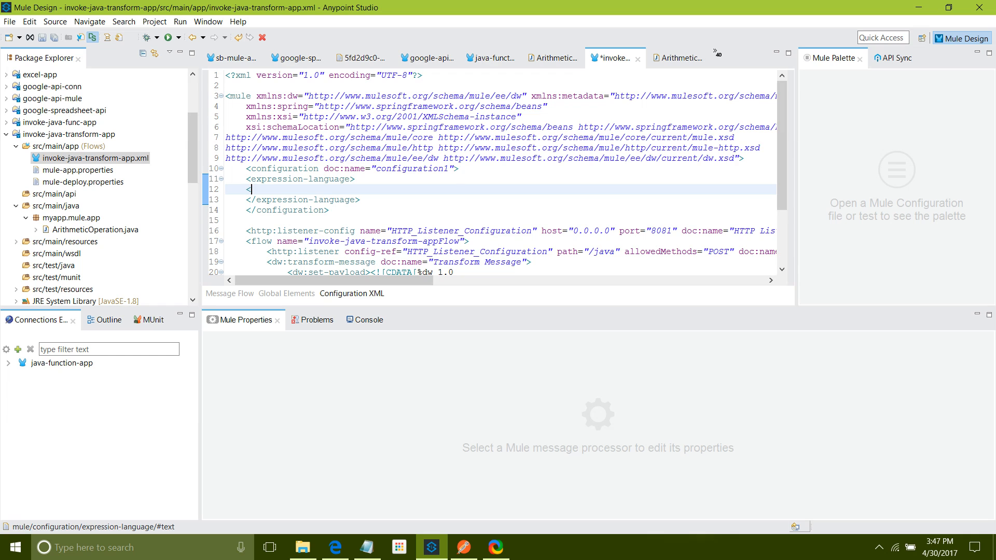
pyautogui.write('import c')
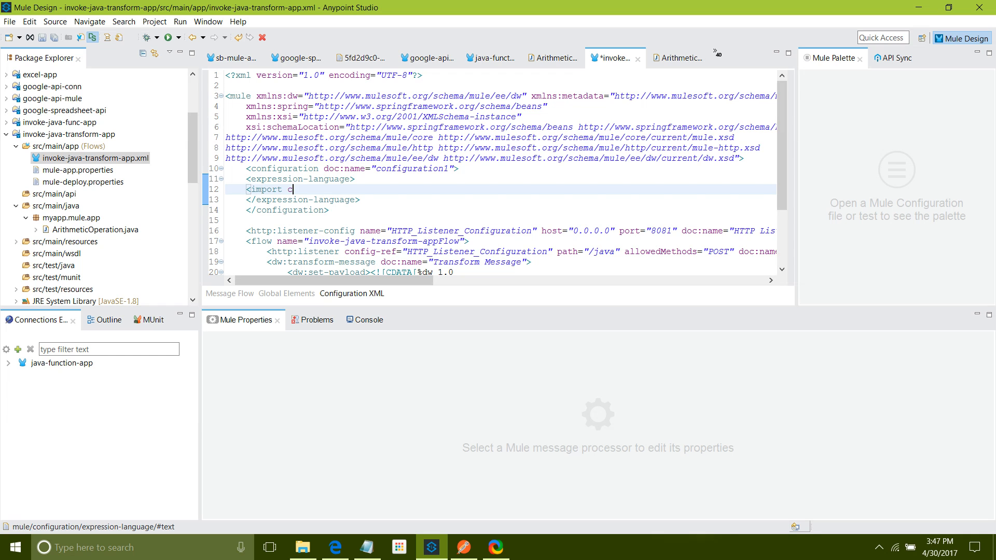
pyautogui.write('lass=""></import>')
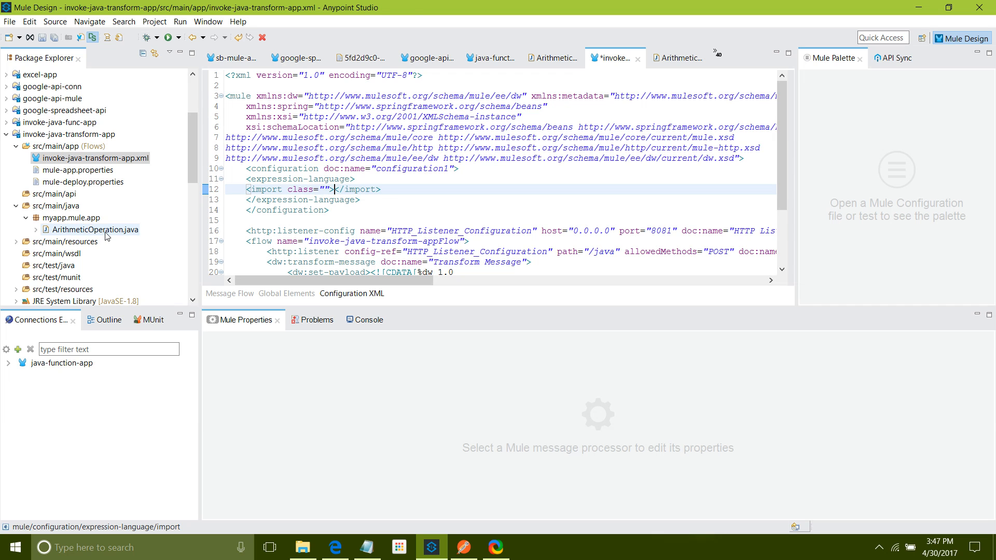
pyautogui.doubleClick(95, 229)
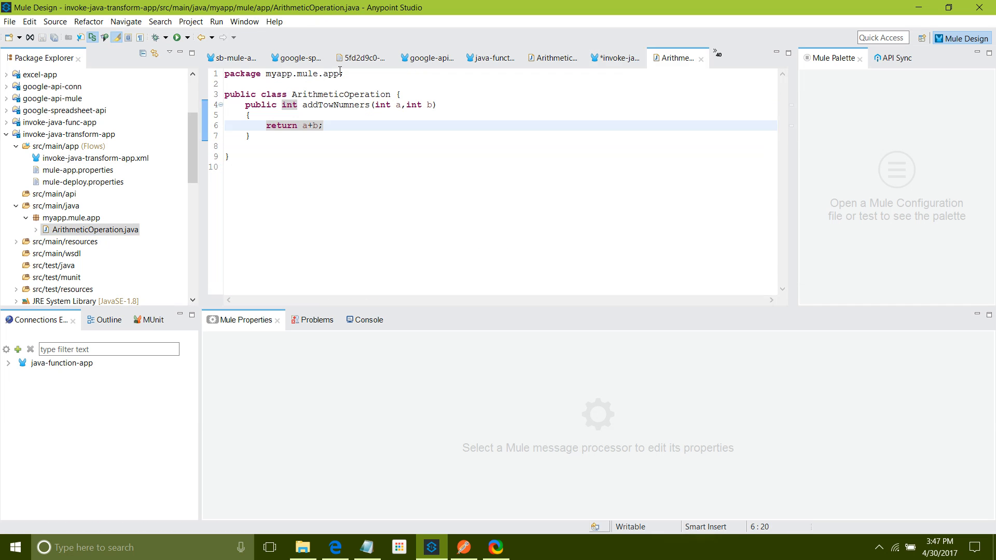
pyautogui.doubleClick(303, 74)
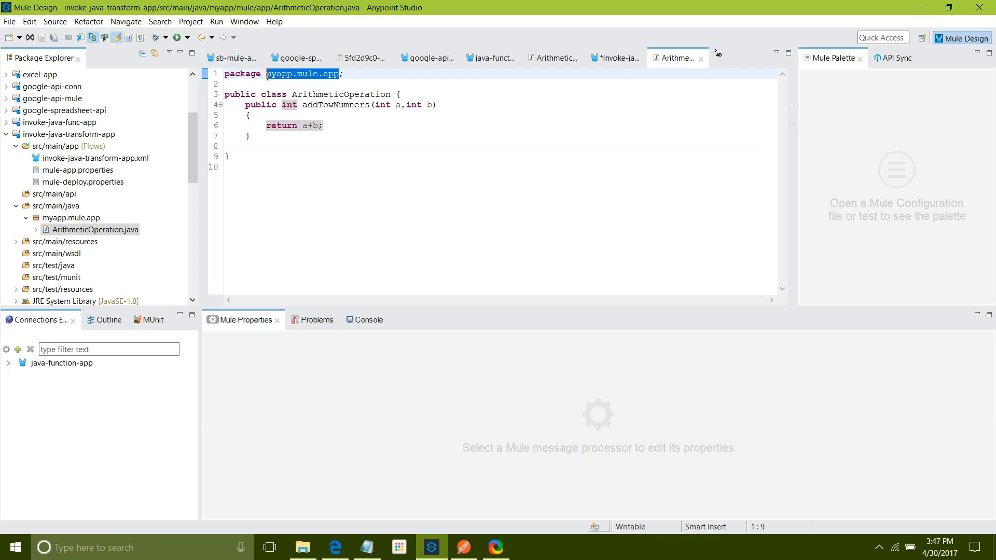
pyautogui.click(613, 58)
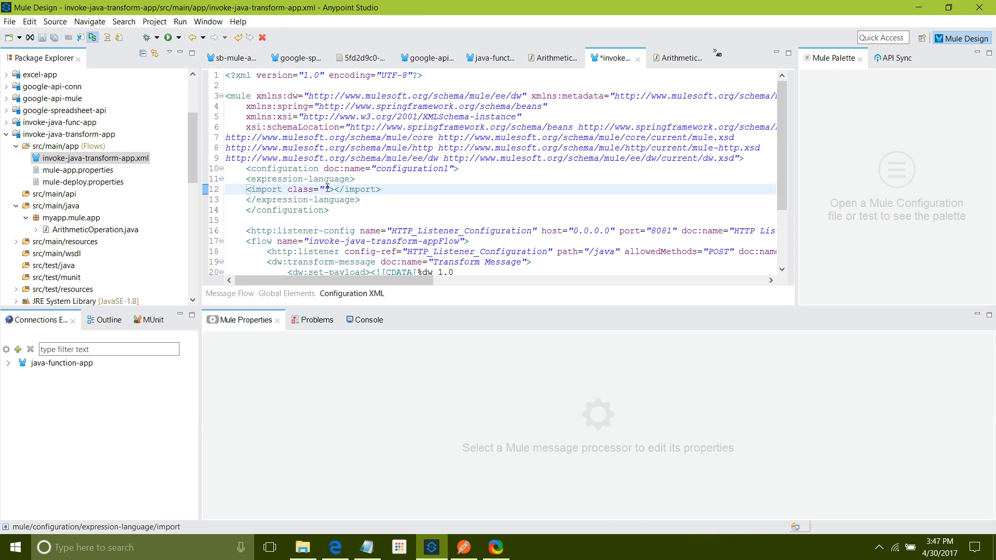
pyautogui.write('myapp.mule.app;')
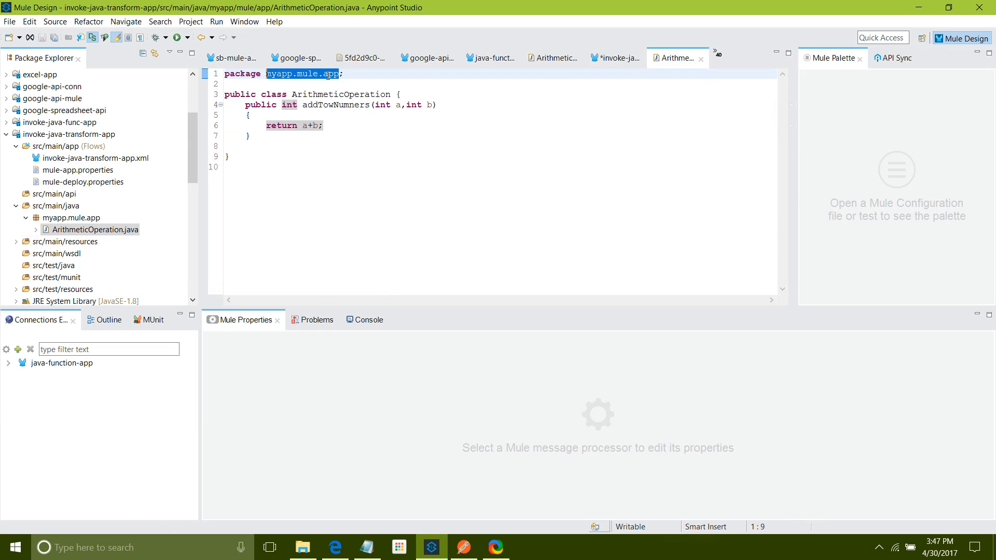
# Step: Complete the import as myapp.mule.app.ArithmeticOperation and start a new line below it
pyautogui.doubleClick(341, 94)
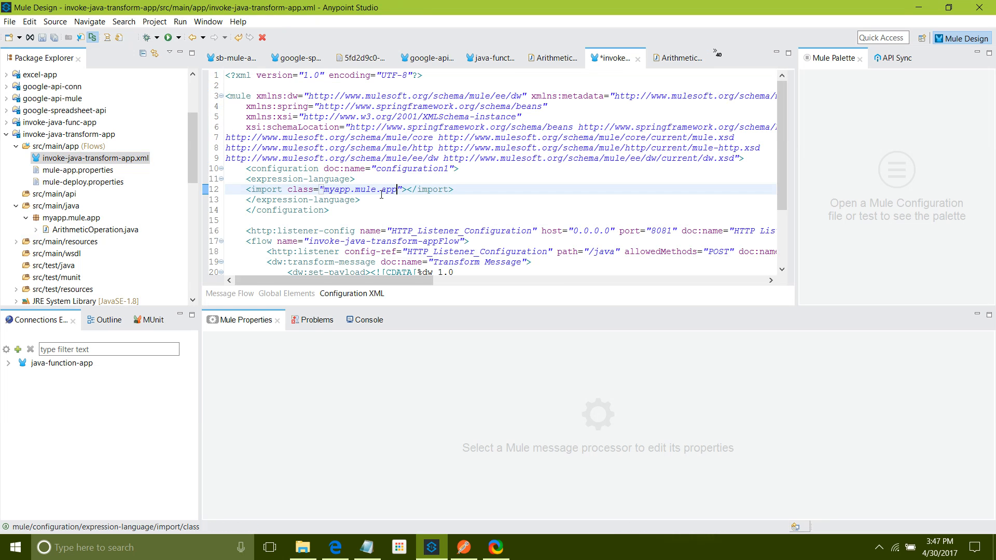
pyautogui.write('ArithmeticOperation')
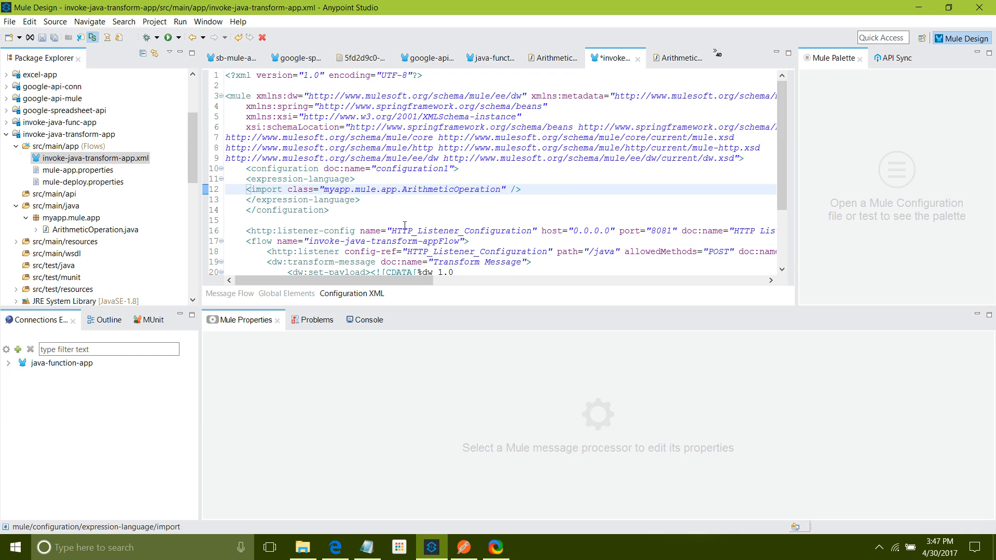
pyautogui.click(548, 189)
pyautogui.write('<')
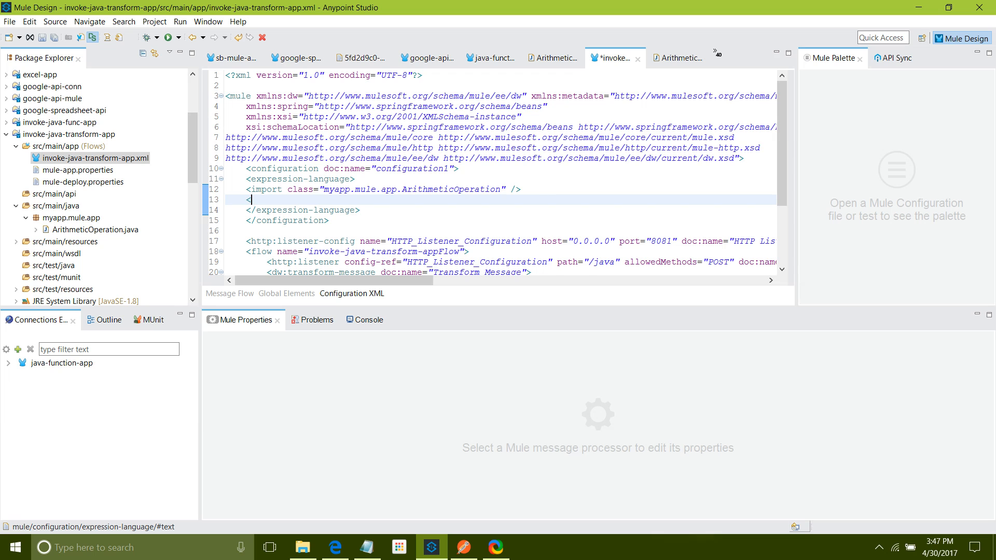
# Step: Add a global-functions block declaring def addNumber(a,b)
pyautogui.write('glo')
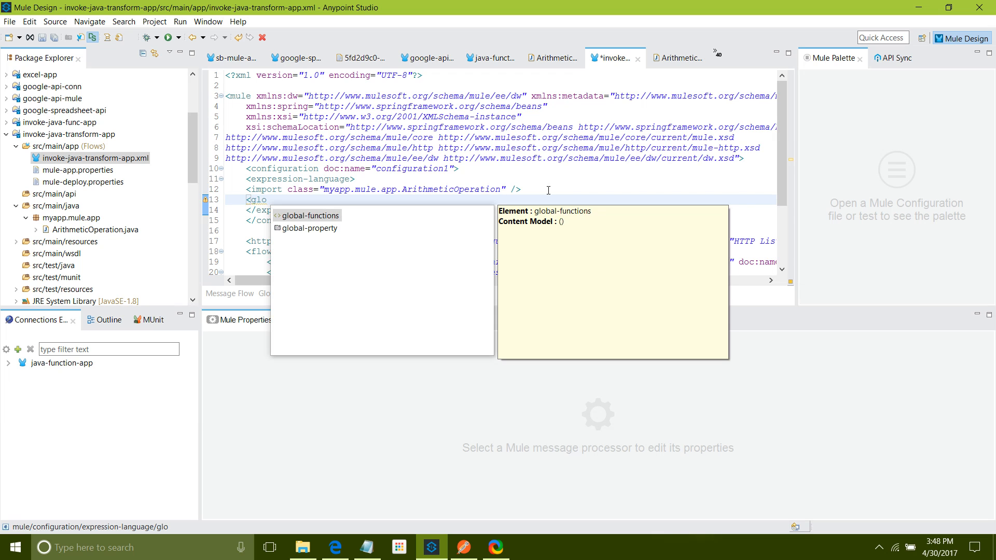
pyautogui.click(309, 216)
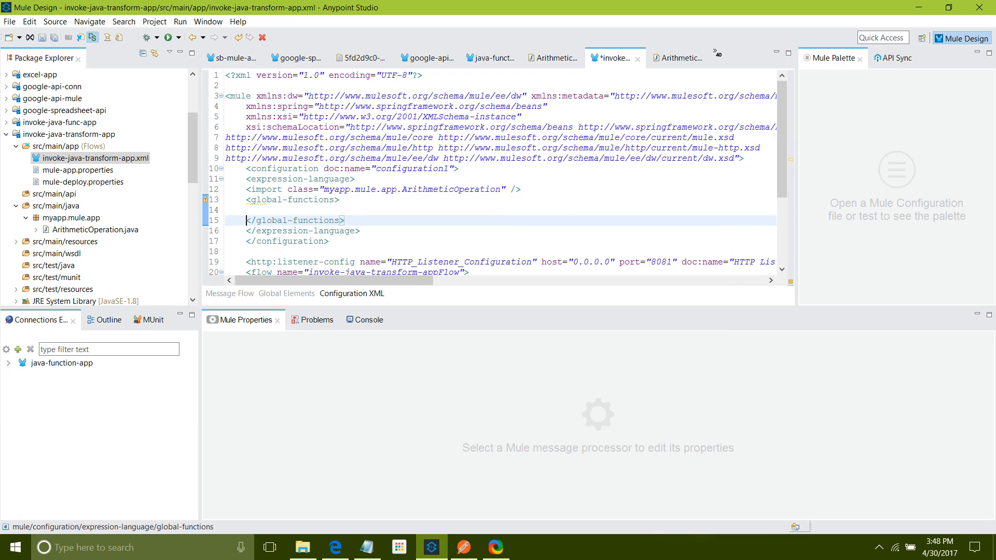
pyautogui.write('def')
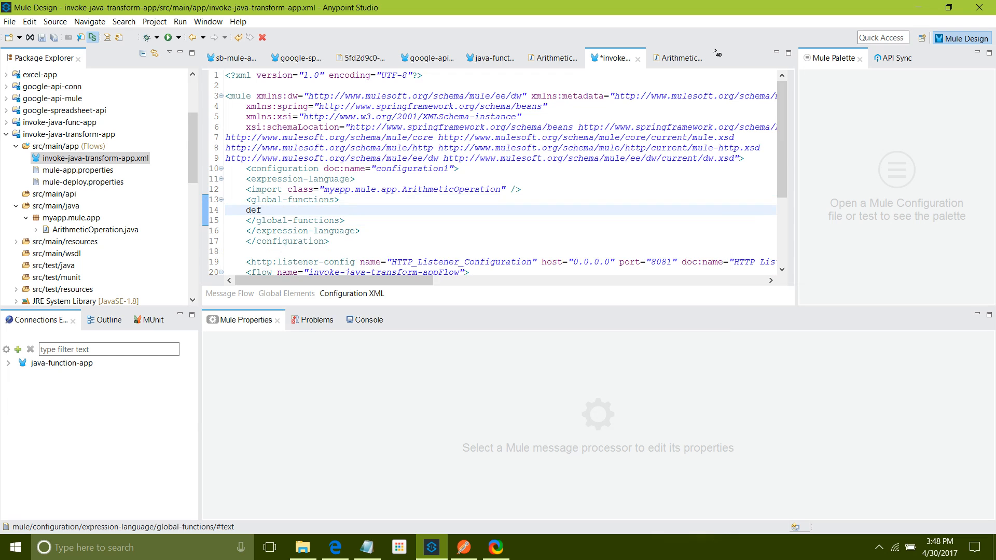
pyautogui.write('addN')
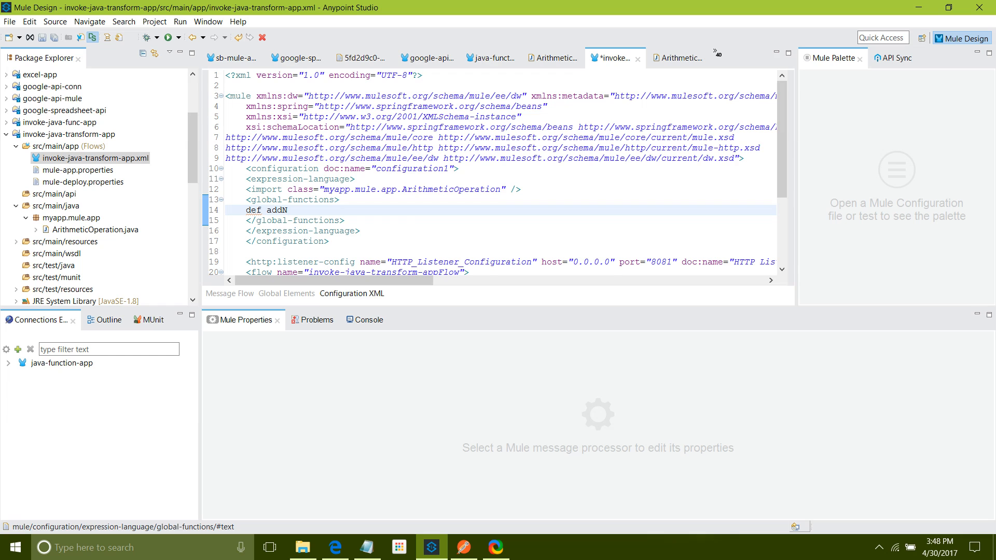
pyautogui.write('umber()')
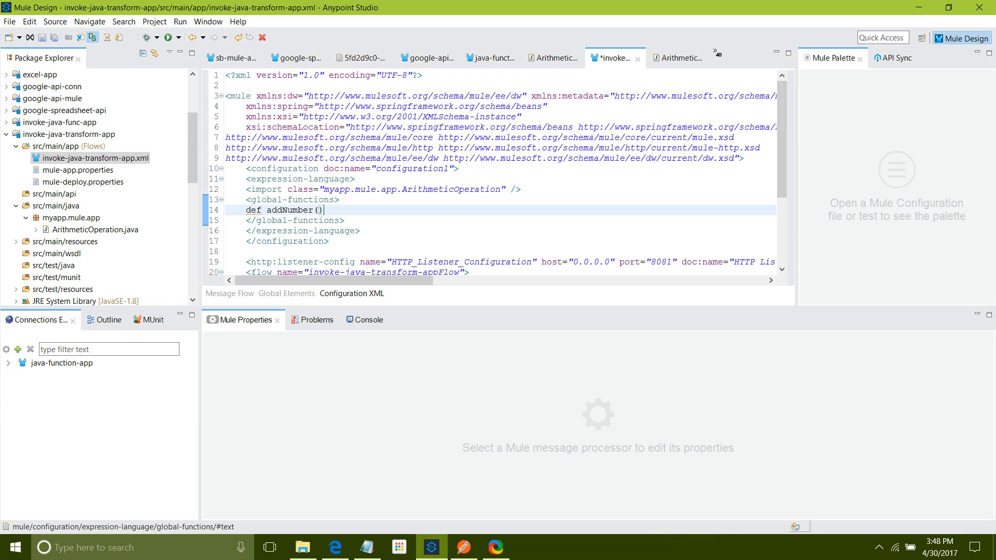
pyautogui.write('a,b')
pyautogui.write('{')
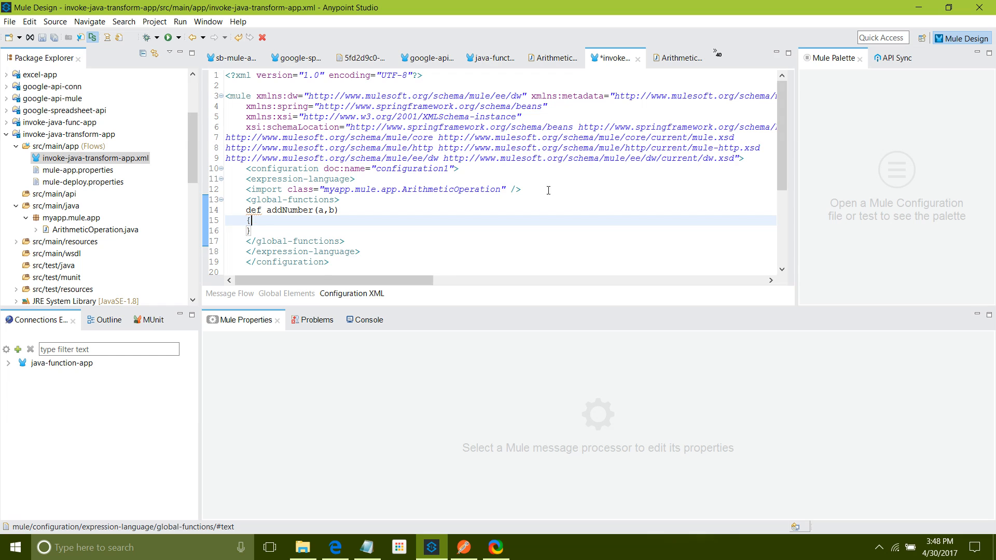
# Step: Make addNumber return new myapp.mule.app.ArithmeticOperation(). reusing the imported class name
pyautogui.write('return')
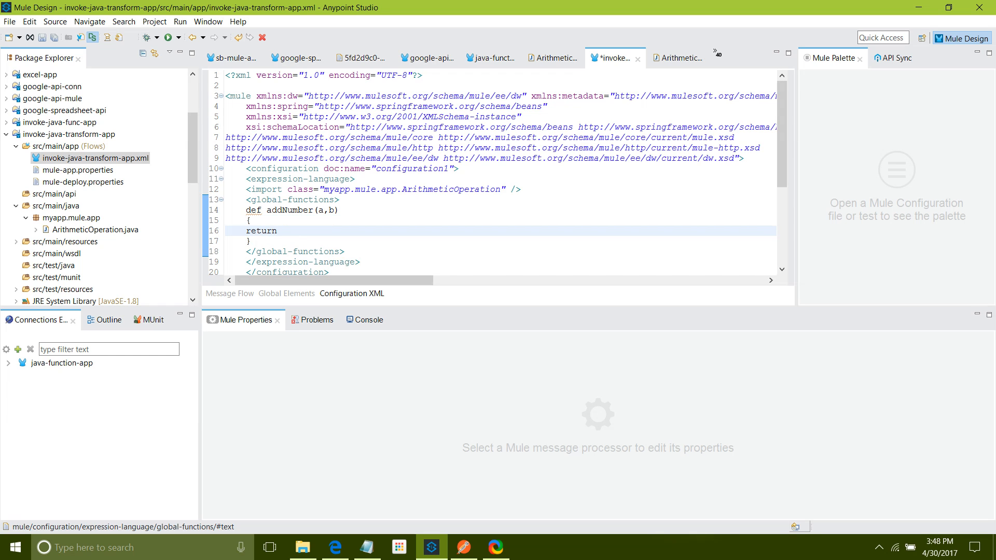
pyautogui.write('new')
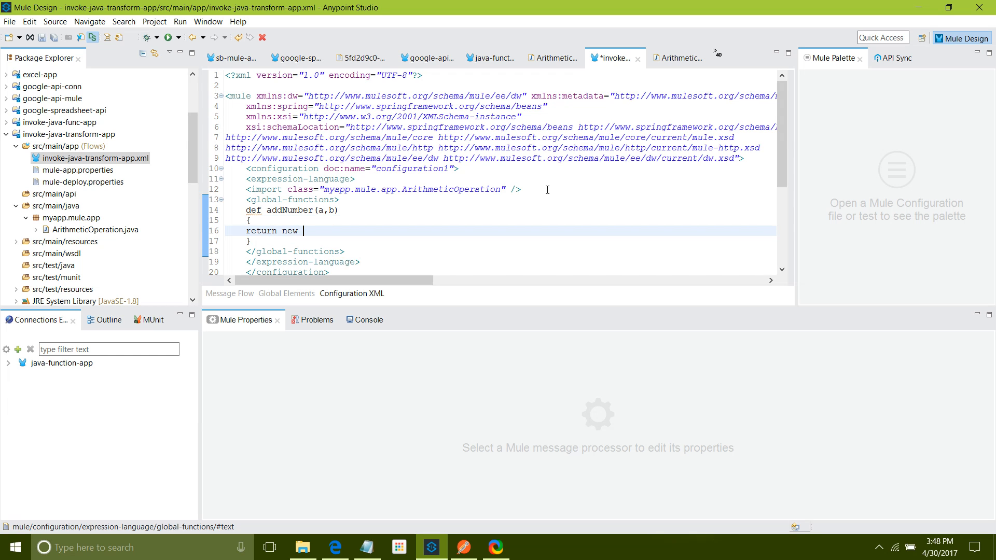
pyautogui.doubleClick(413, 188)
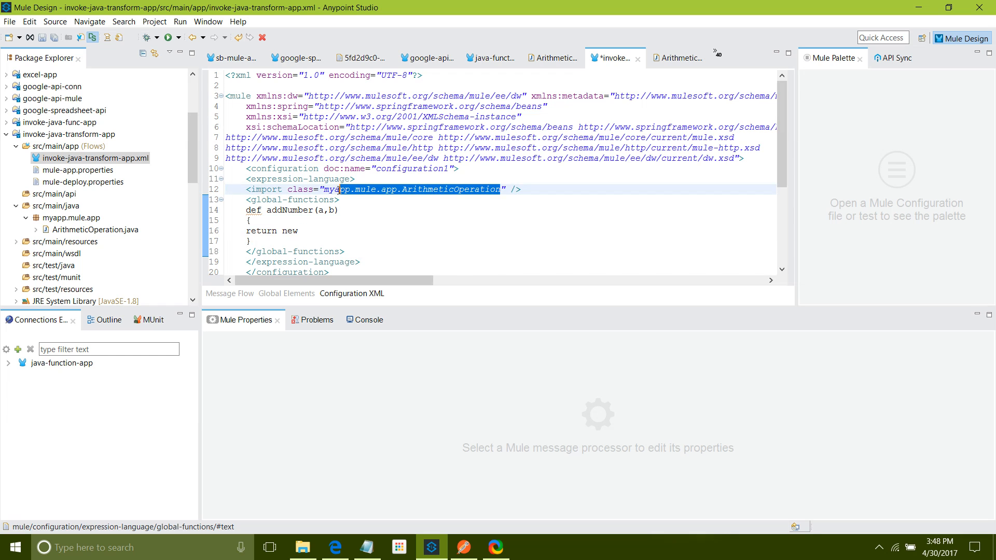
pyautogui.write('myapp.mule.app.ArithmeticOperation')
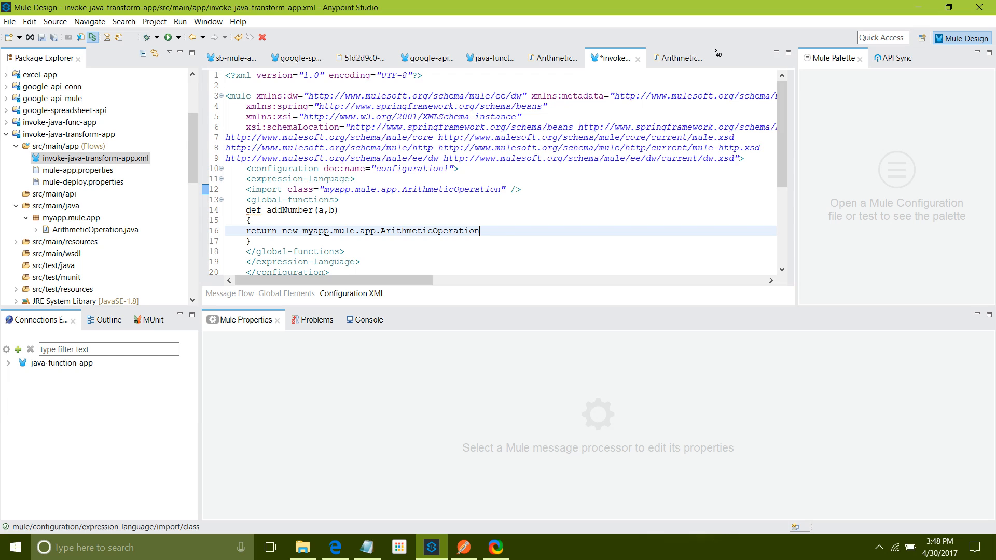
pyautogui.write('()')
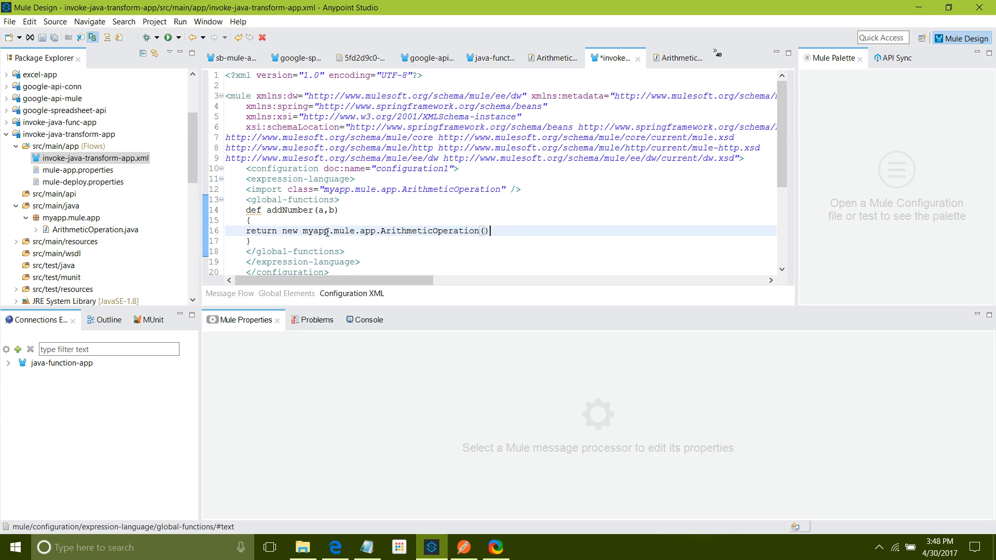
pyautogui.write('.')
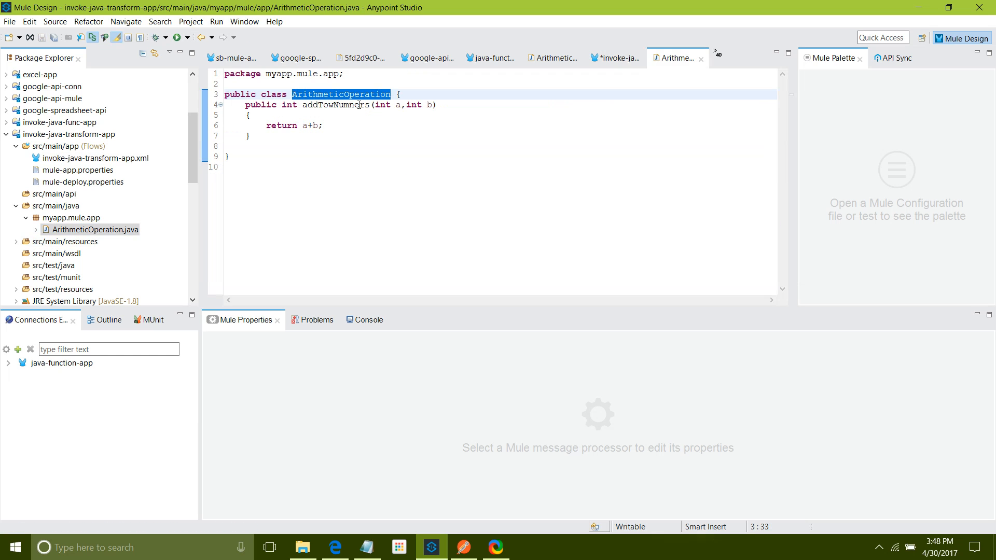
# Step: Rename the Java method from addTowNumners to addTwoNumners and copy its name
pyautogui.click(335, 105)
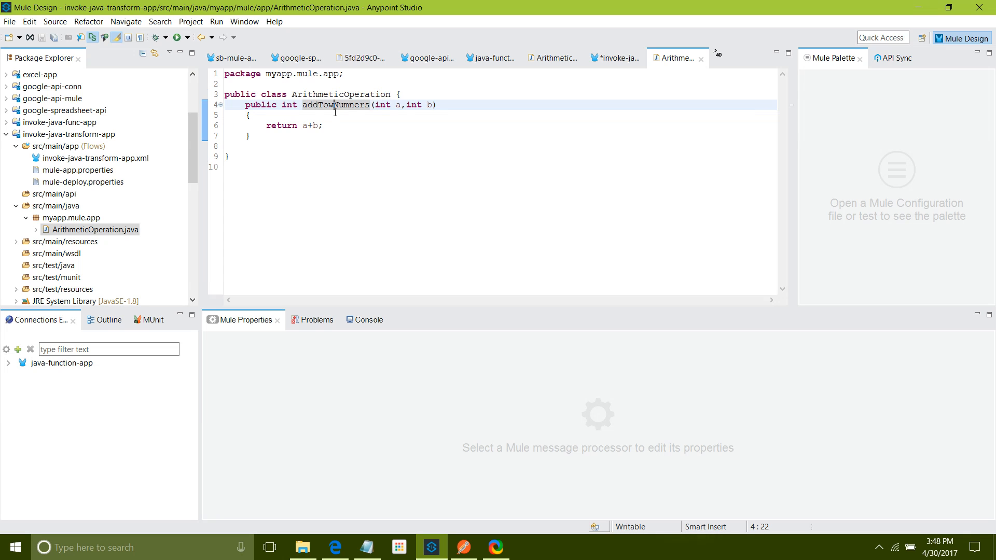
pyautogui.write('wo')
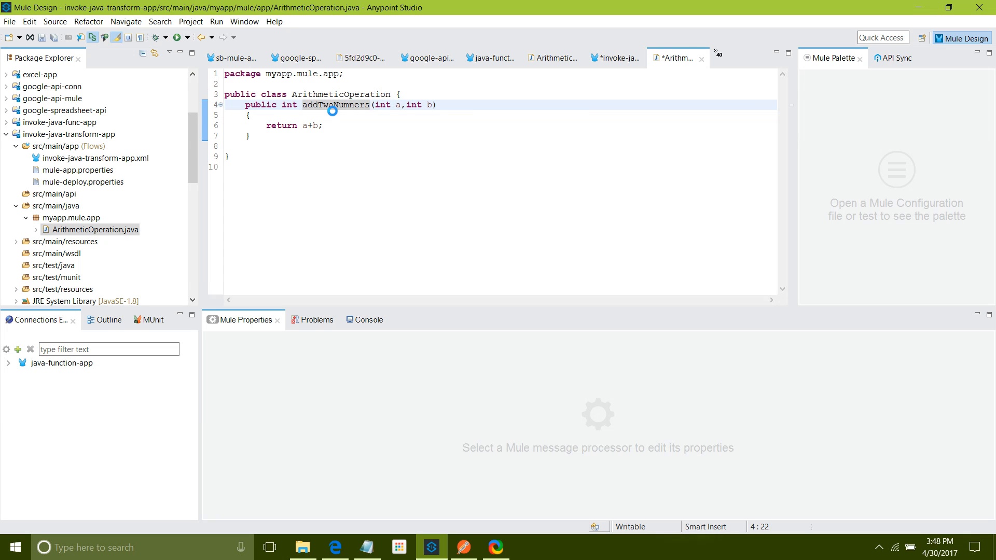
pyautogui.doubleClick(335, 105)
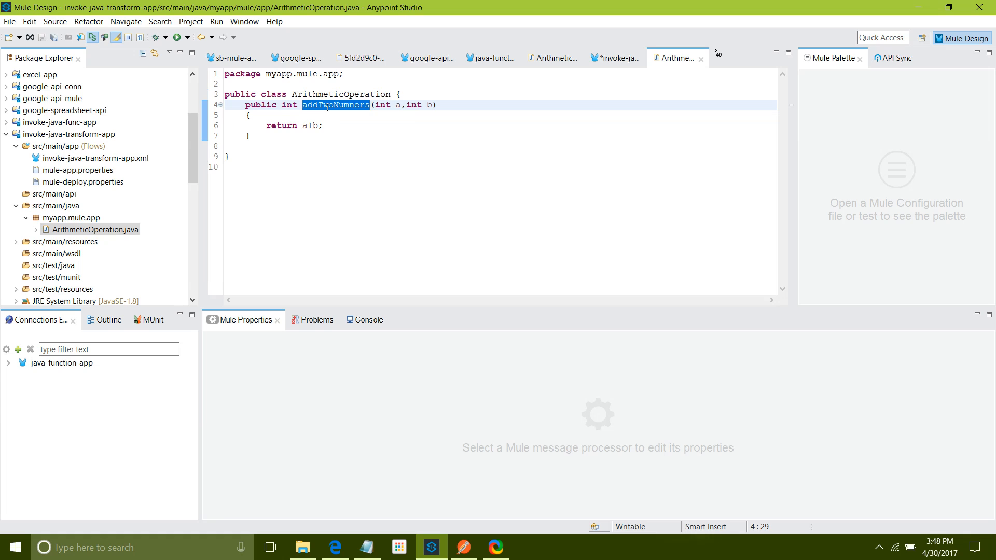
# Step: Complete the XML return line as ArithmeticOperation().addTwoNumners(a,b);
pyautogui.click(95, 157)
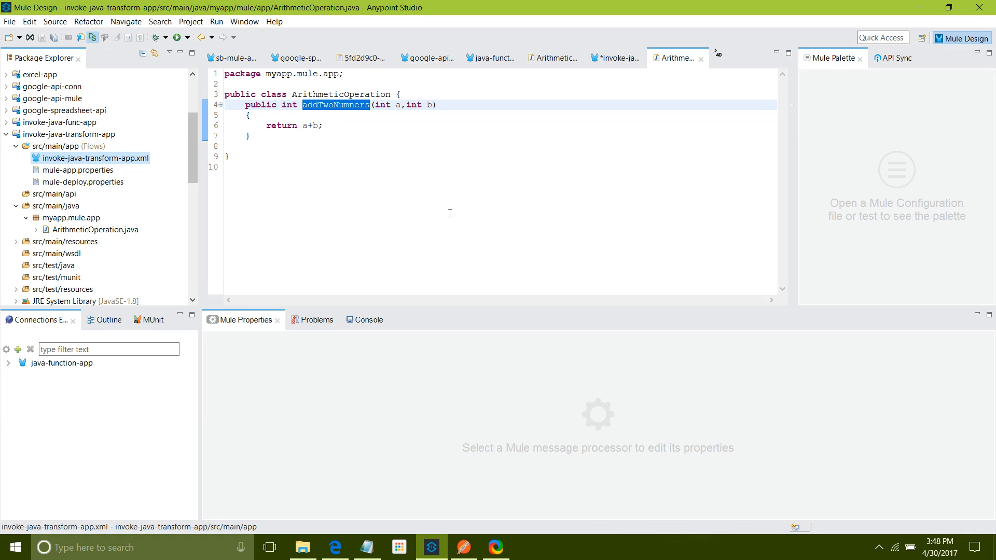
pyautogui.click(93, 157)
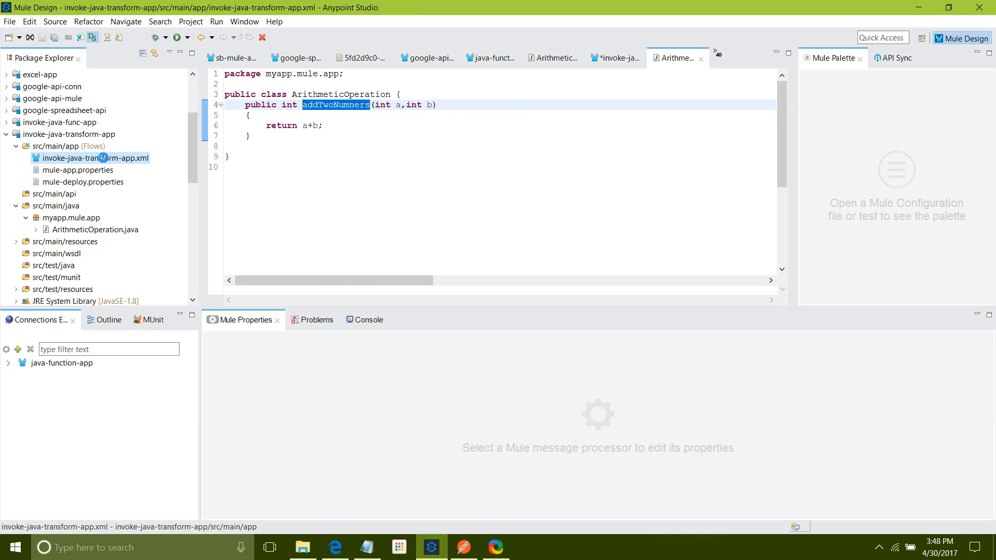
pyautogui.click(612, 58)
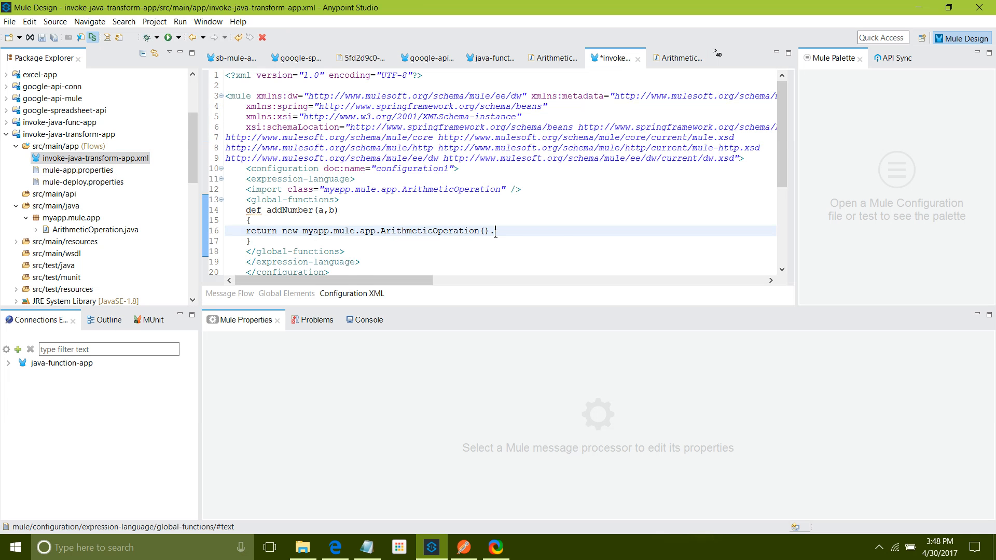
pyautogui.write('addTwoNumners()')
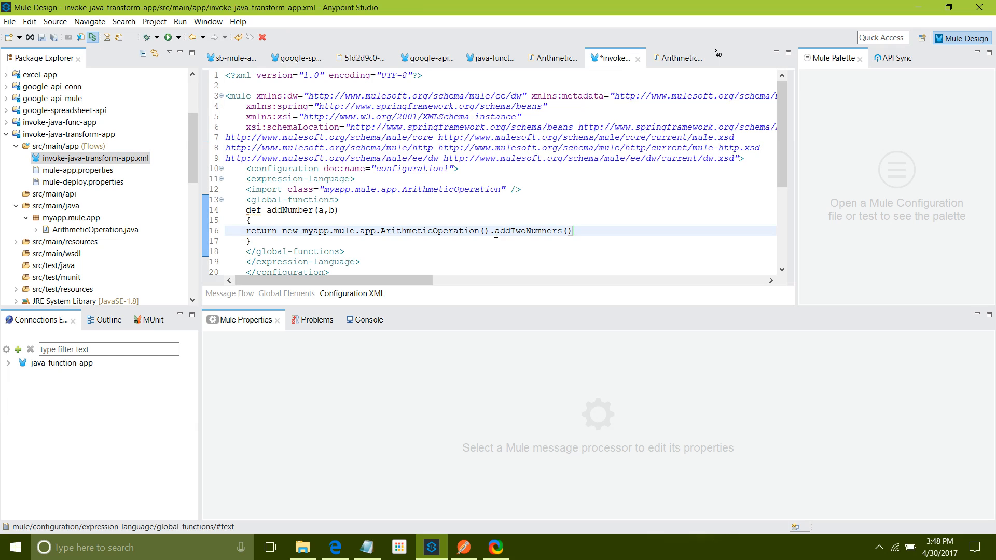
pyautogui.write('a,b')
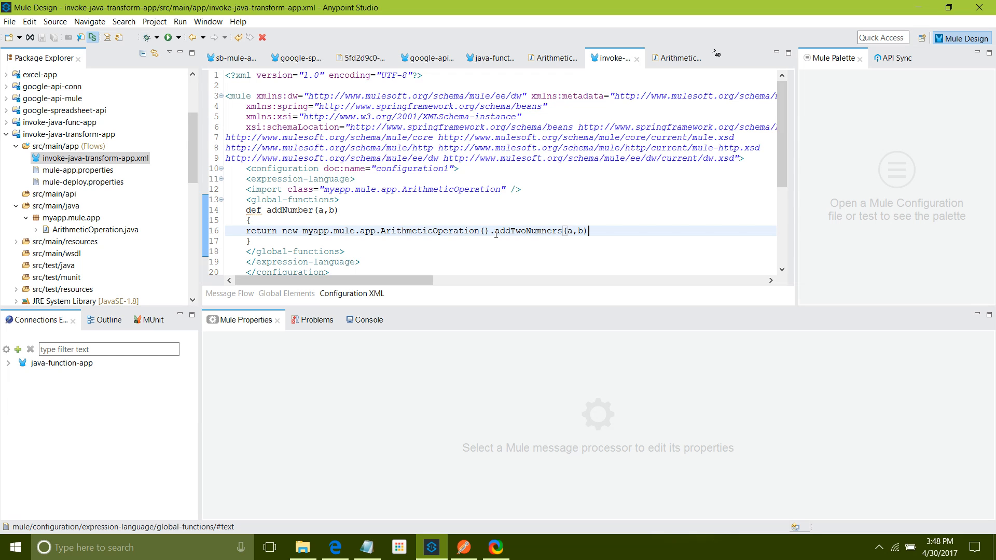
pyautogui.write(';')
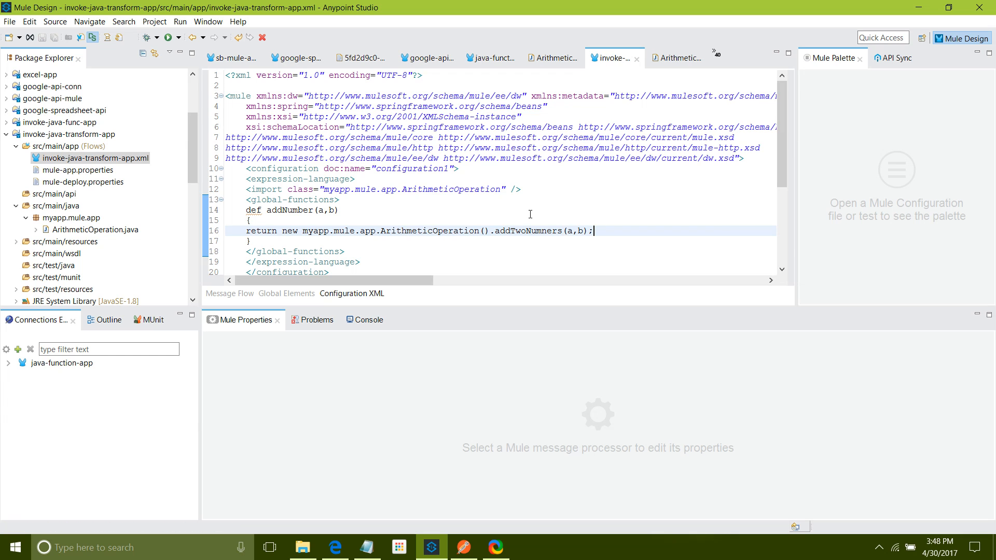
pyautogui.moveTo(458, 222)
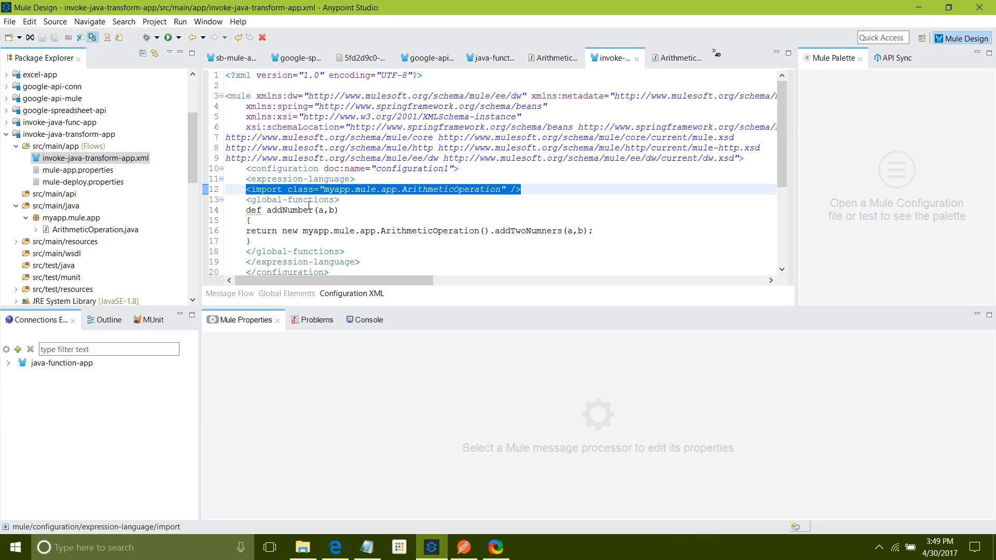
pyautogui.moveTo(259, 235)
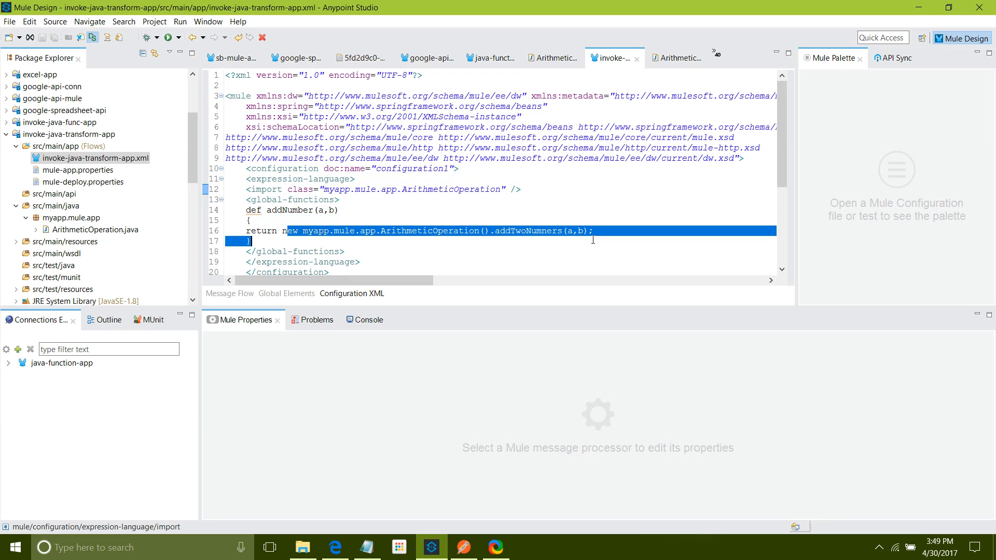
# Step: Return to the Message Flow view, glance at Postman, and come back to the flow in Anypoint Studio
pyautogui.click(505, 247)
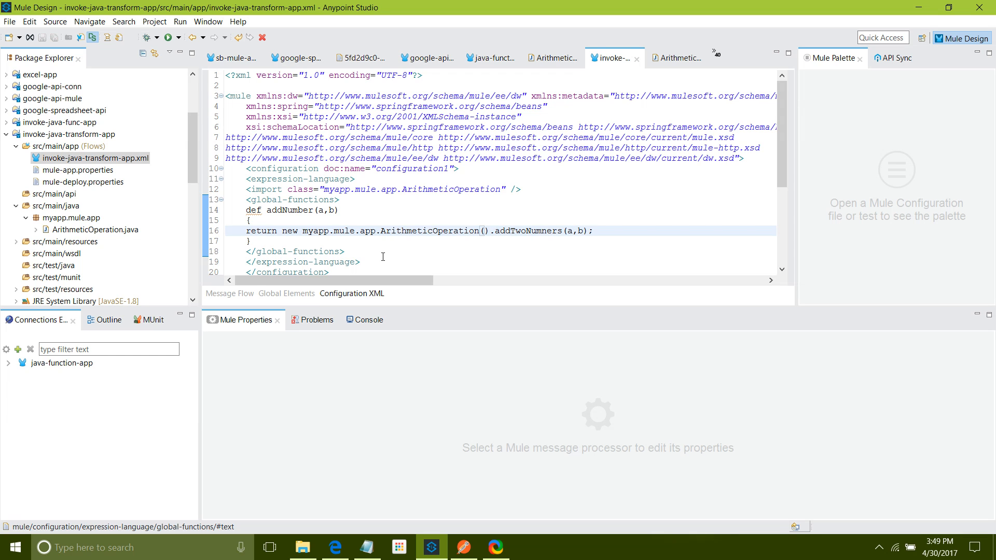
pyautogui.click(229, 293)
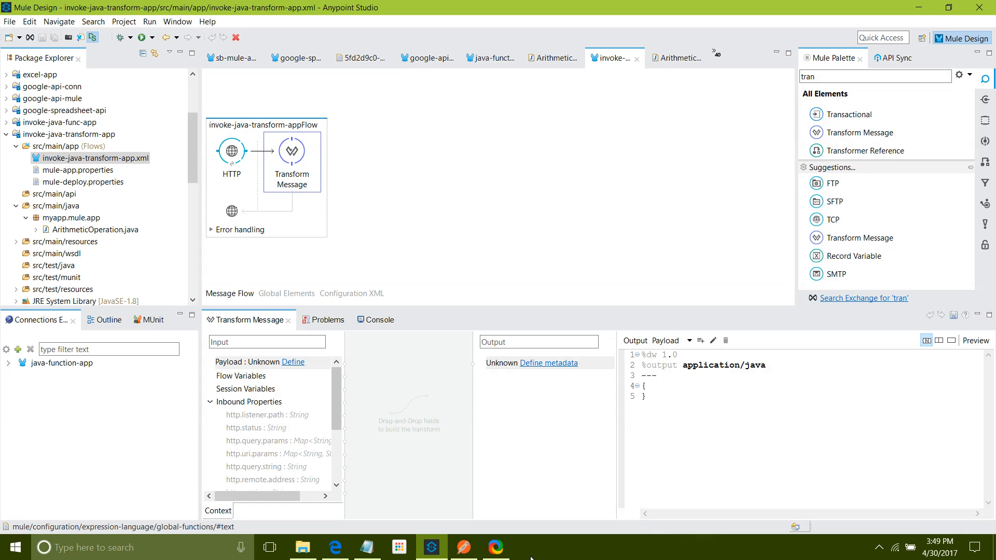
pyautogui.click(462, 547)
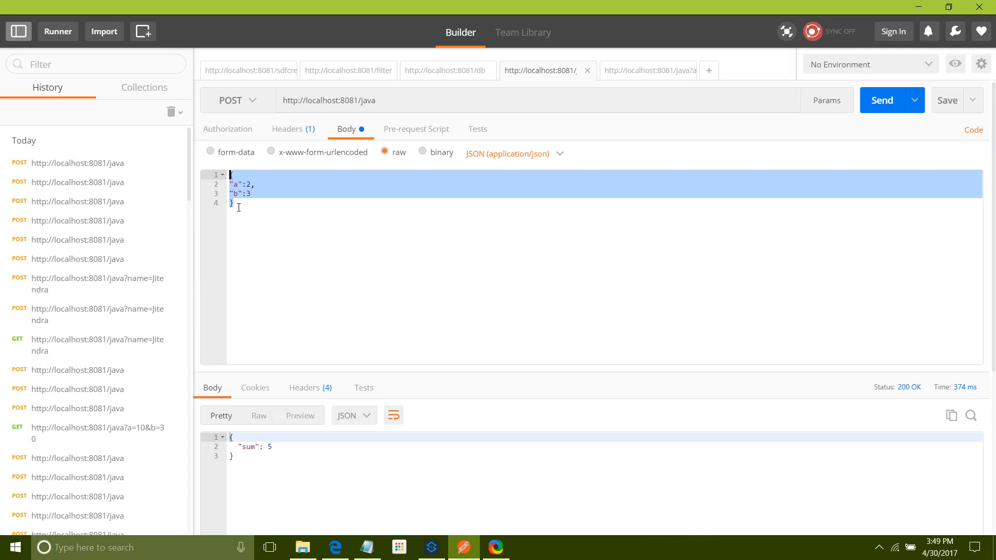
pyautogui.click(431, 546)
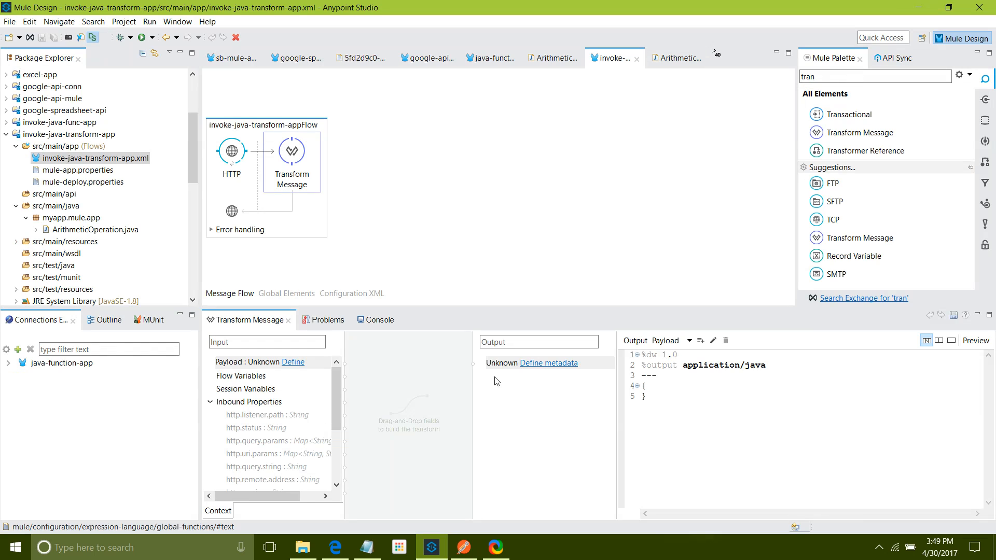
# Step: Define a new metadata type named 'input' for the Transform Message payload
pyautogui.click(552, 363)
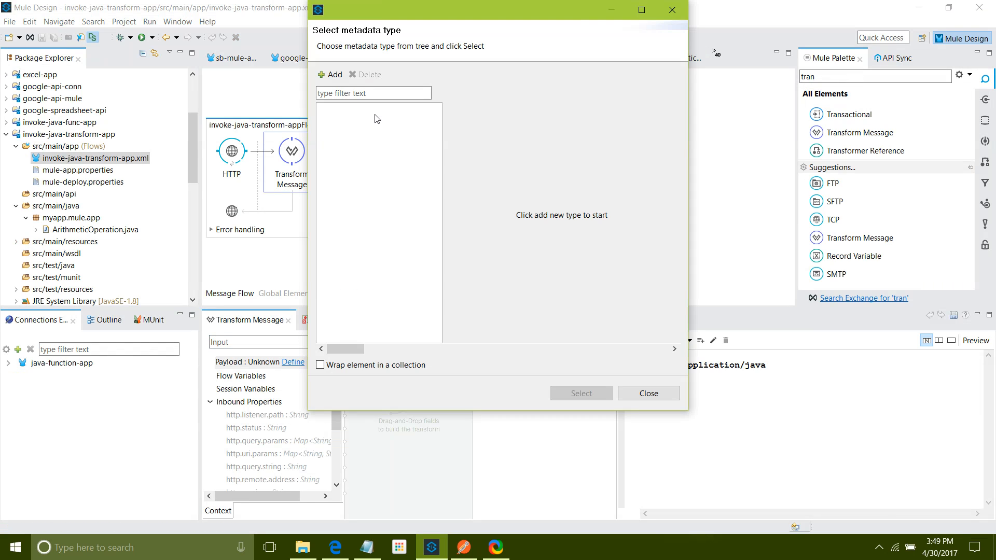
pyautogui.click(330, 75)
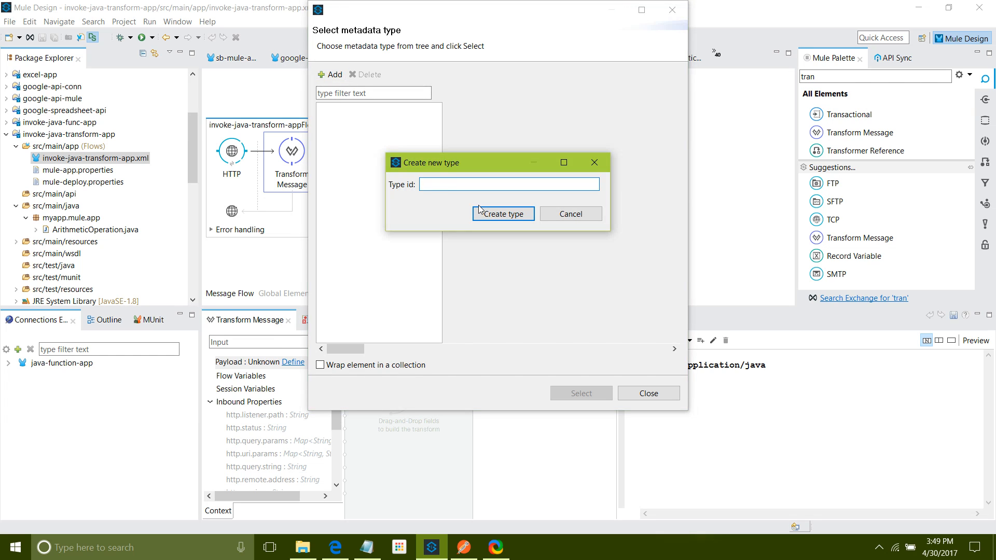
pyautogui.write('input')
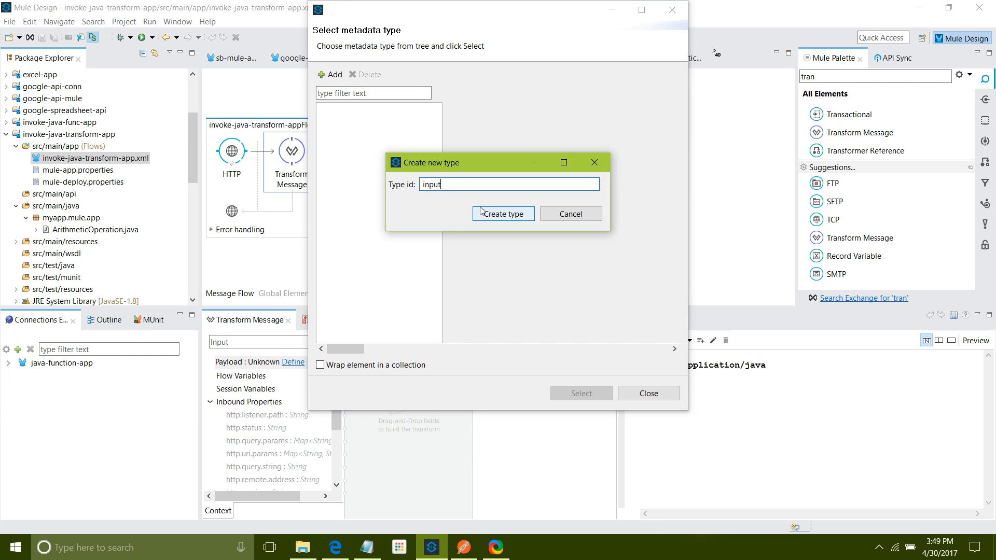
pyautogui.click(502, 214)
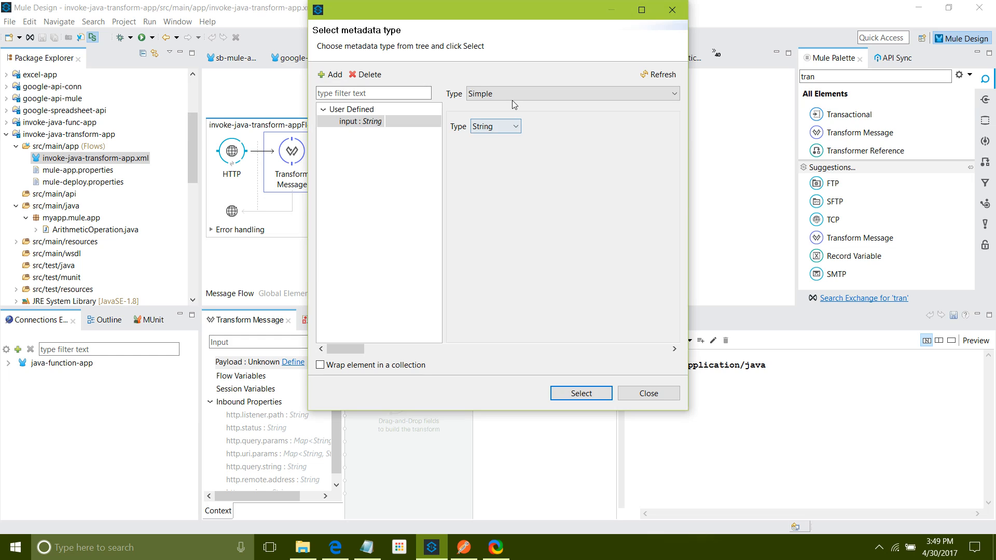
# Step: Make the input type JSON described by the Desktop sum.json example and apply it
pyautogui.click(570, 94)
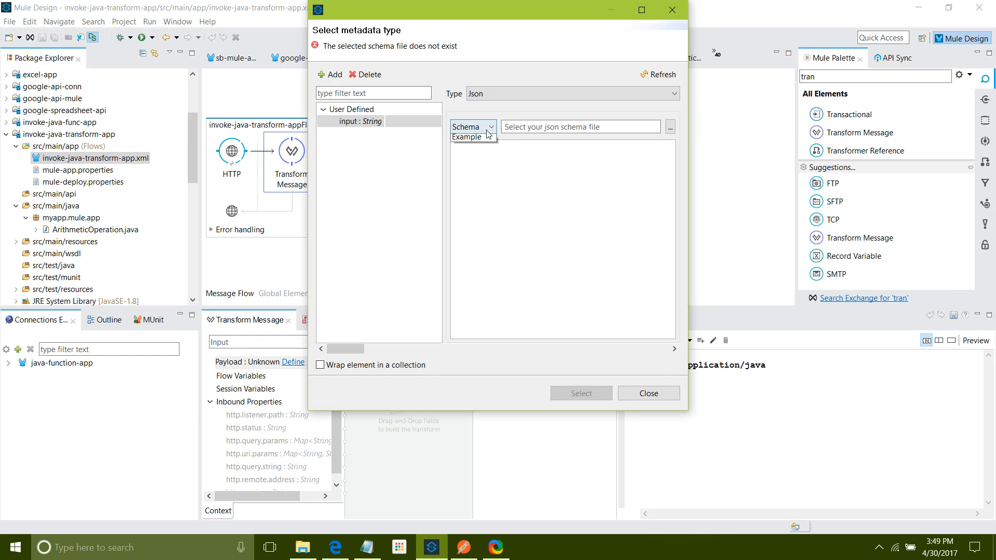
pyautogui.click(466, 136)
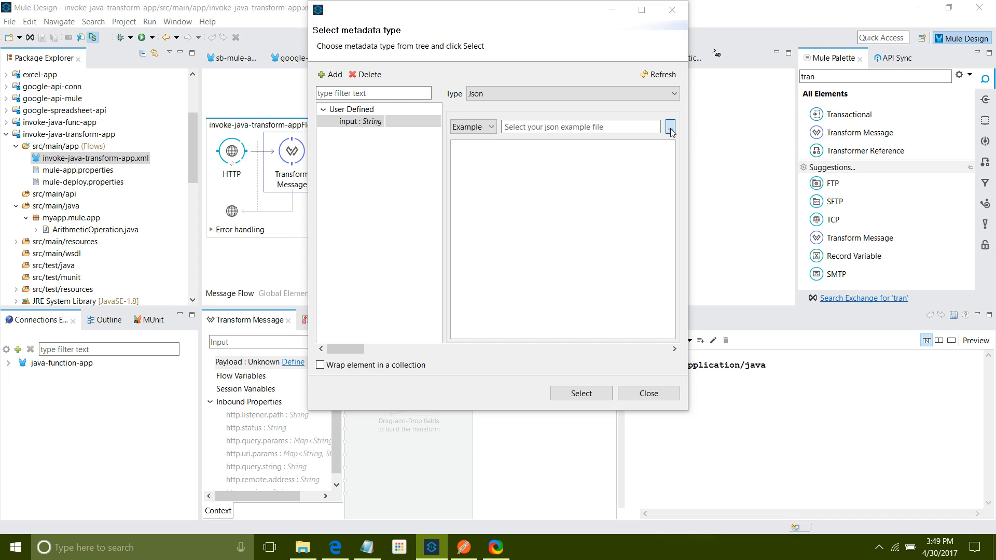
pyautogui.click(670, 126)
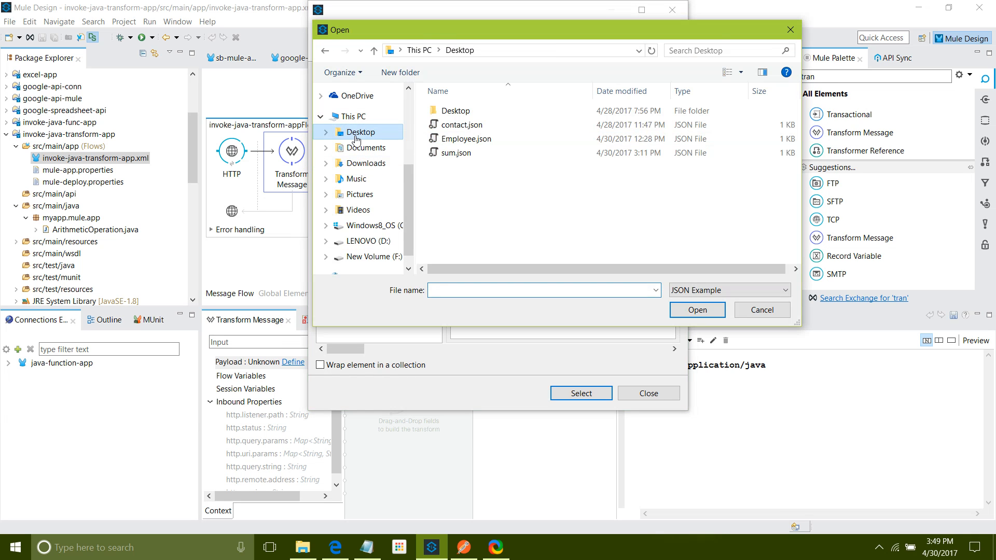
pyautogui.click(459, 153)
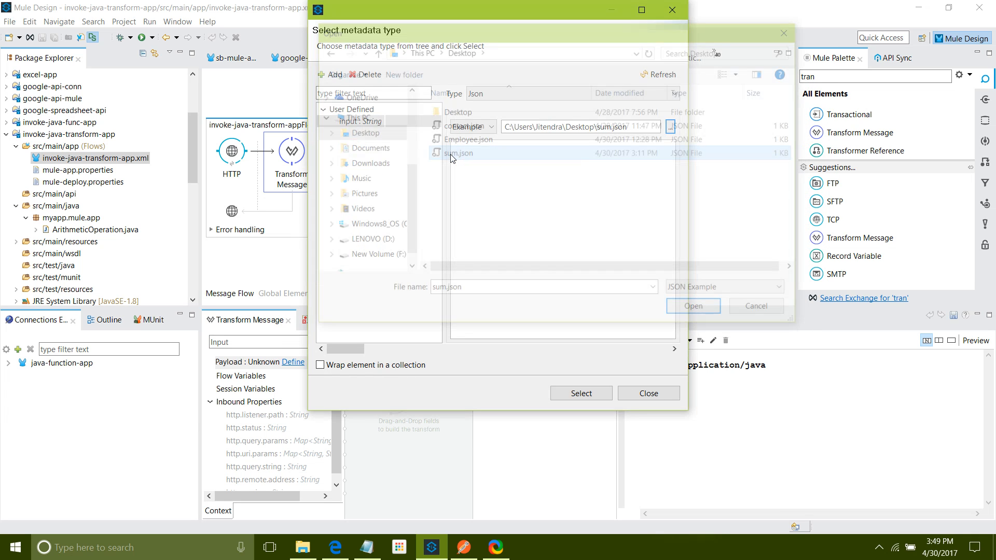
pyautogui.click(693, 305)
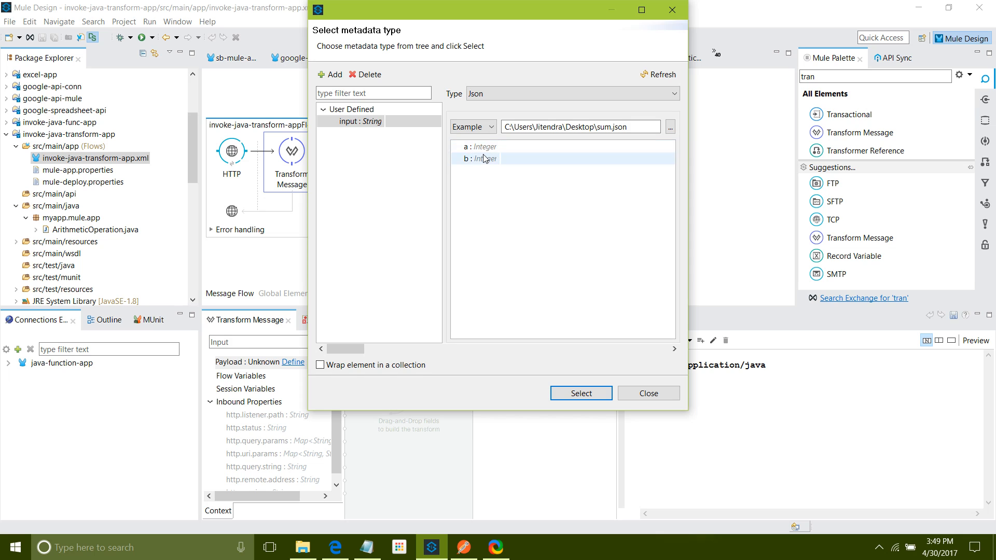
pyautogui.click(578, 392)
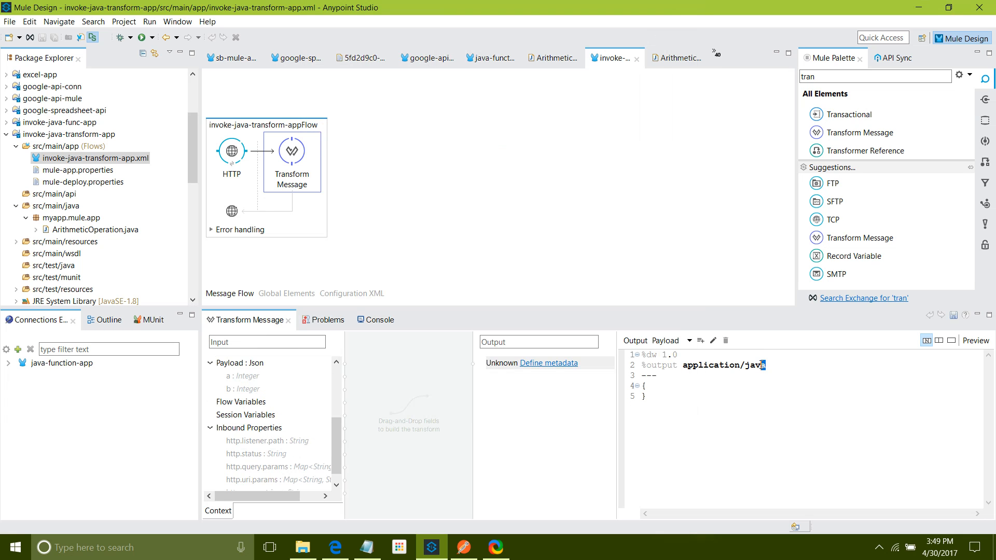
# Step: Change the DataWeave output to application/json and begin a 'sum:' field
pyautogui.doubleClick(755, 364)
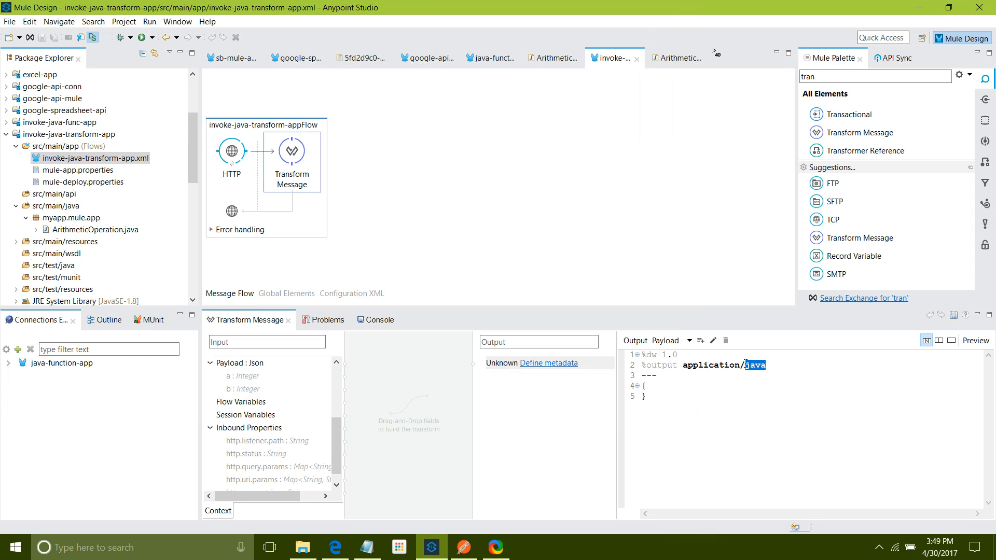
pyautogui.write('son')
pyautogui.write('sum')
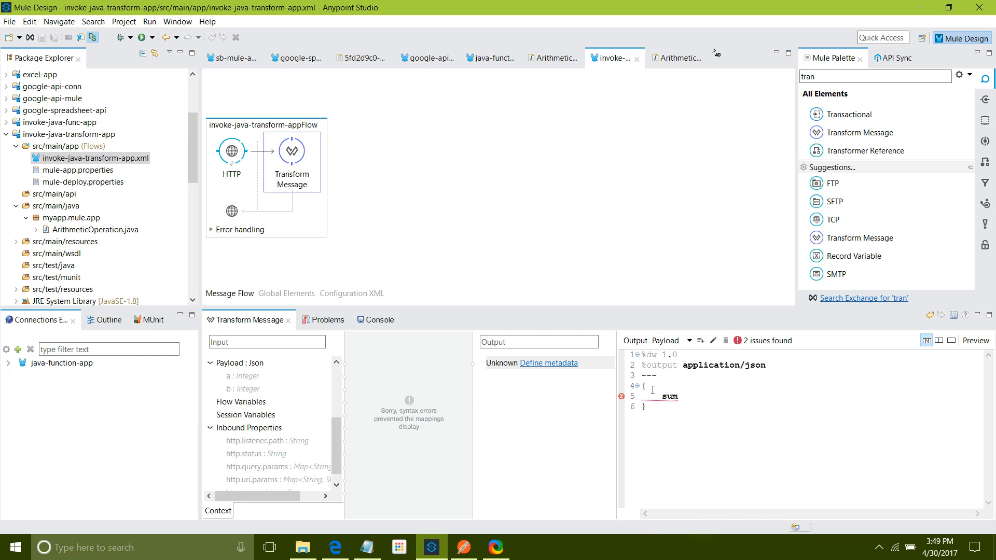
pyautogui.write(':')
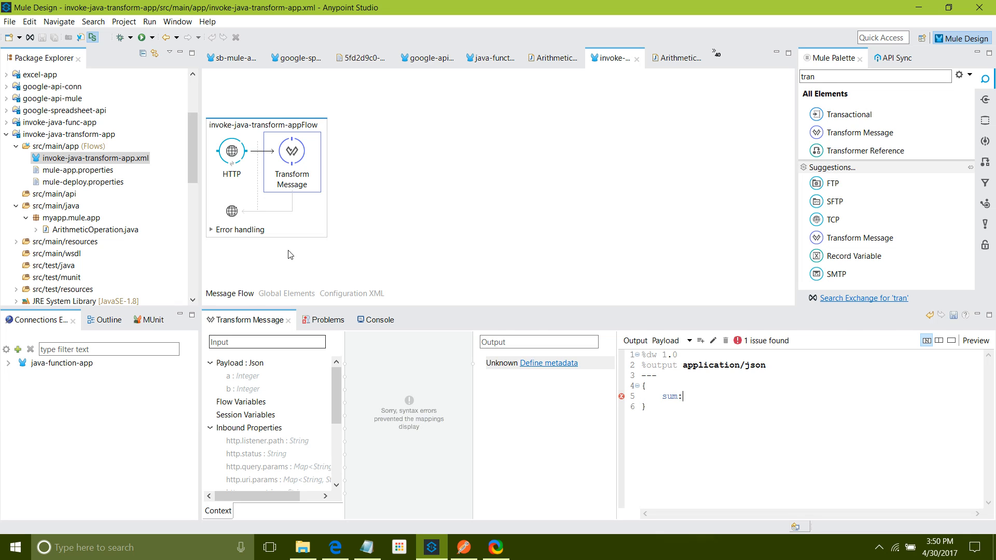
# Step: Copy the addNumber function name from the Configuration XML and return to Message Flow
pyautogui.click(351, 293)
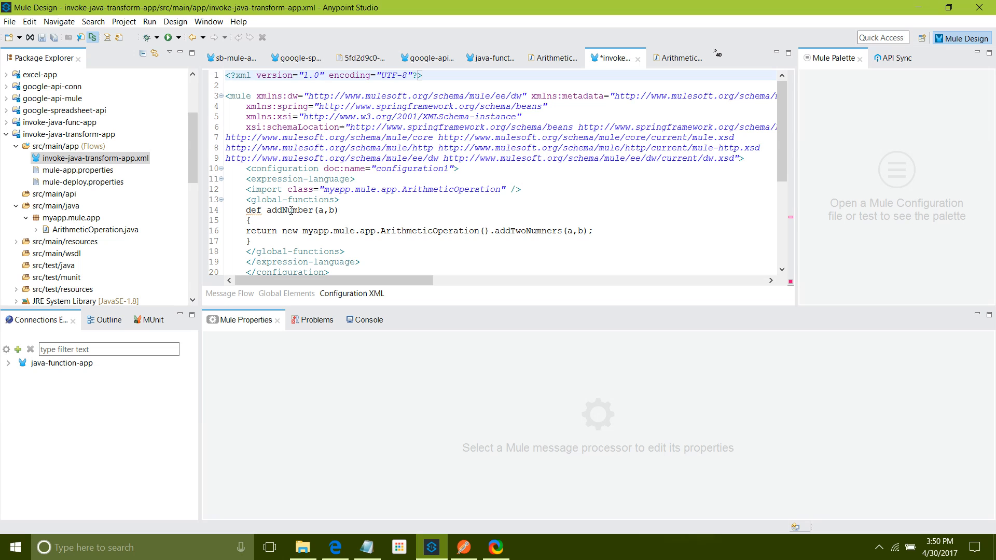
pyautogui.doubleClick(289, 211)
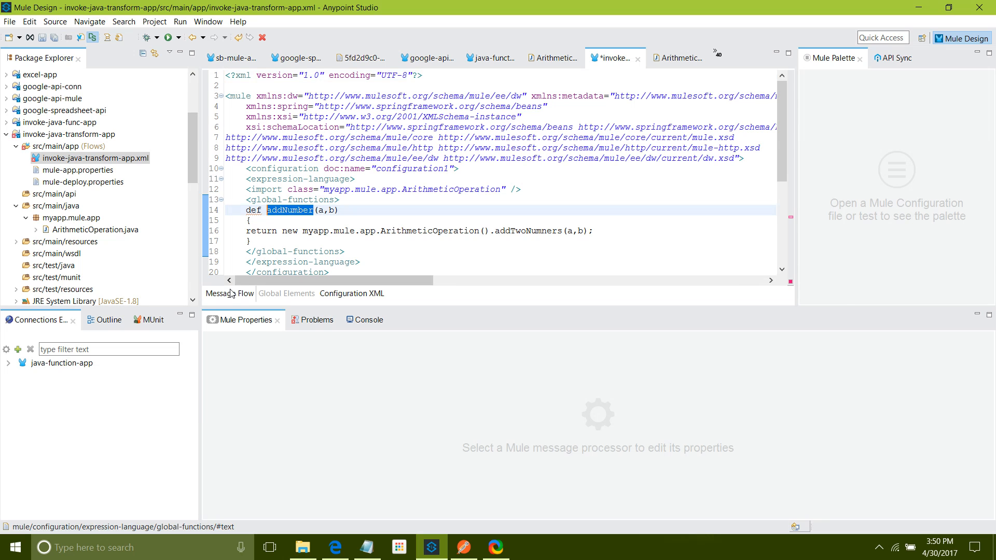
pyautogui.click(229, 293)
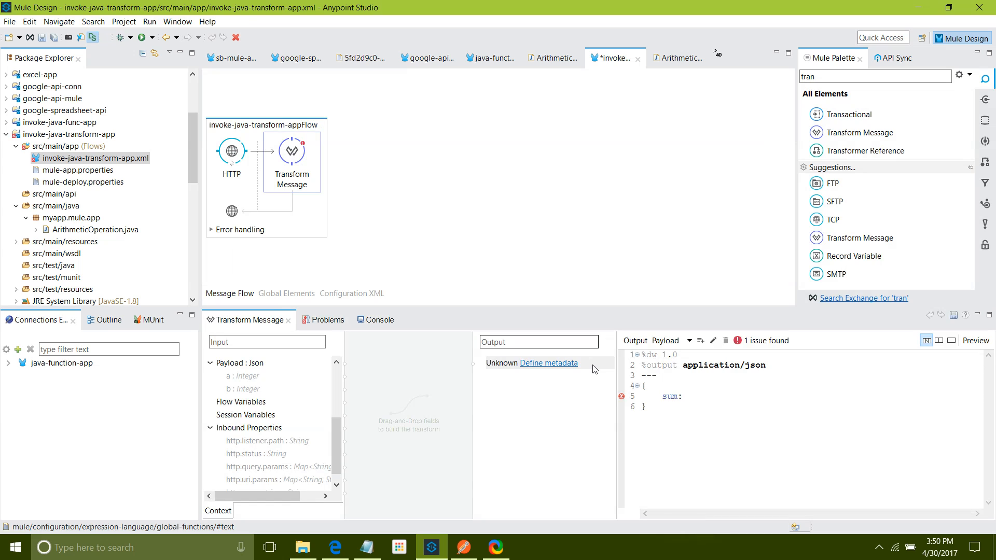
# Step: Set the sum field to addNumber(payload.a,payload.b)
pyautogui.write('addNumber')
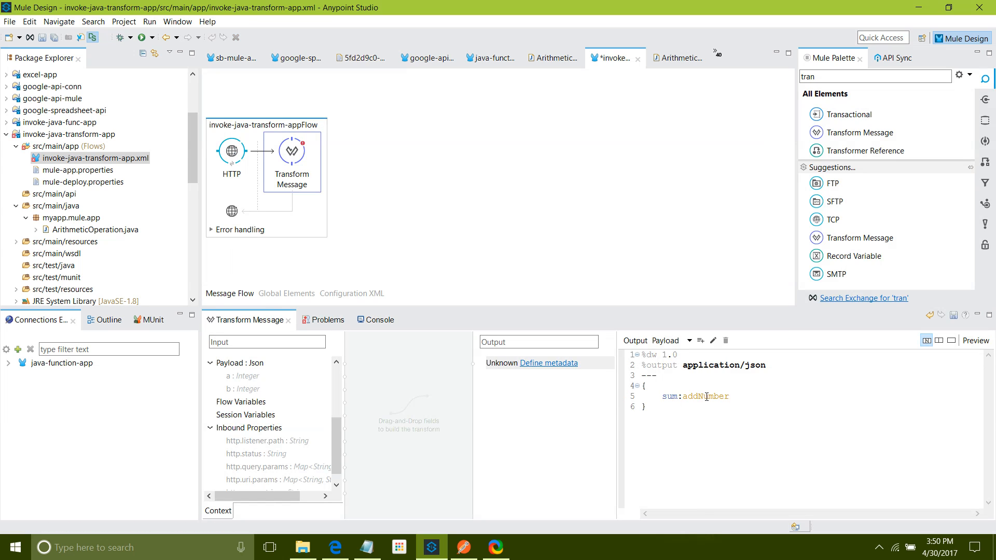
pyautogui.write('(pay)')
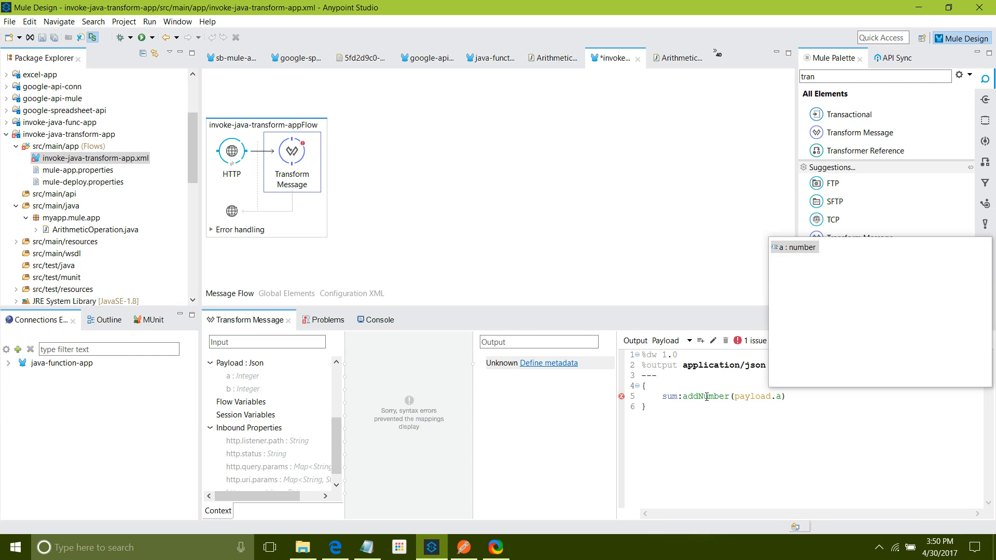
pyautogui.write(',payload.b')
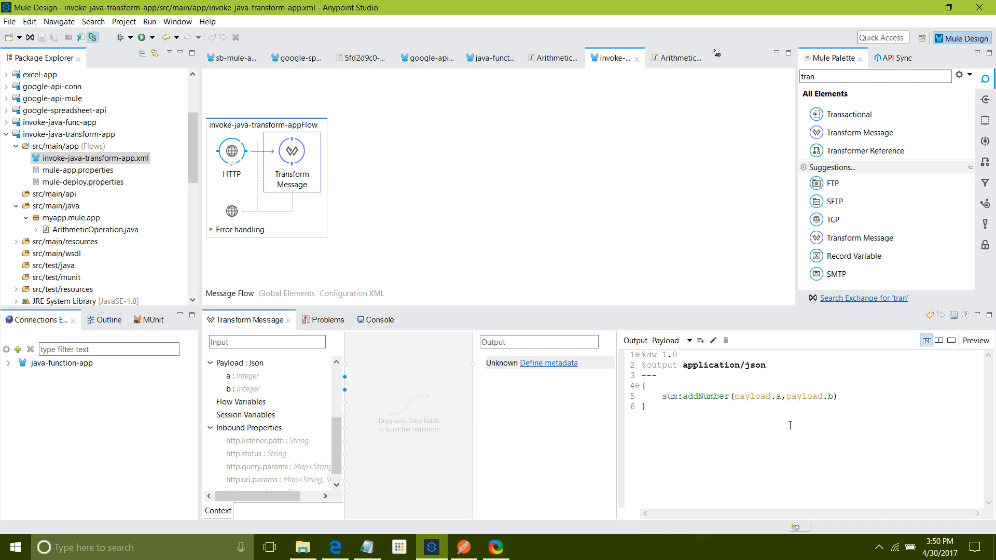
pyautogui.moveTo(470, 145)
pyautogui.write('set')
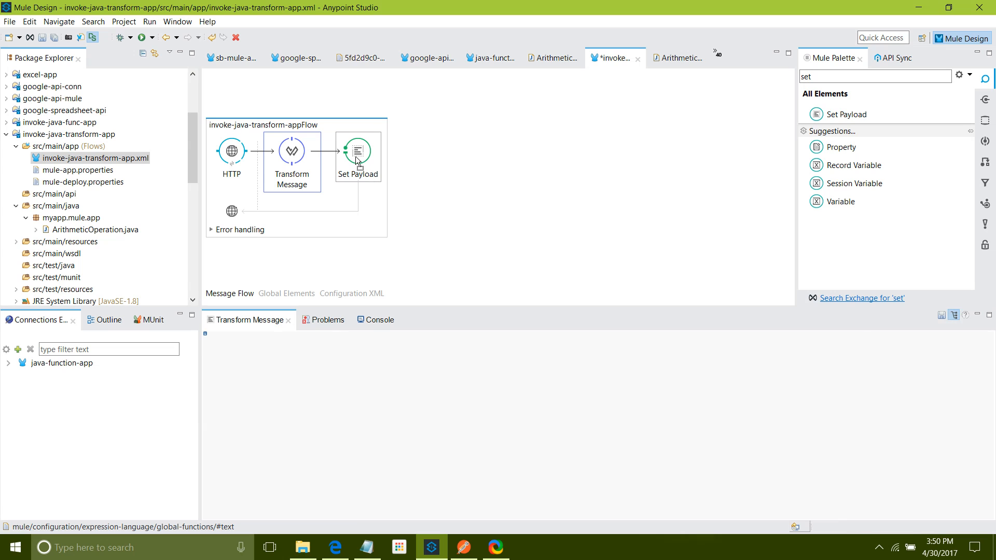
# Step: Set the Set Payload value to 'The sum of two numbers #[json:a] and #[json:b] is #[payload]'
pyautogui.click(358, 150)
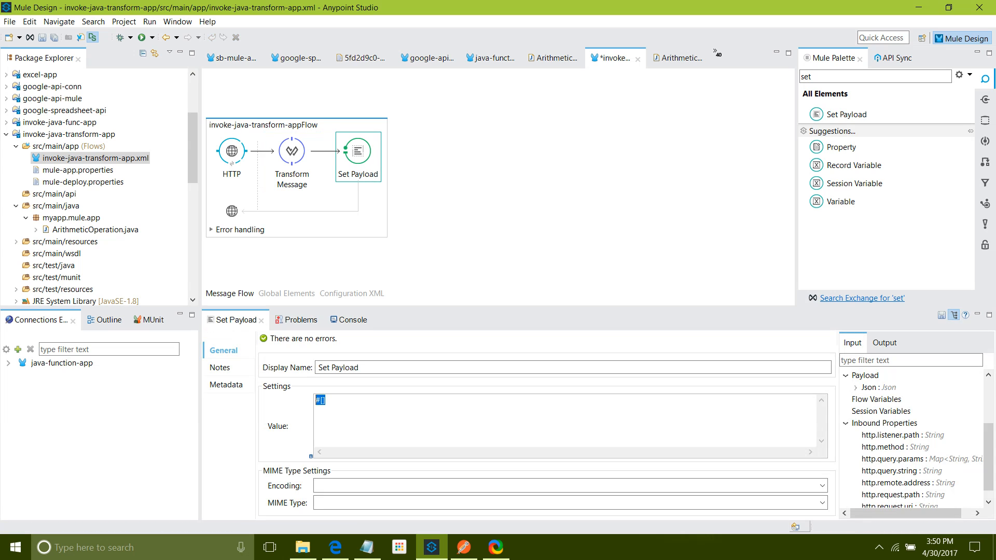
pyautogui.write('The sum of')
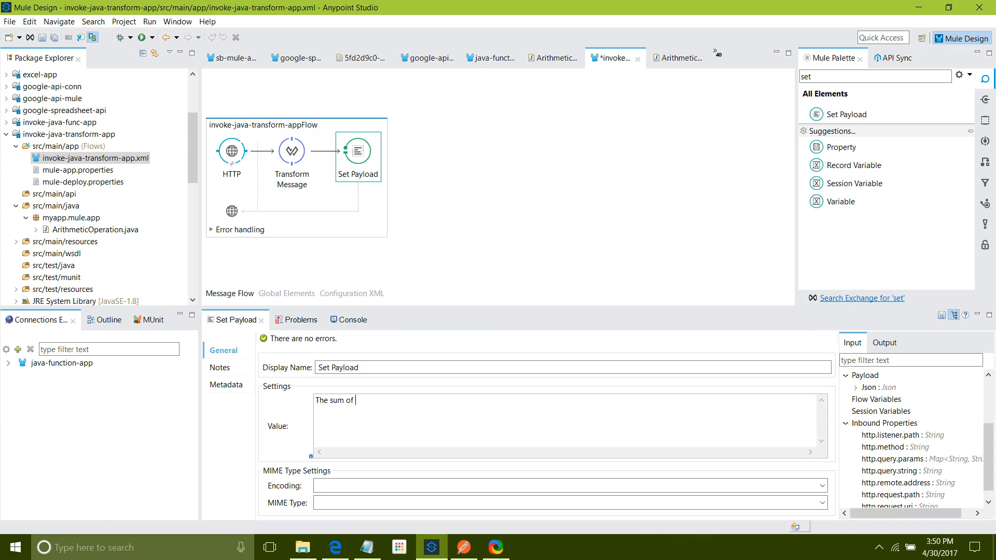
pyautogui.write('two numbers #[json:')
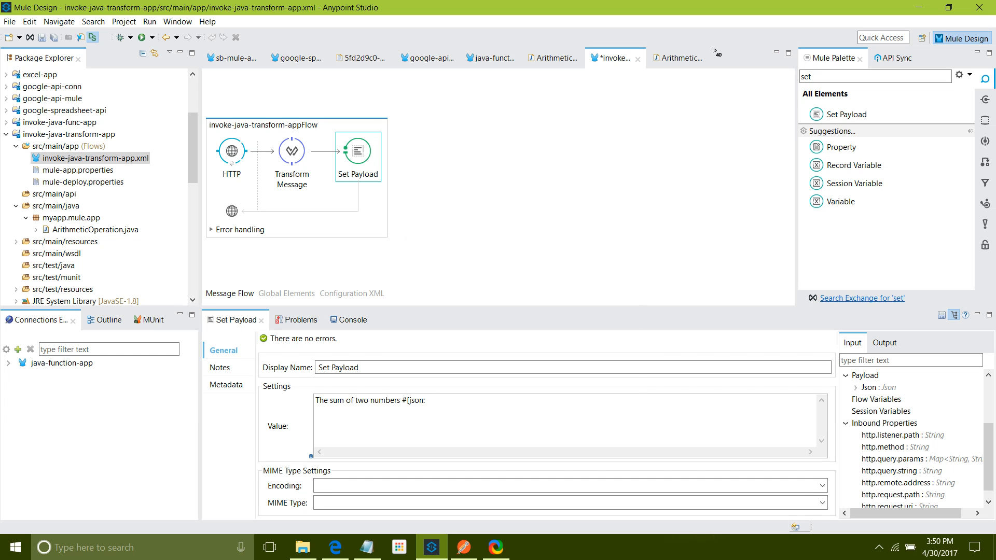
pyautogui.write('a]')
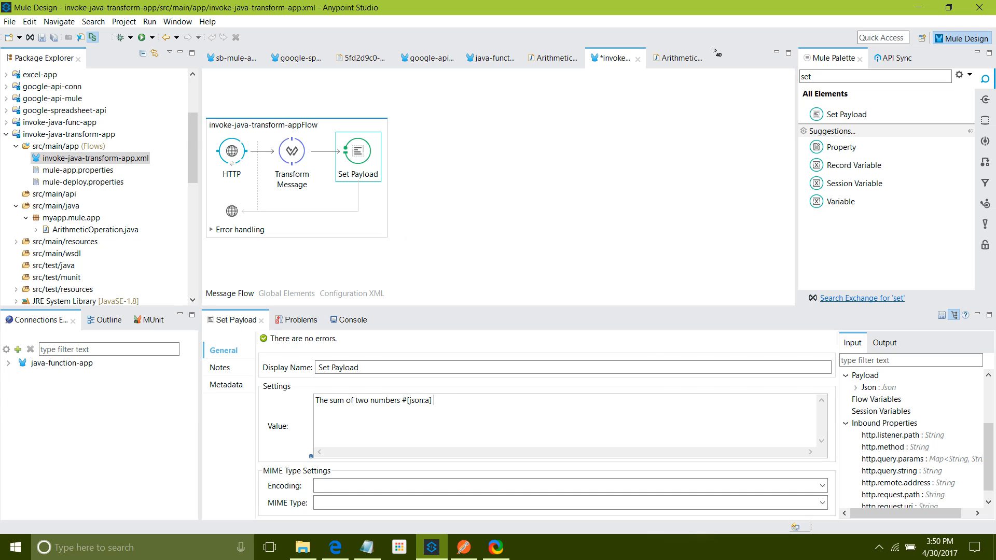
pyautogui.write('and #[')
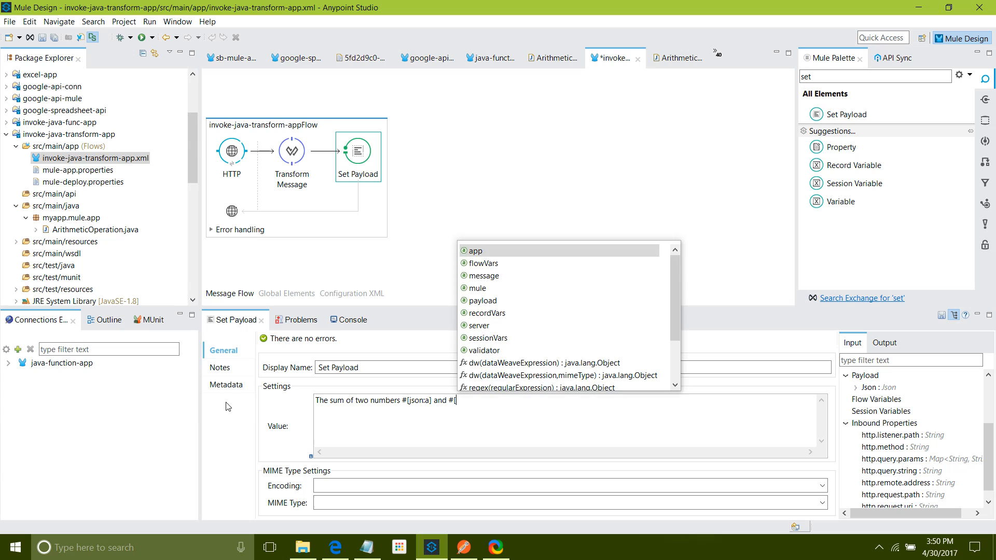
pyautogui.write('json:b')
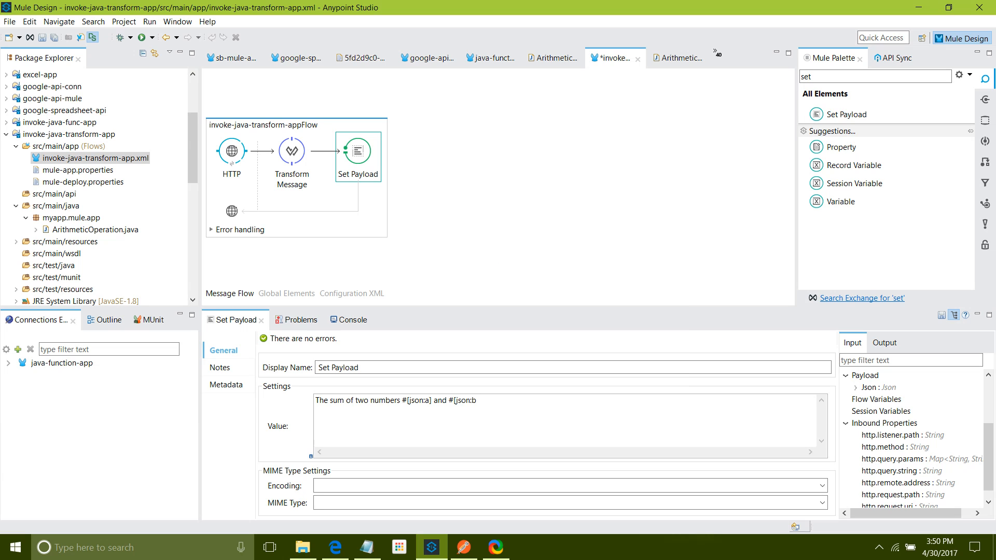
pyautogui.write('is')
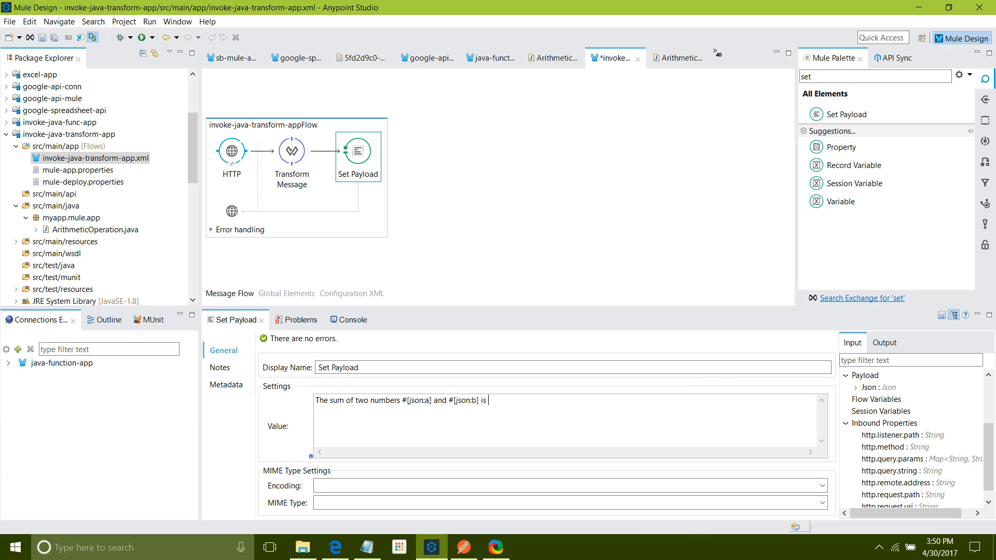
pyautogui.write('#[payload')
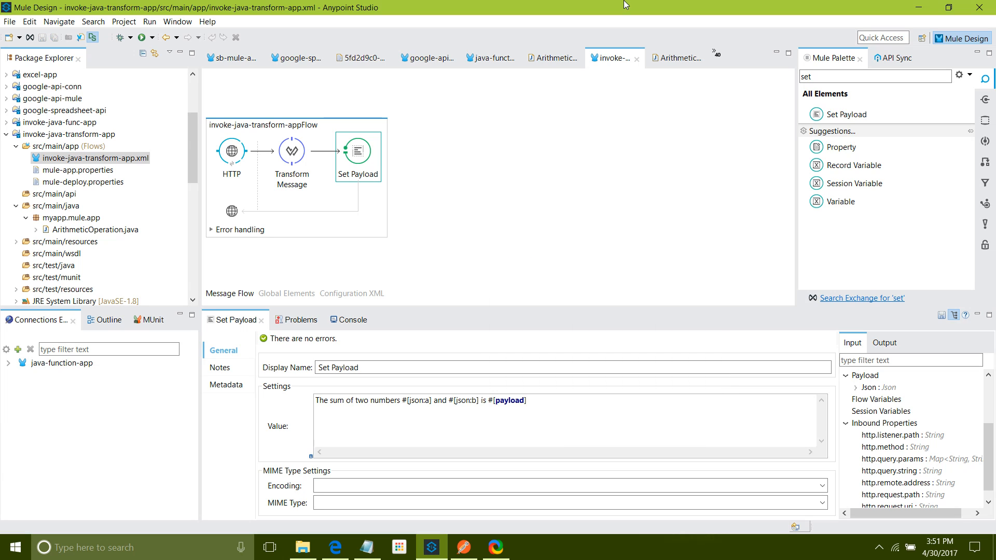
# Step: Run invoke-java-transform-app as a Mule Application
pyautogui.click(344, 320)
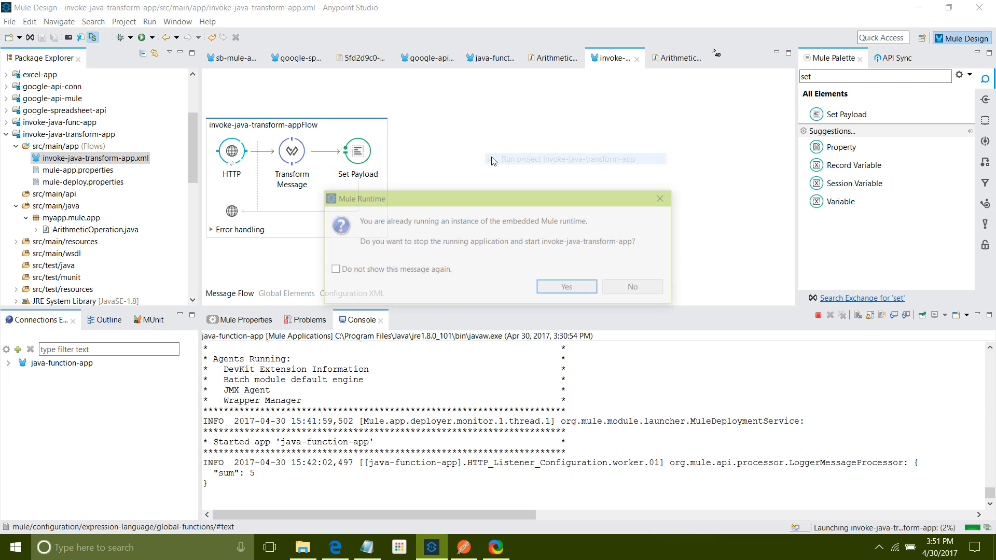
# Step: Restart with this app, check the /java POST listener, and switch to Postman
pyautogui.click(564, 286)
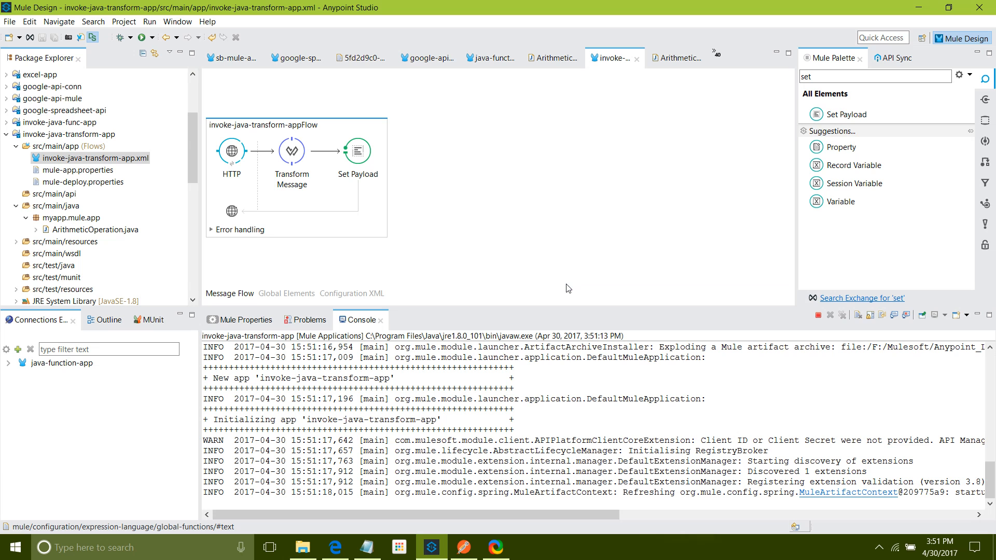
pyautogui.scroll(-3)
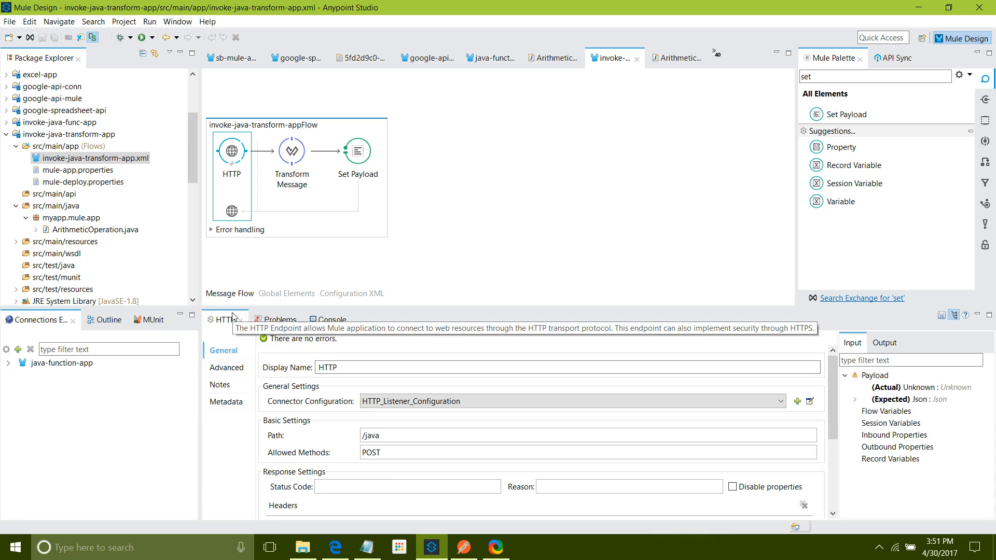
pyautogui.click(463, 547)
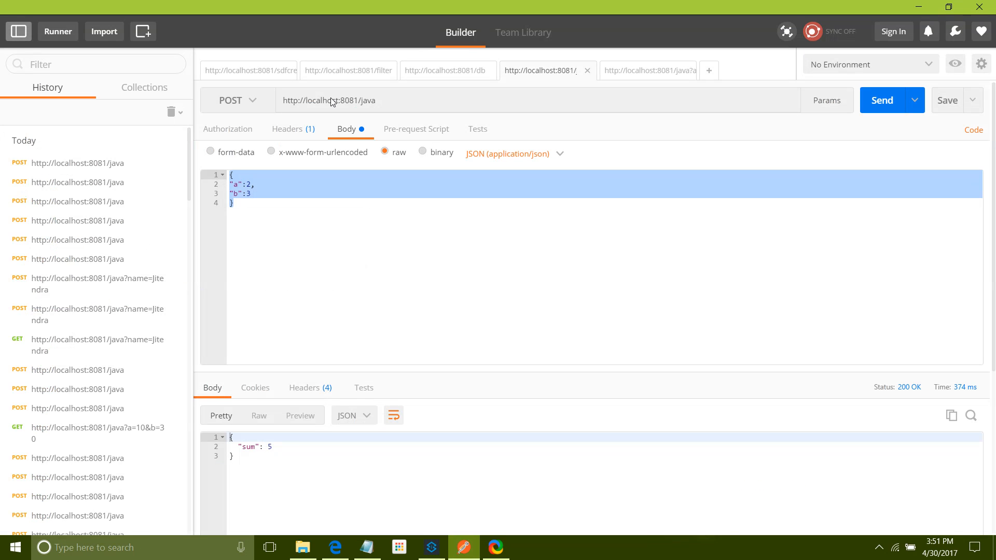
pyautogui.moveTo(240, 112)
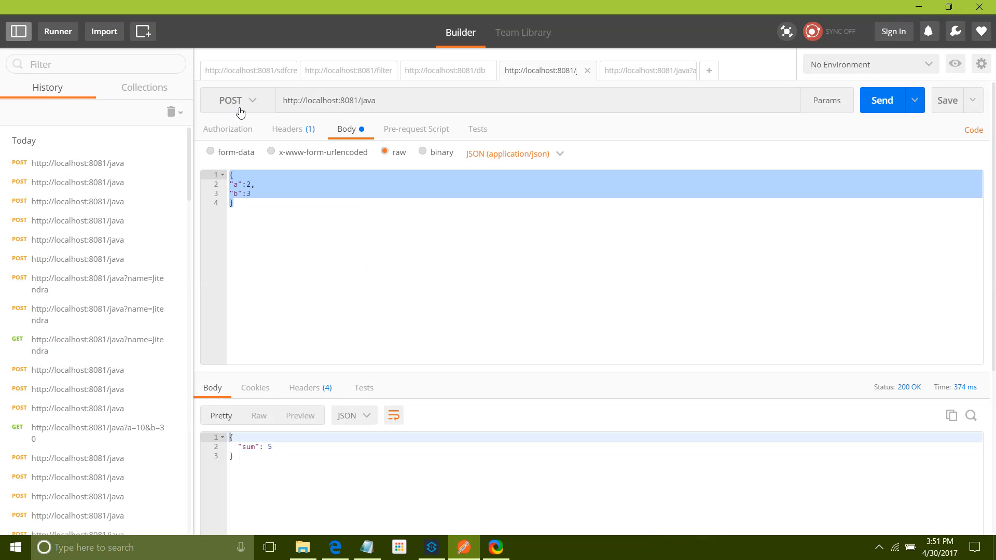
pyautogui.moveTo(880, 100)
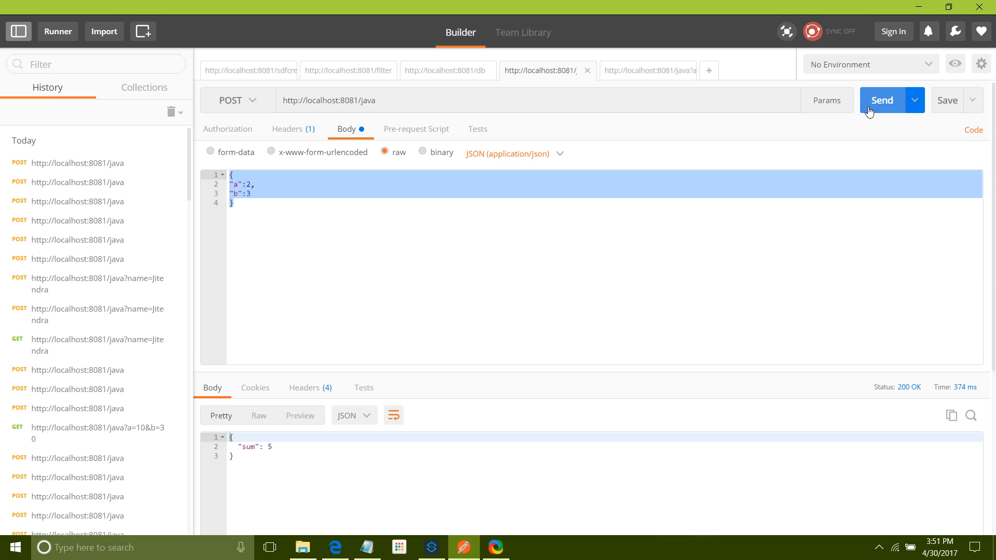
# Step: Send the POST with a=2, b=3 and return to Anypoint Studio
pyautogui.click(881, 100)
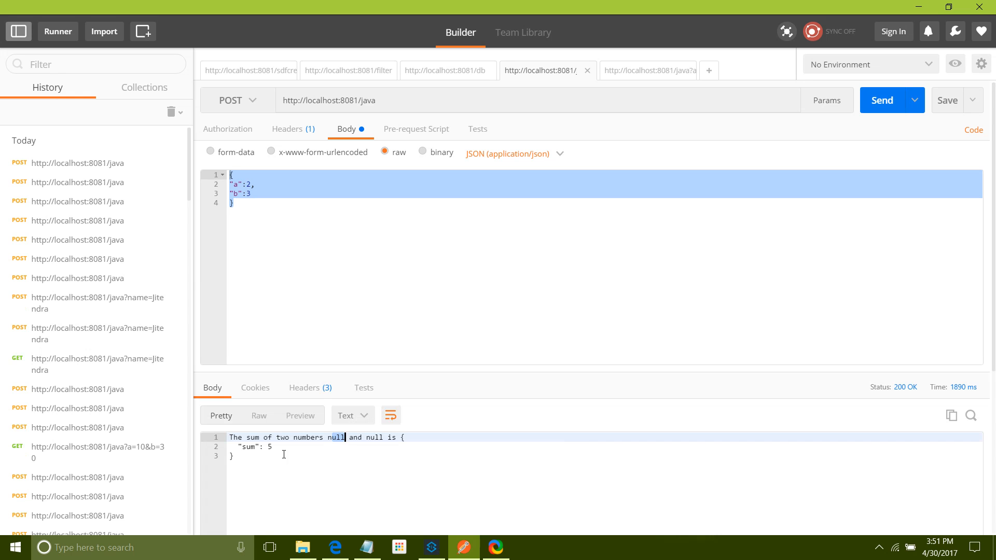
pyautogui.click(430, 547)
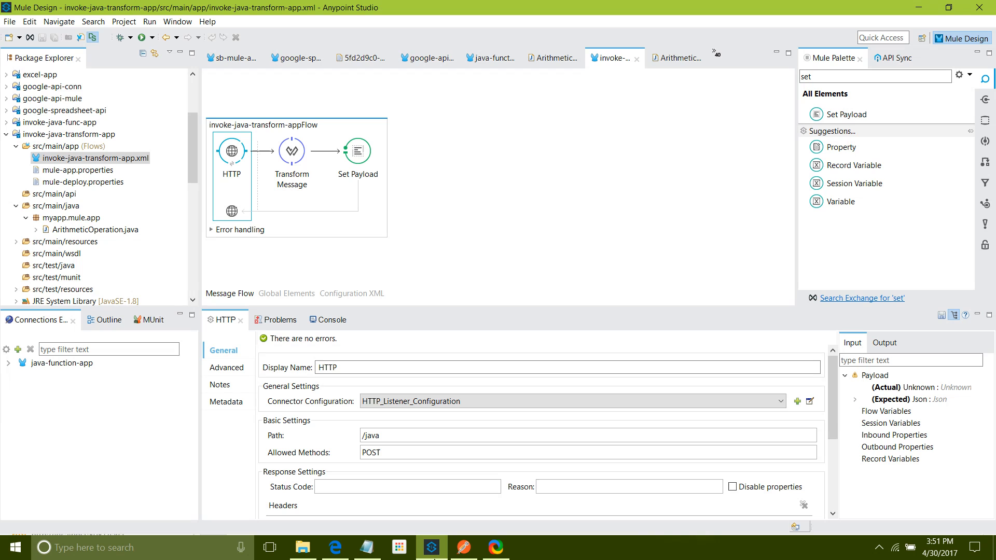
pyautogui.moveTo(329, 154)
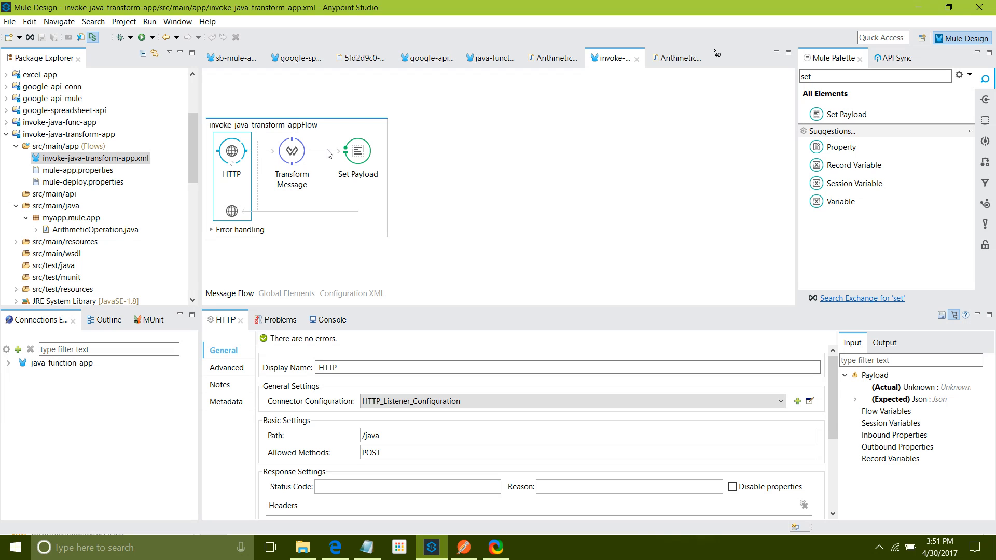
# Step: Reduce the Set Payload value to just #[payload]
pyautogui.click(358, 150)
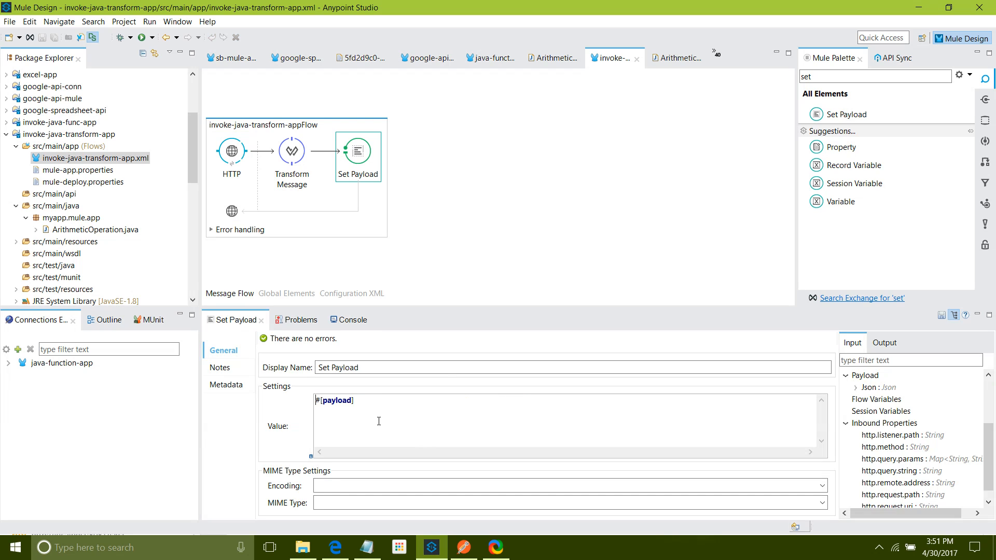
pyautogui.moveTo(462, 541)
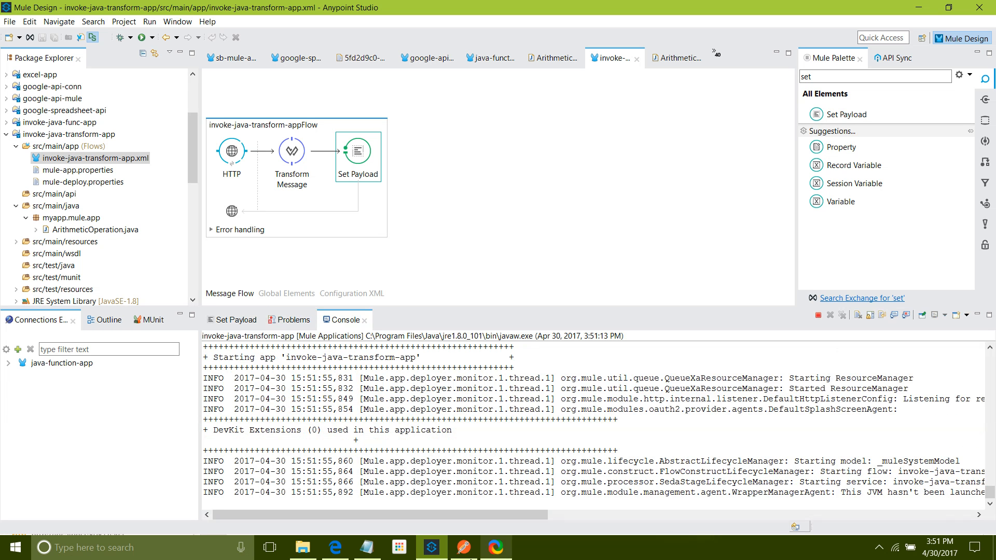
# Step: Resend in Postman with a/b of 2/3, 20/30 and 2000/30000, getting sums 5, 50 and 32000
pyautogui.click(463, 547)
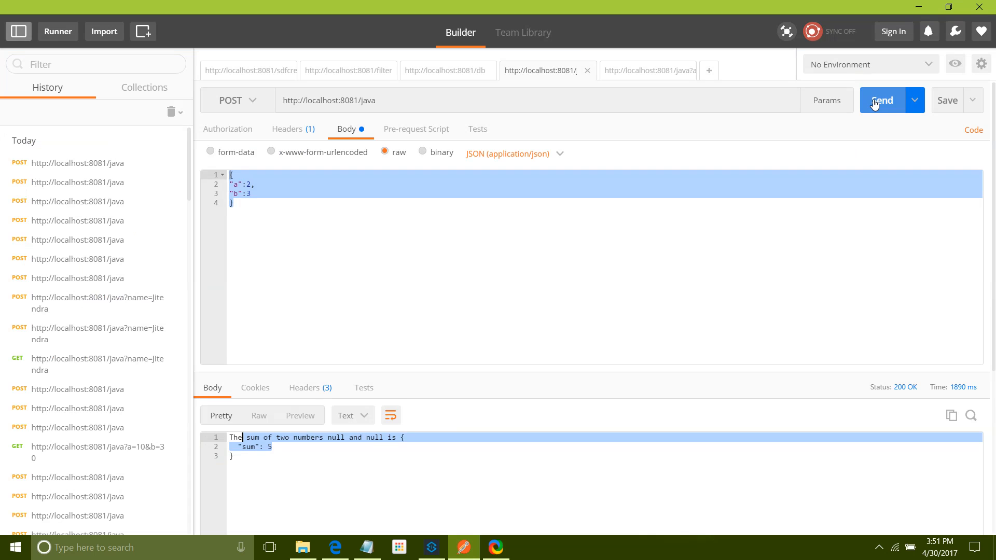
pyautogui.click(882, 101)
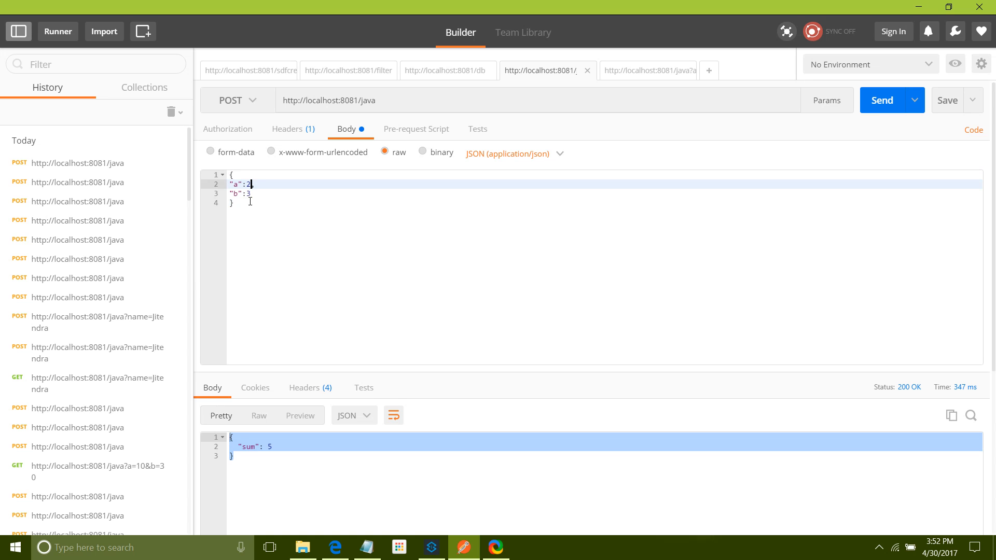
pyautogui.write('0')
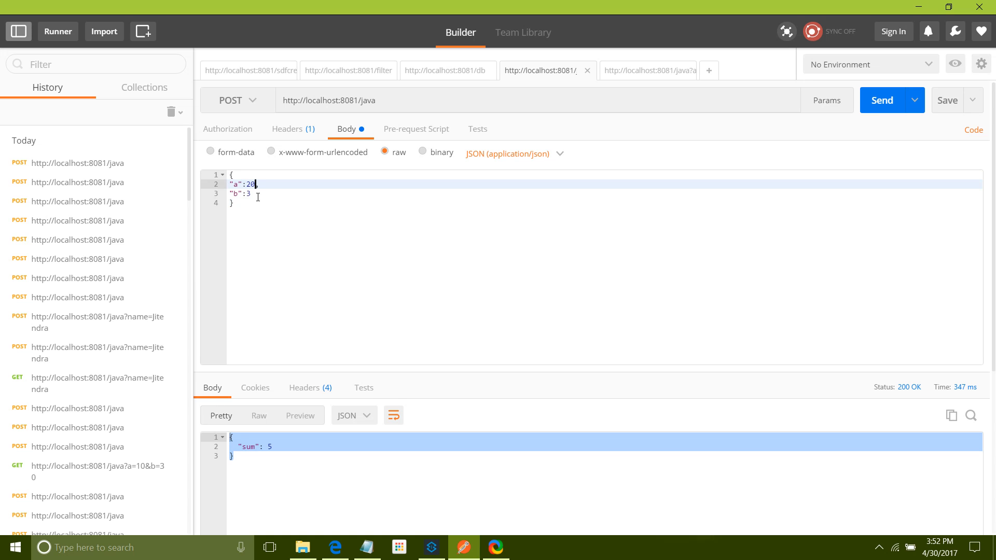
pyautogui.write('0')
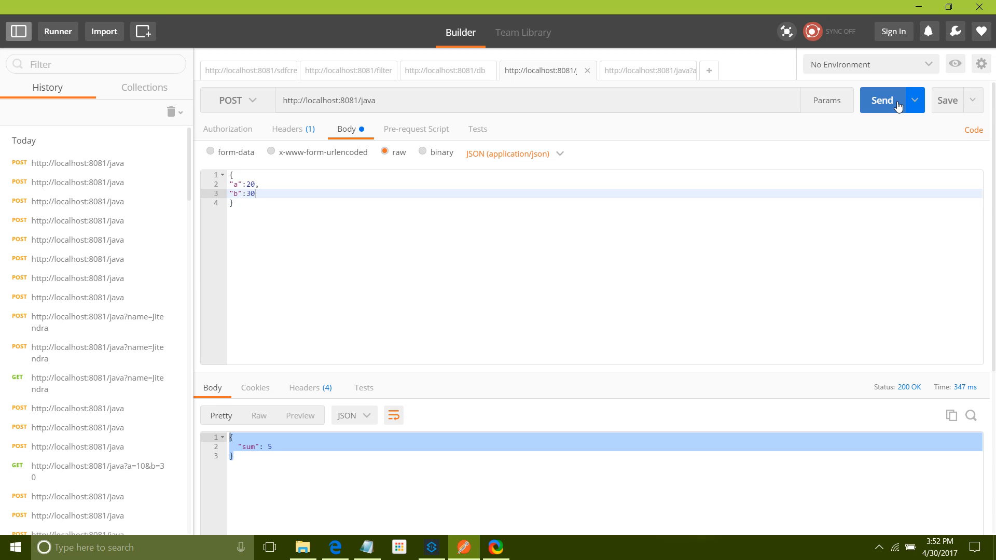
pyautogui.click(881, 99)
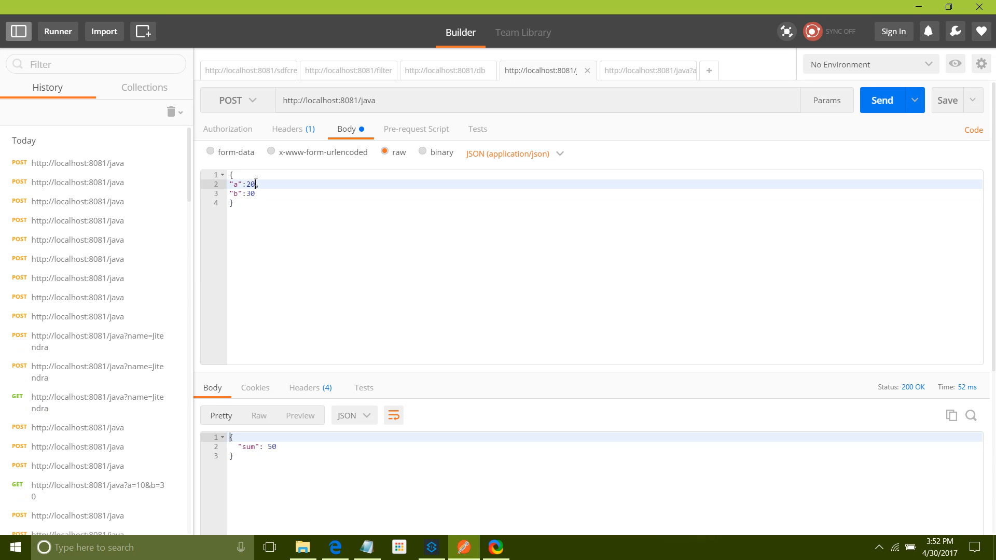
pyautogui.write('00')
pyautogui.click(604, 193)
pyautogui.write('000')
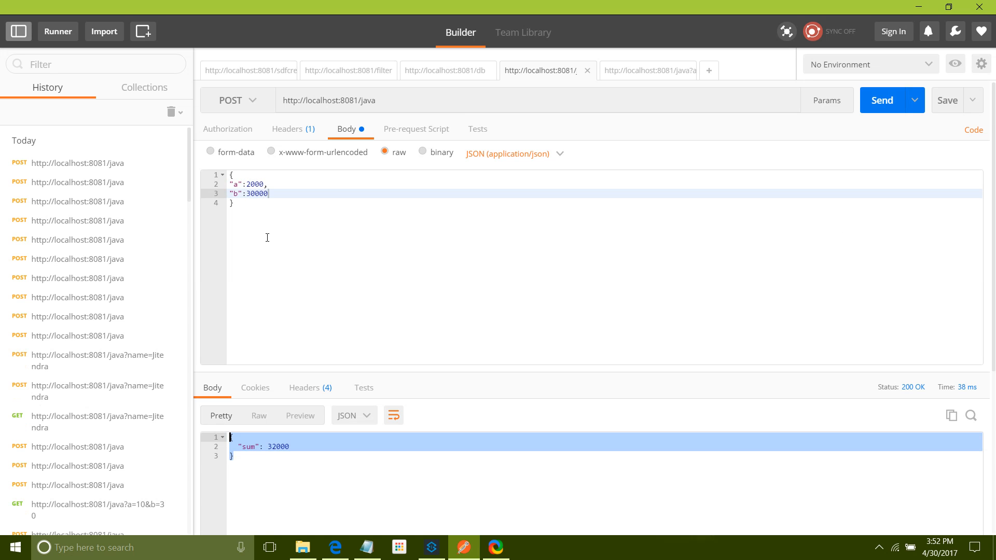
pyautogui.click(432, 547)
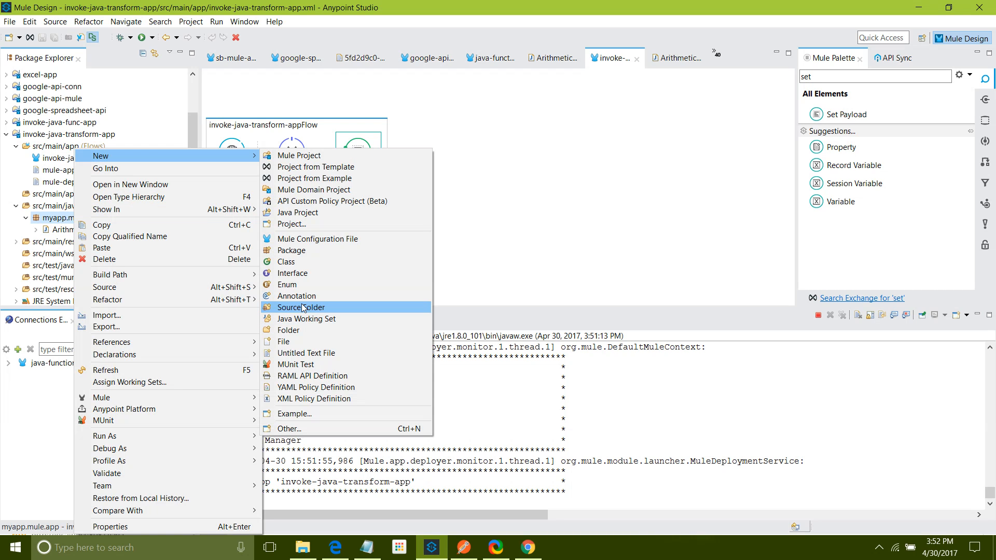
# Step: Create the Java class StringOperation in the myapp.mule.app package
pyautogui.click(286, 261)
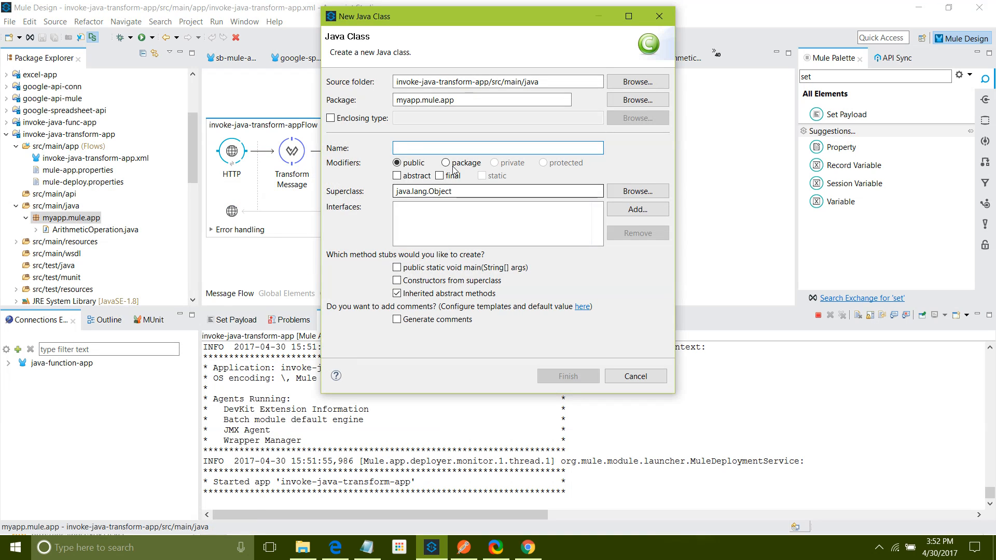
pyautogui.click(497, 148)
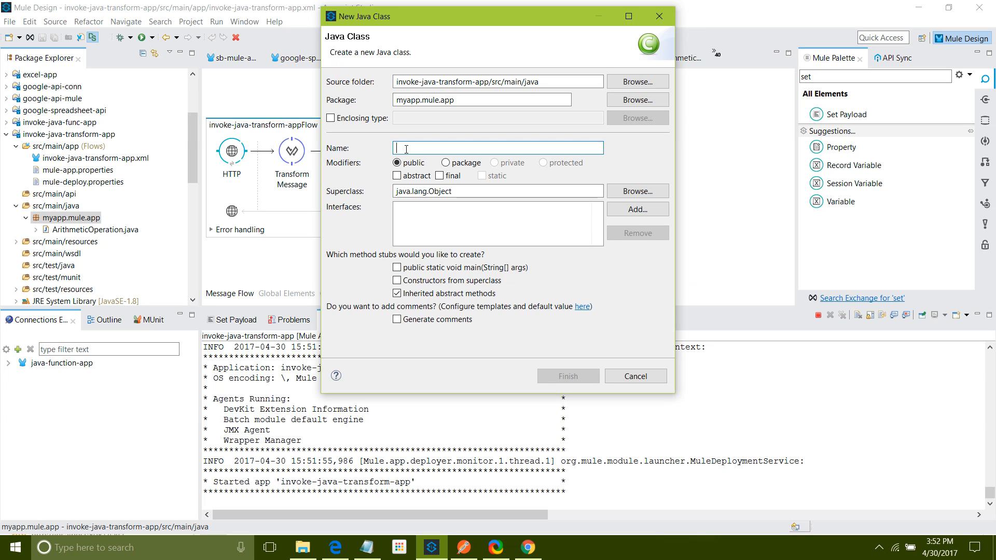
pyautogui.write('String')
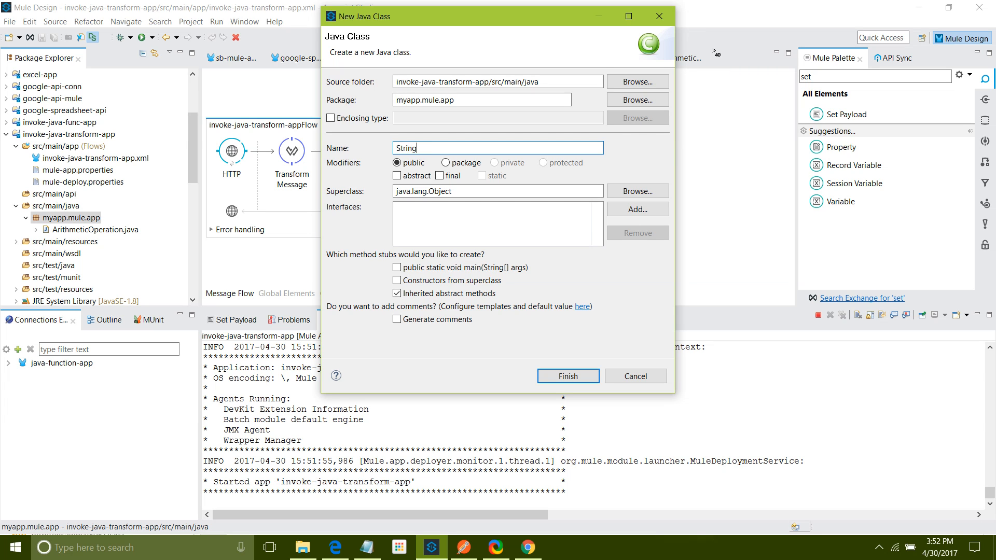
pyautogui.write('Operation')
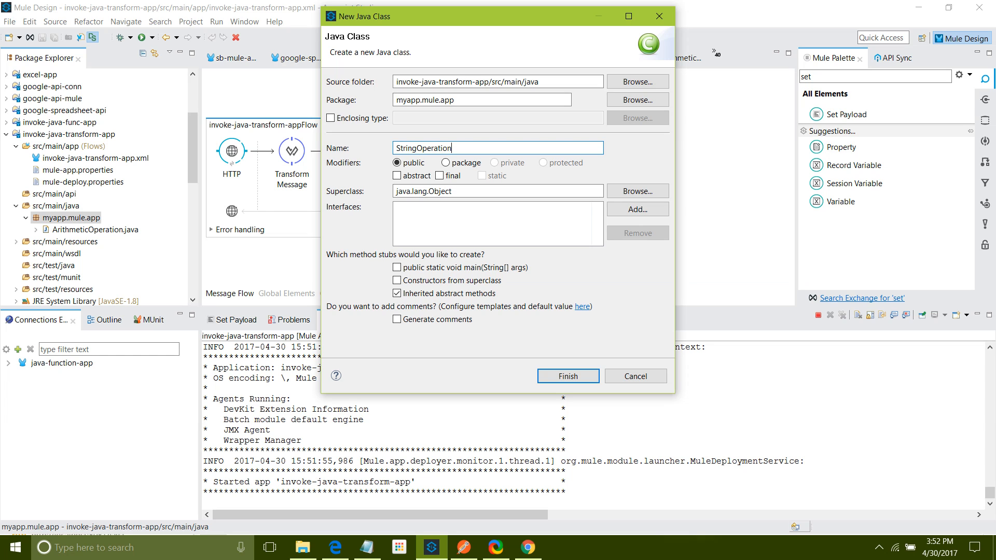
pyautogui.click(566, 375)
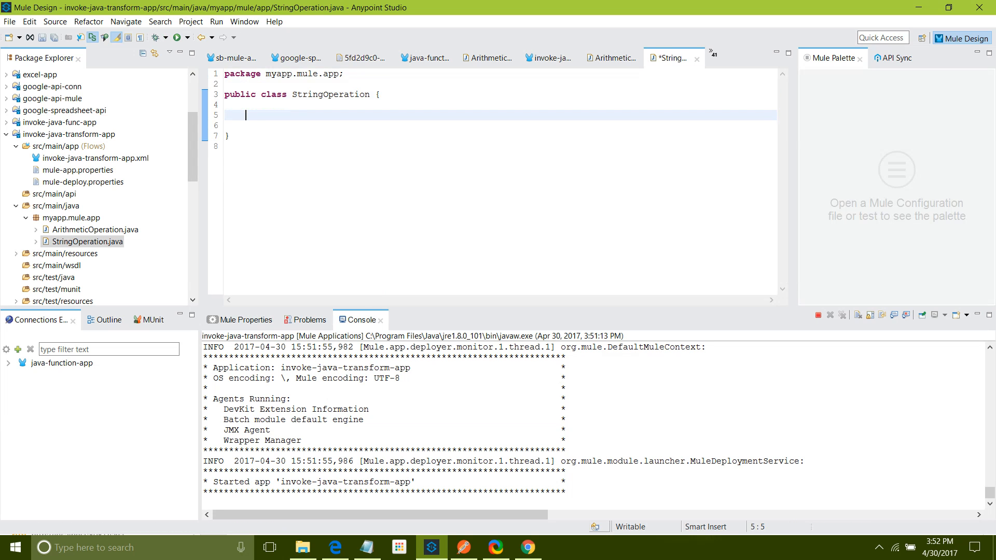
# Step: Declare public String helloWorldFunc(String name) in StringOperation
pyautogui.write('ubli')
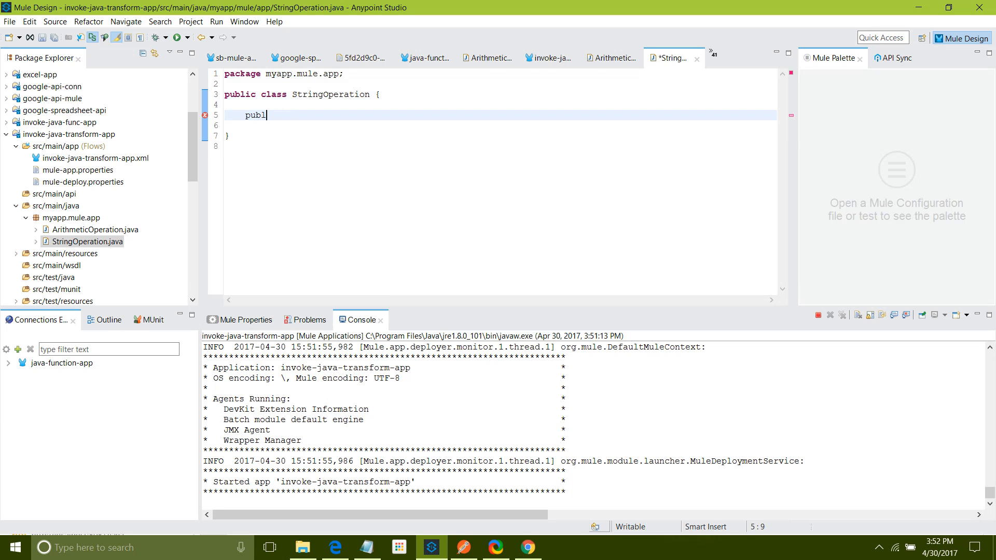
pyautogui.write('ic Strin')
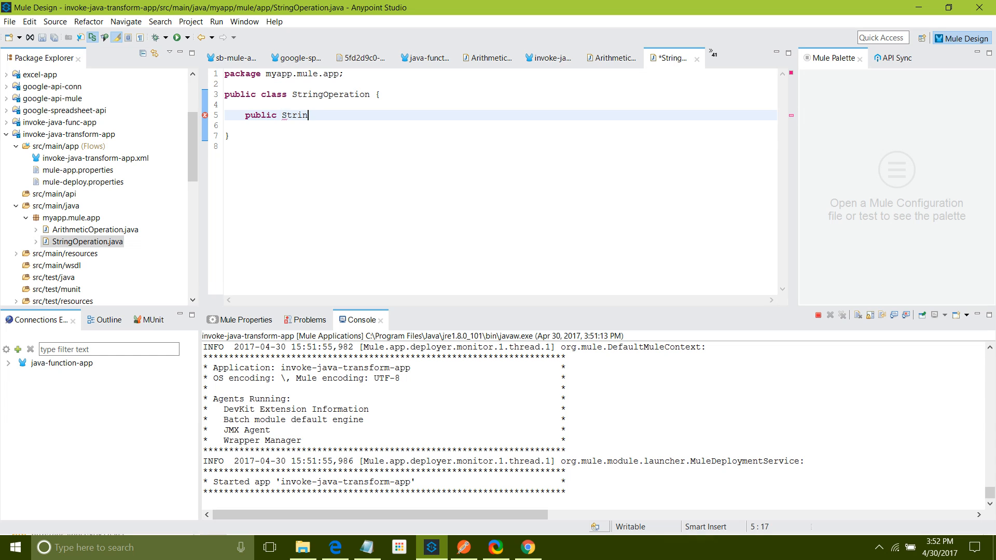
pyautogui.write('g hell')
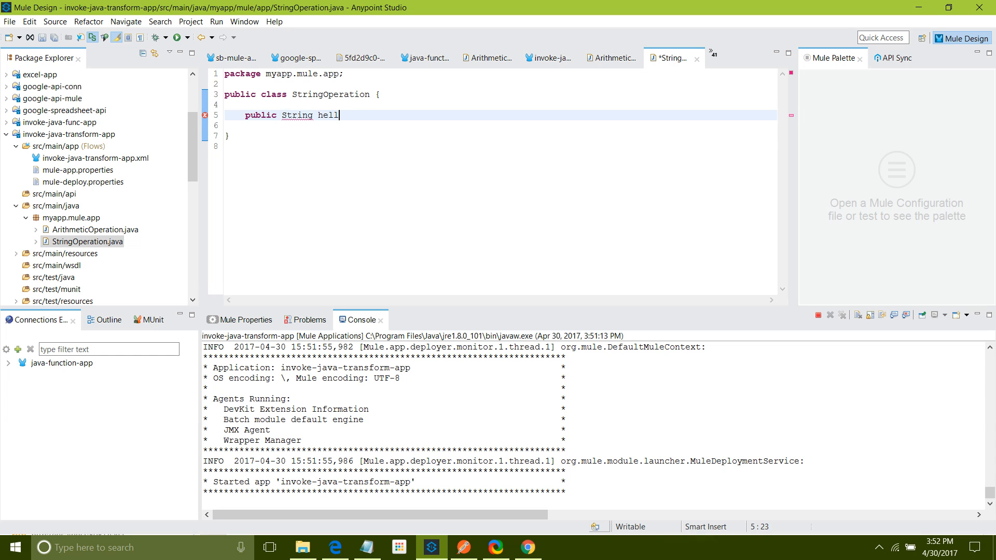
pyautogui.write('oWorldFunc(string')
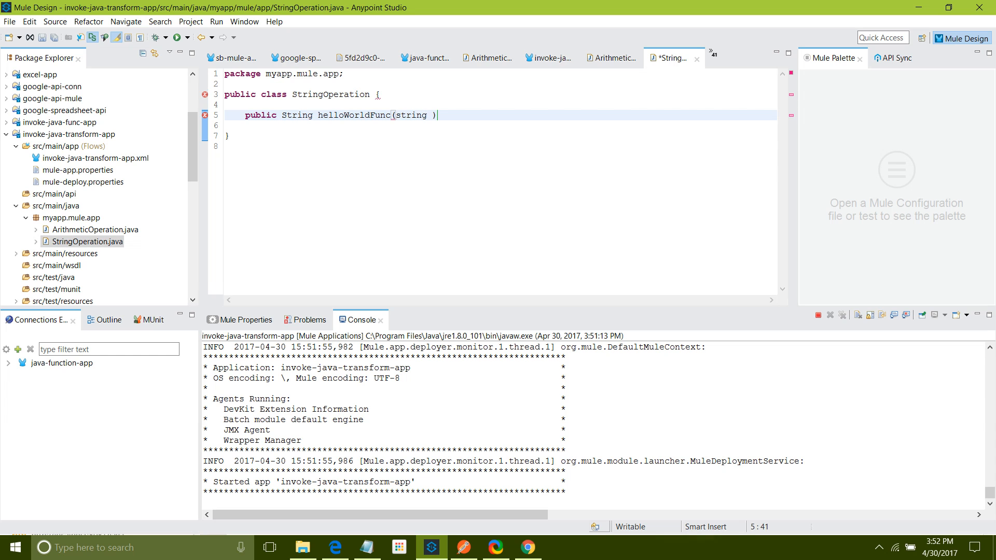
pyautogui.press('Backspace')
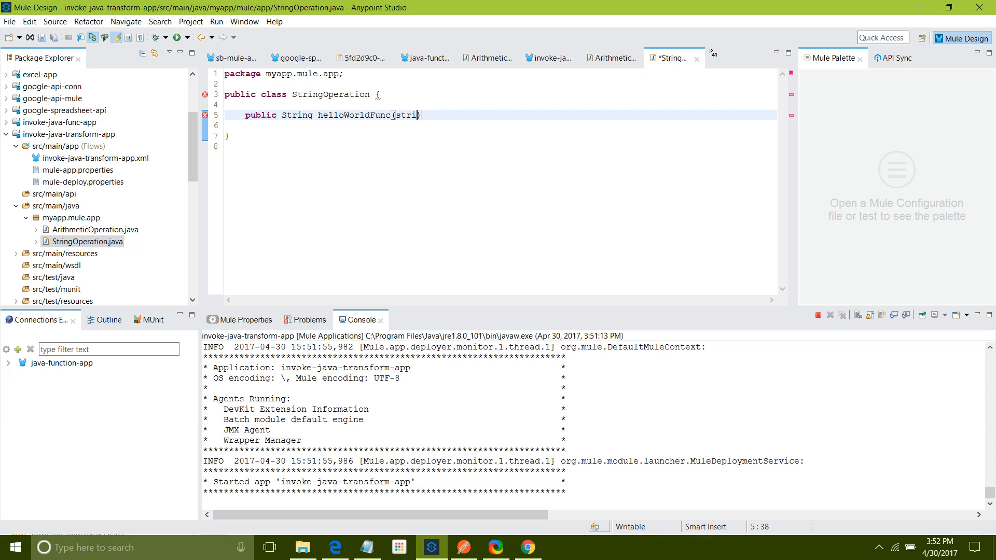
pyautogui.write('ng name')
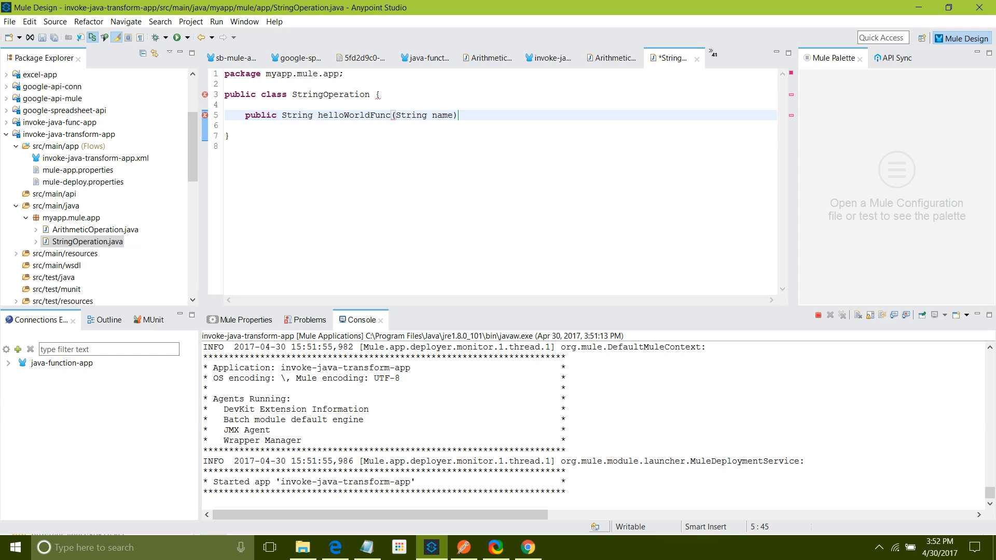
pyautogui.press('Return')
pyautogui.write('{')
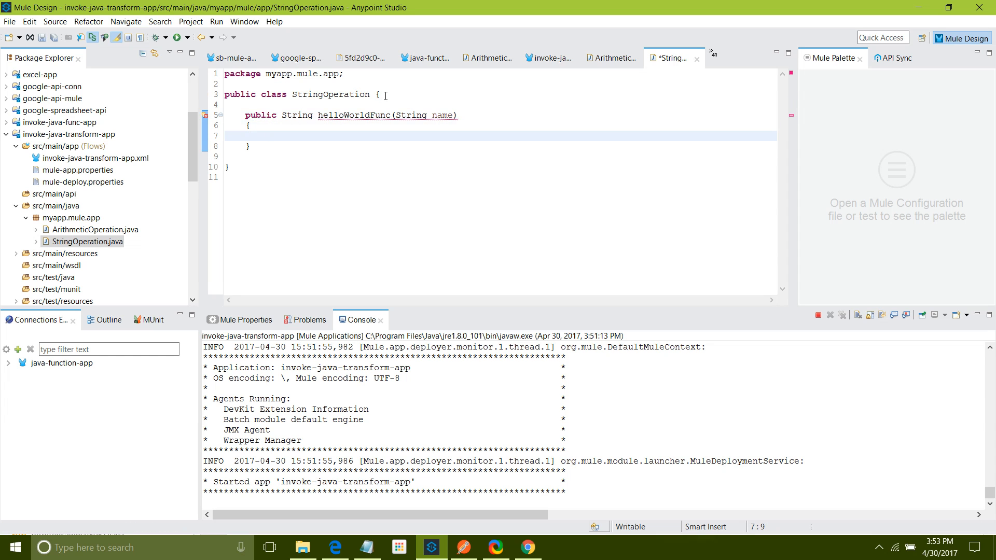
# Step: Return "Hello World "+name from the method and save the class
pyautogui.write('retu')
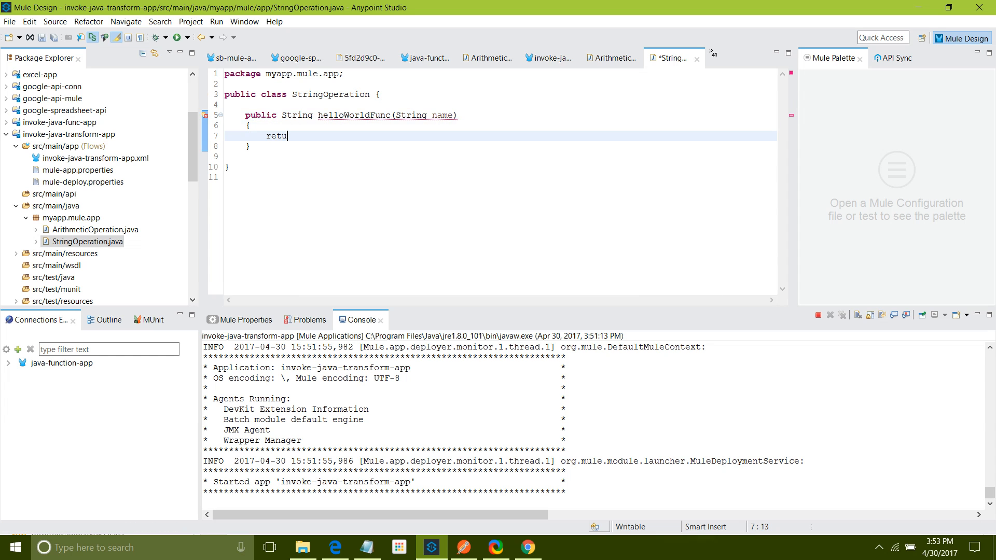
pyautogui.write('rn')
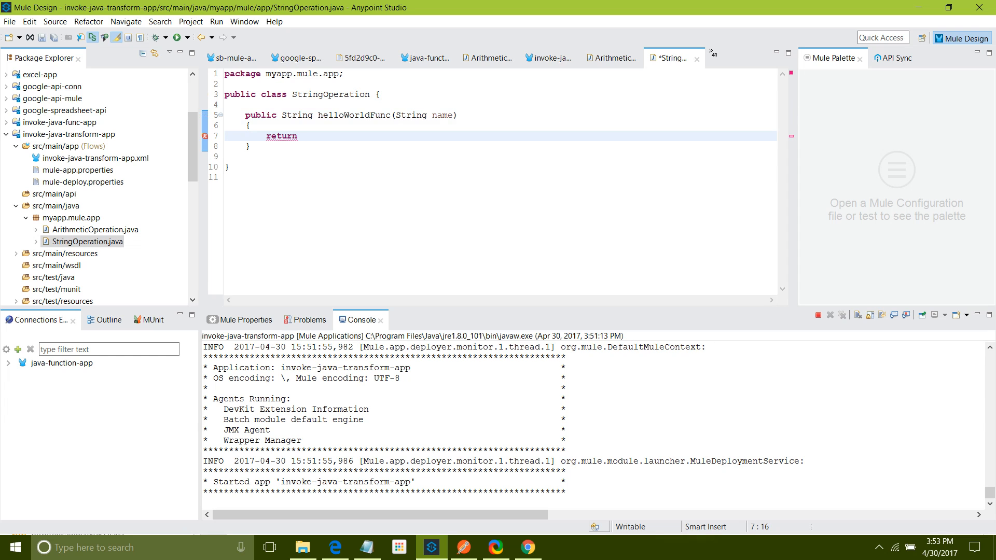
pyautogui.write('"Hello World')
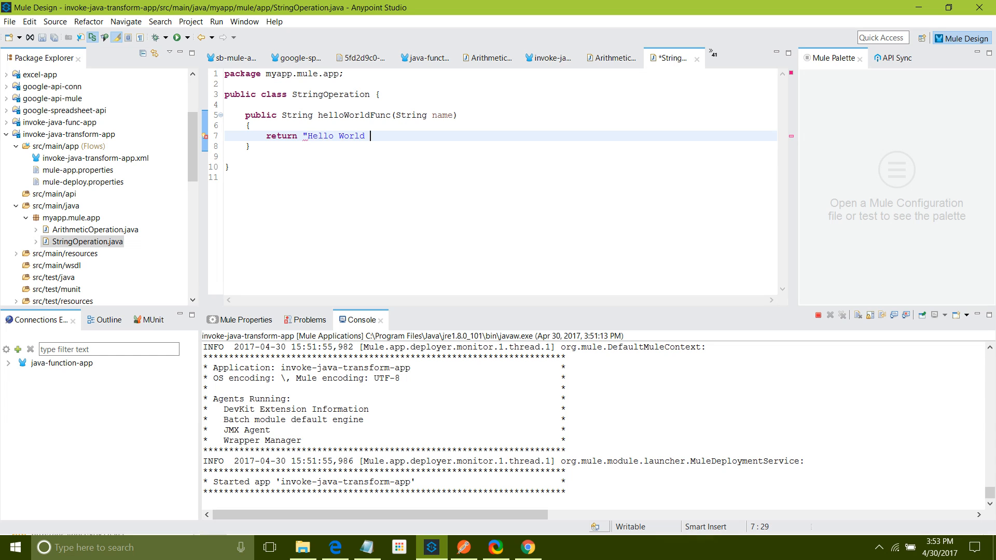
pyautogui.write('"+name;')
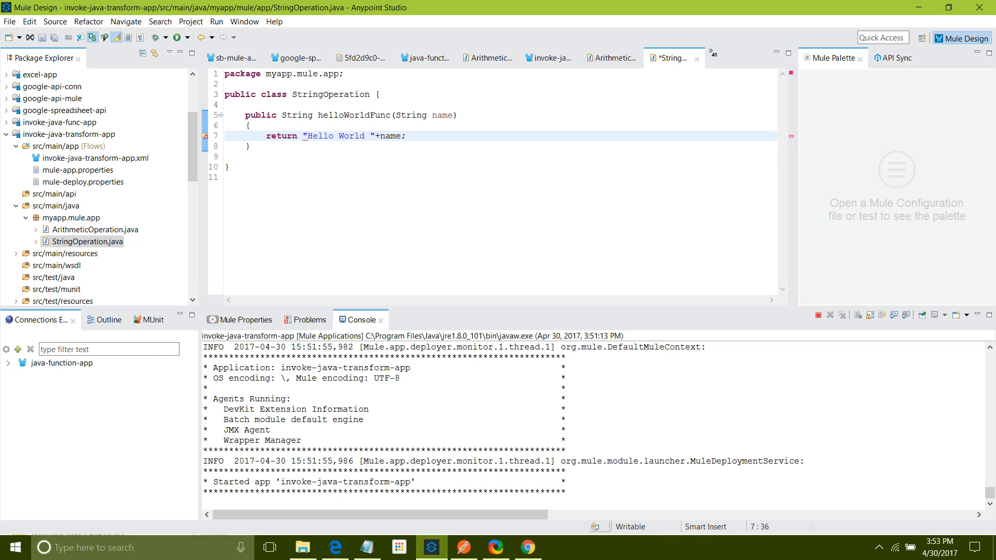
pyautogui.press('ctrl+s')
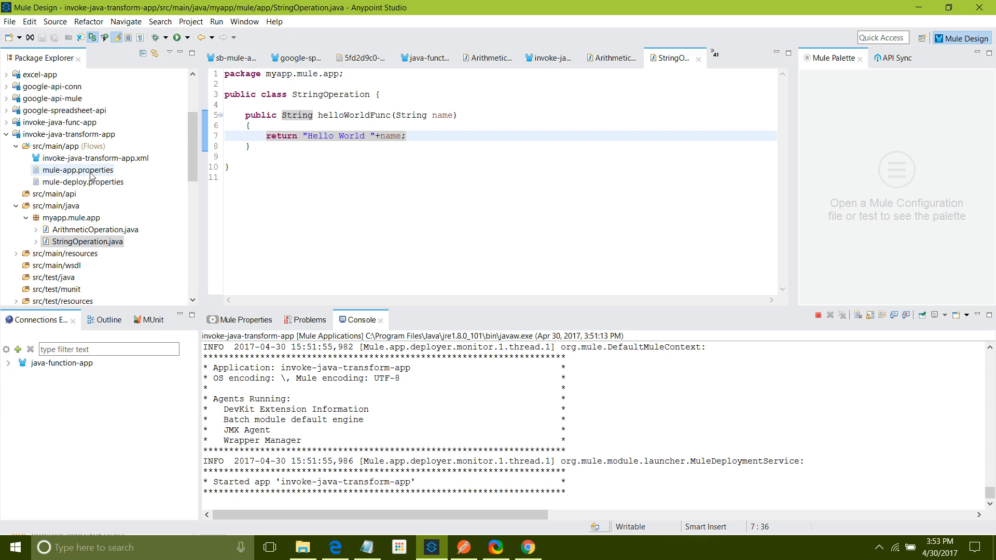
# Step: In the flow's XML source, change the global import to the StringOperation class
pyautogui.doubleClick(95, 157)
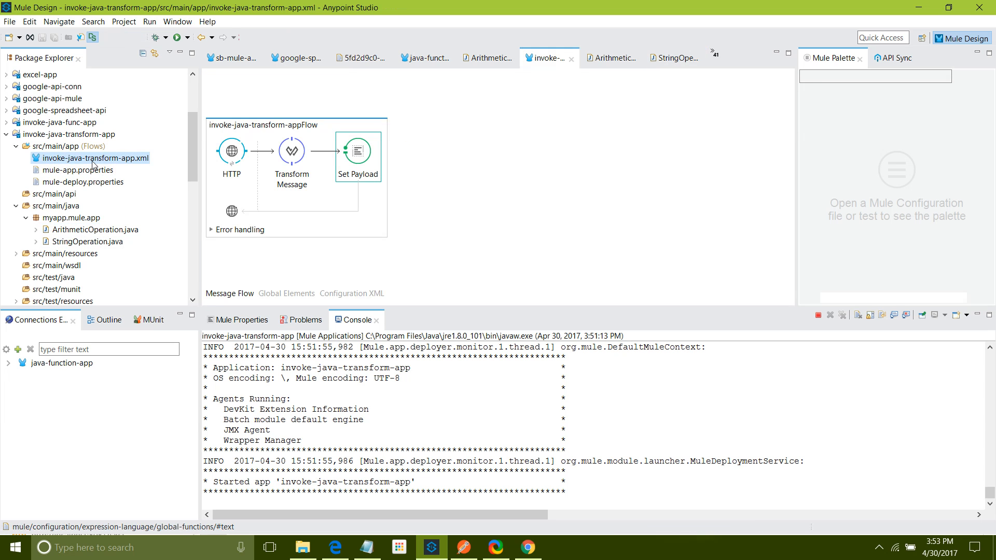
pyautogui.write('set')
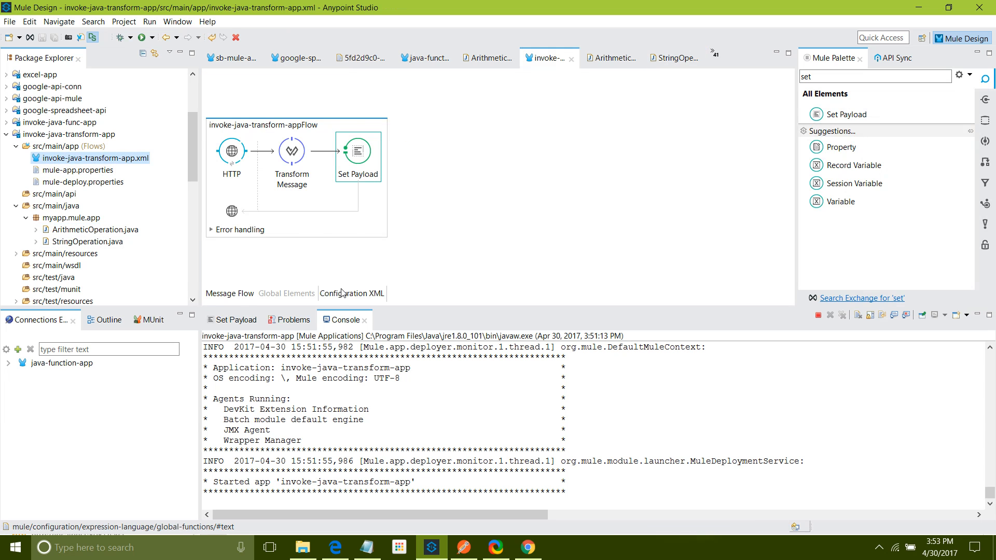
pyautogui.click(352, 293)
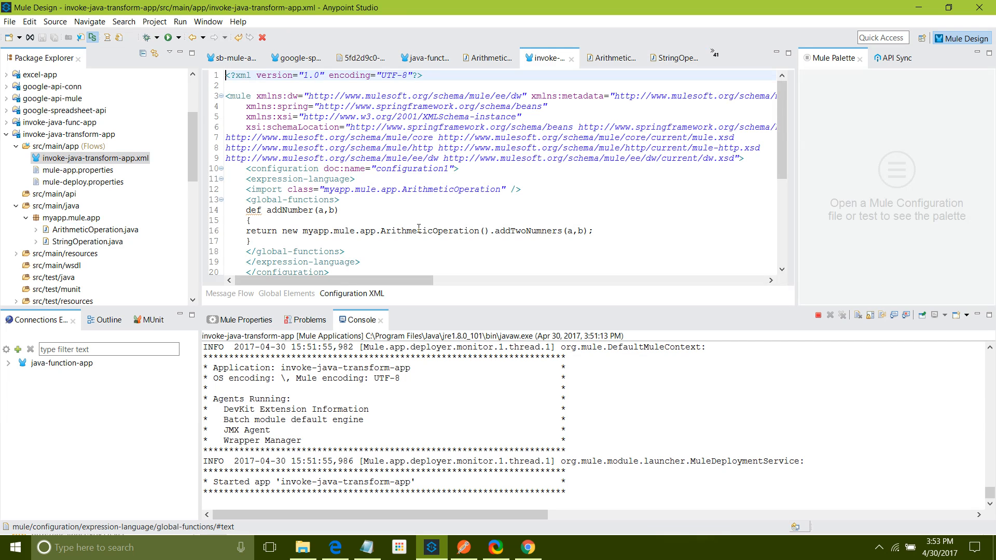
pyautogui.click(89, 242)
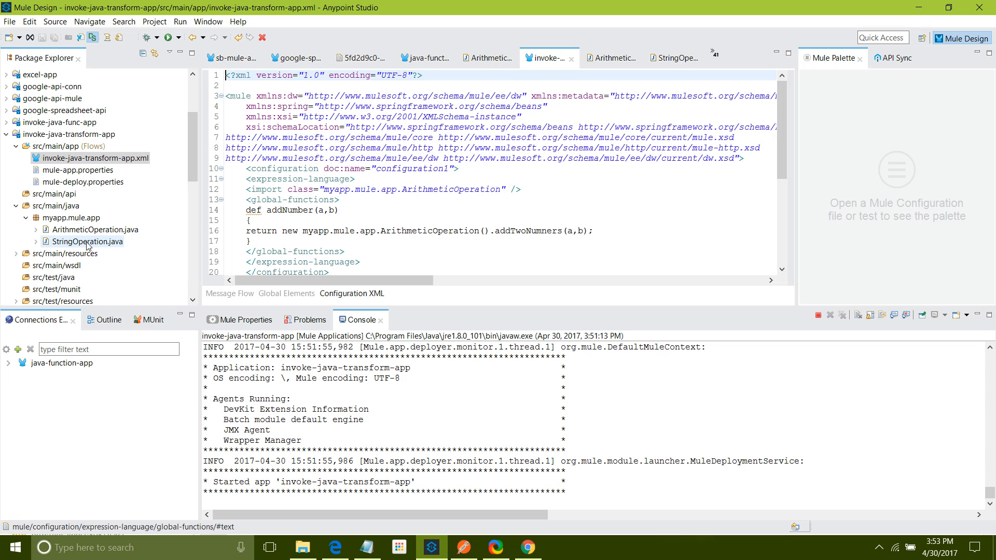
pyautogui.doubleClick(88, 241)
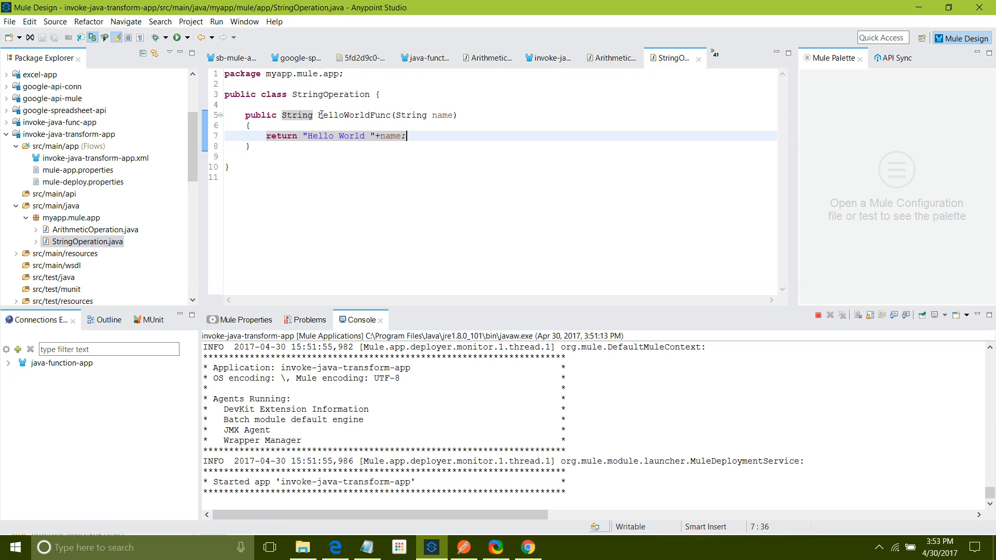
pyautogui.doubleClick(329, 95)
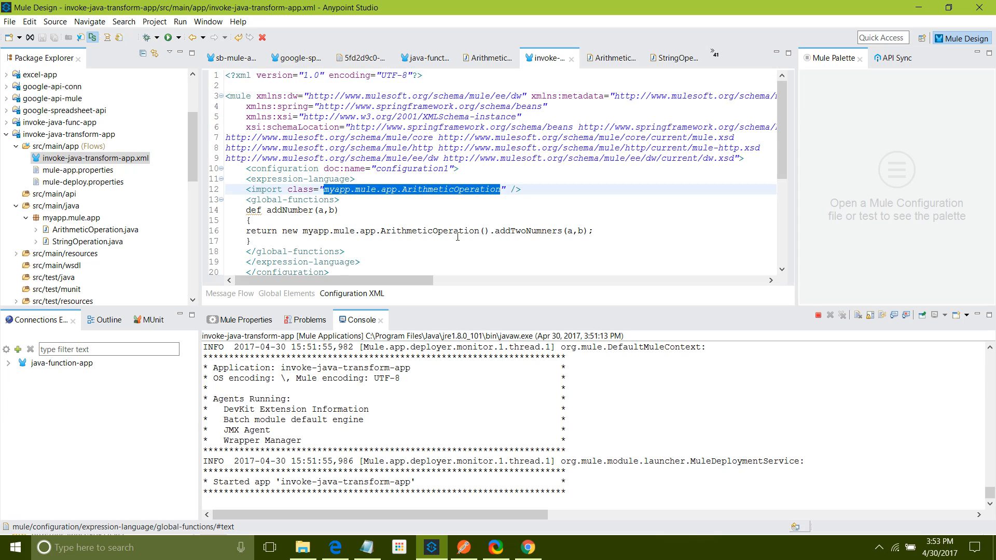
pyautogui.write('StringOperation')
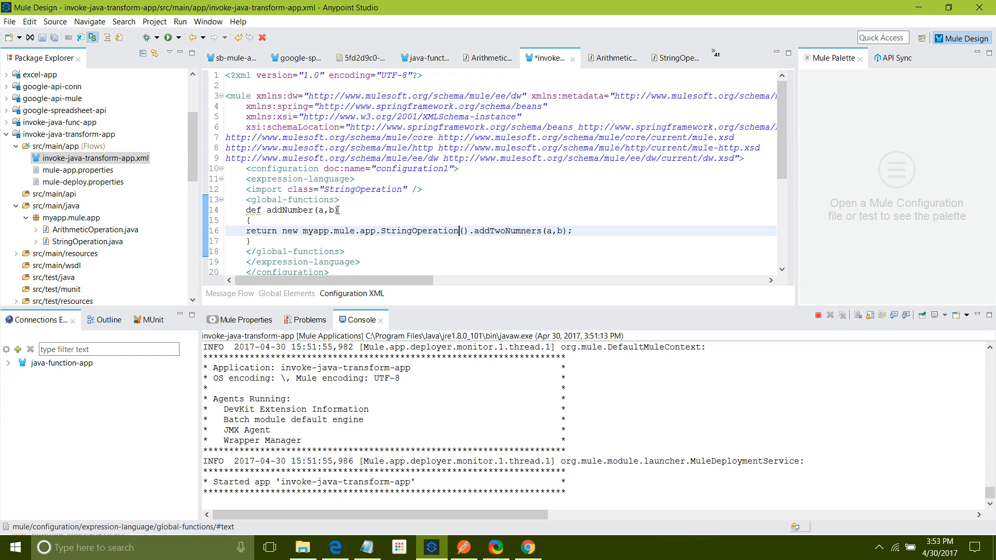
# Step: Rename the addNumber(a,b) definition to strOper(name) calling helloWorldFunc(name)
pyautogui.doubleClick(289, 210)
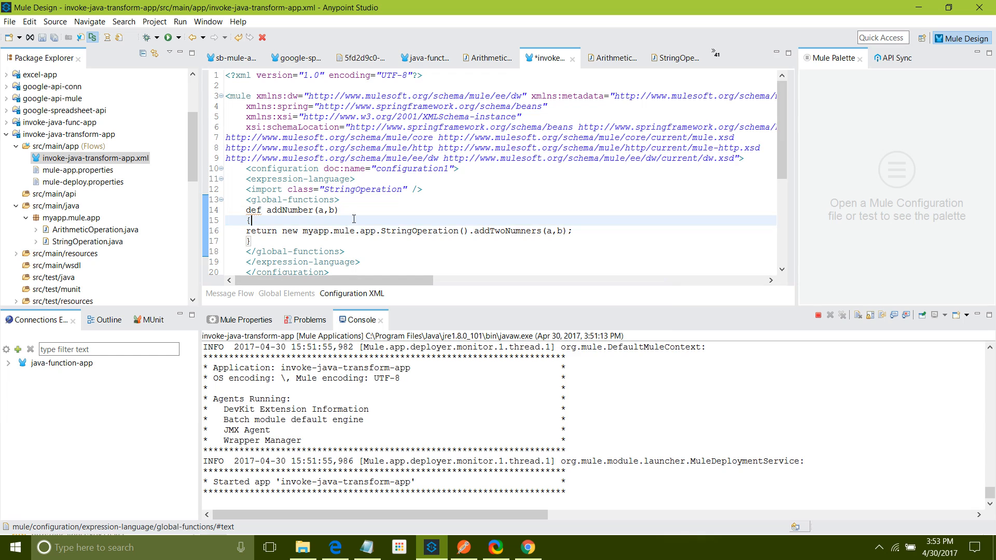
pyautogui.doubleClick(279, 211)
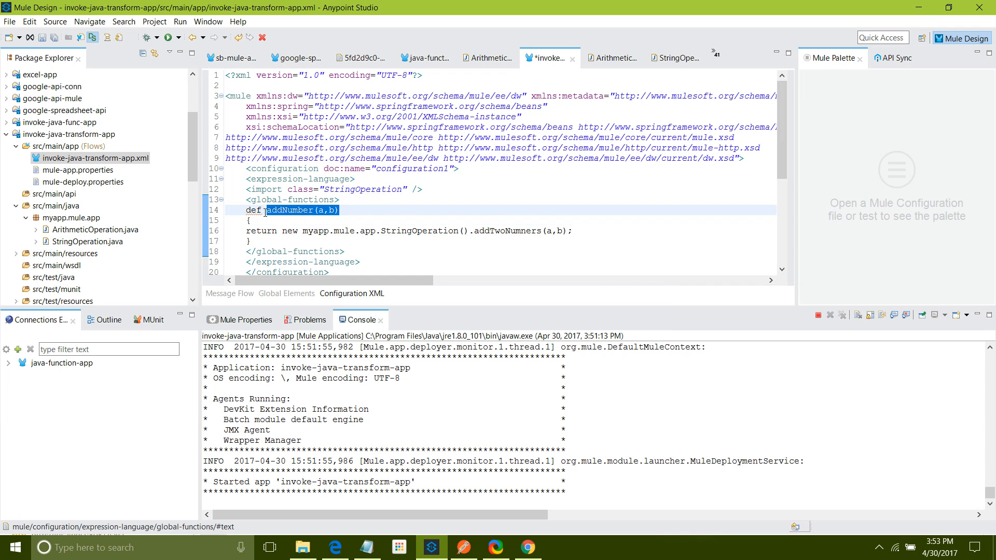
pyautogui.write('str')
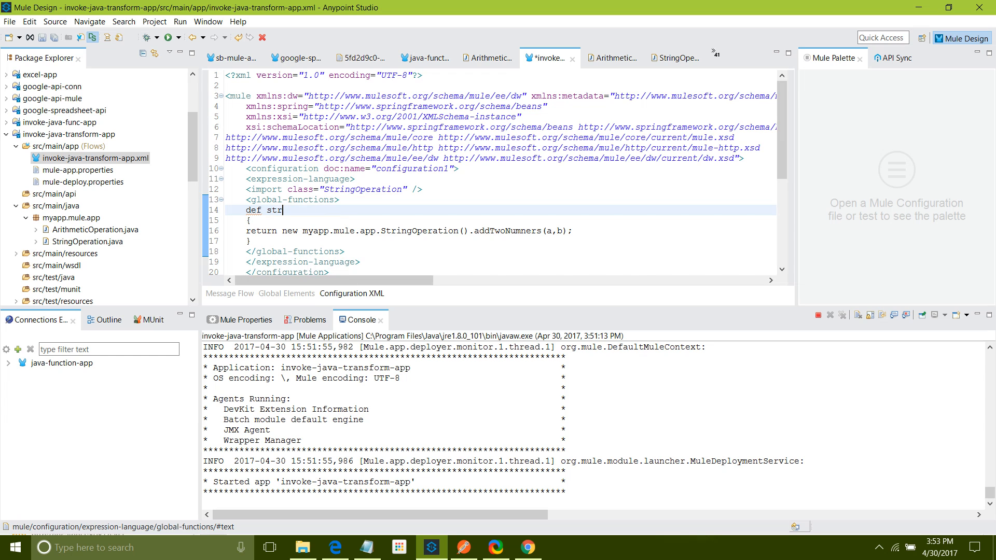
pyautogui.write('Oper')
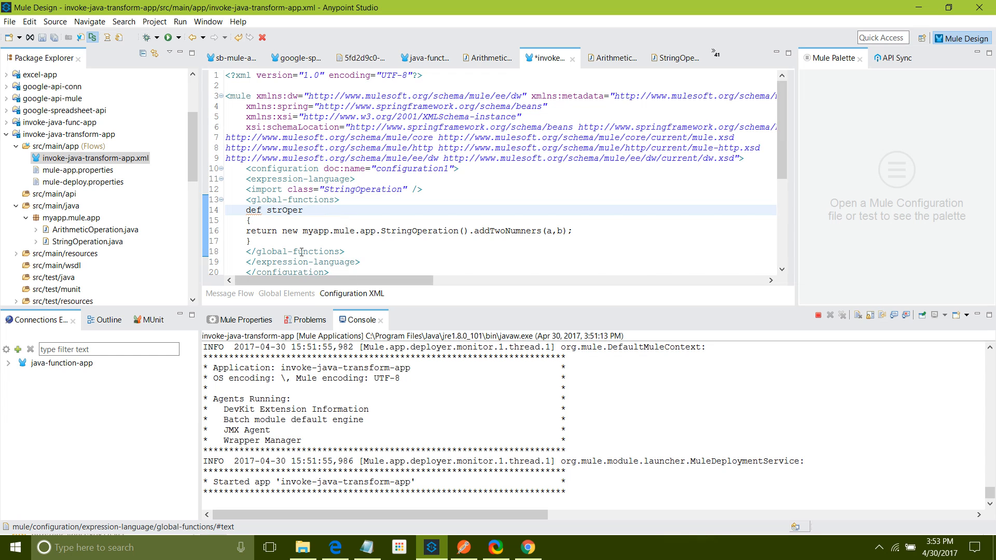
pyautogui.moveTo(326, 212)
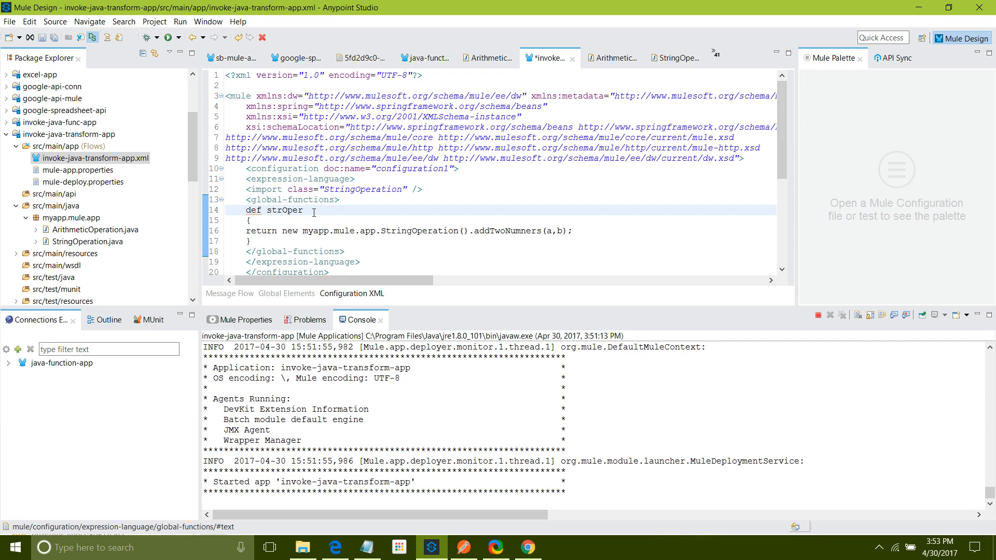
pyautogui.write('(name)')
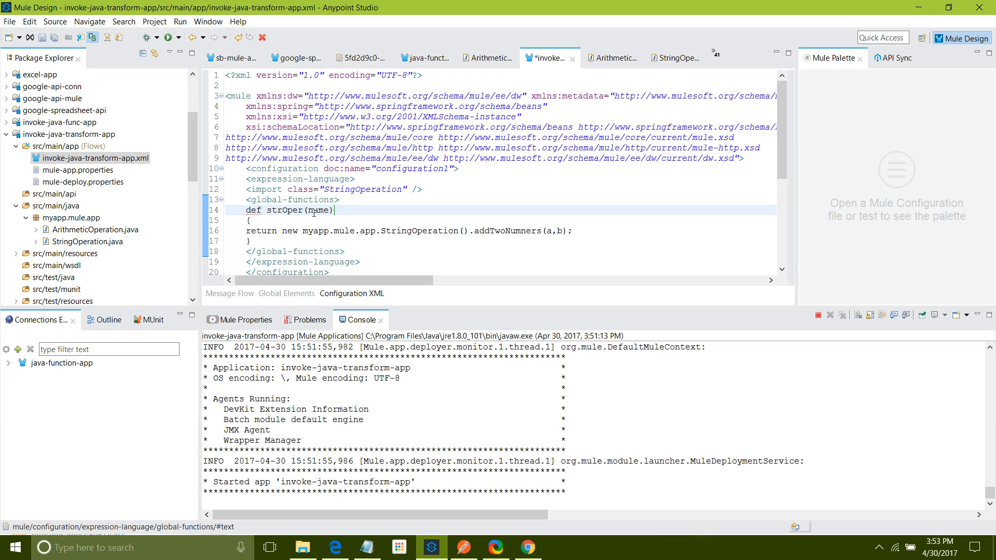
pyautogui.click(89, 242)
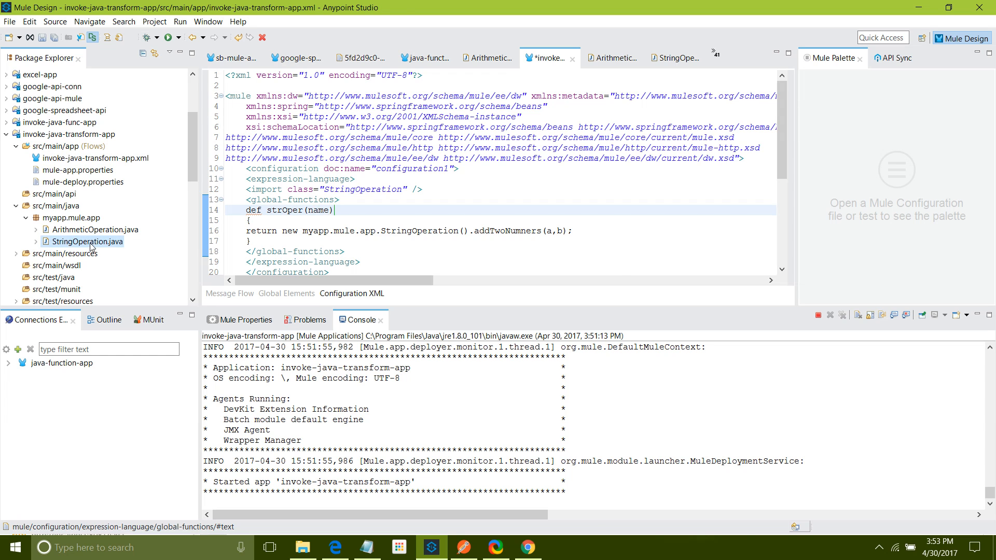
pyautogui.doubleClick(88, 241)
pyautogui.write('helloWorldFunc')
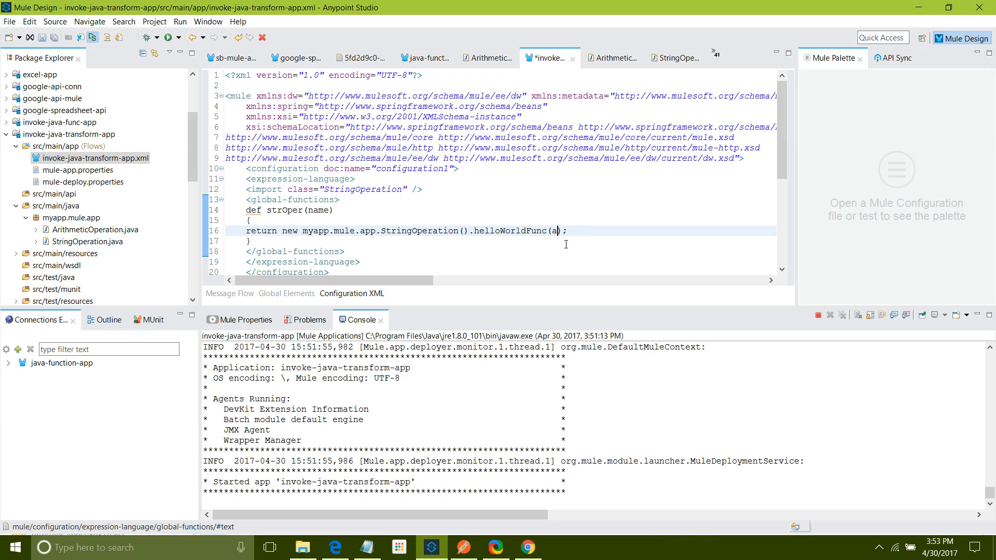
pyautogui.write('name')
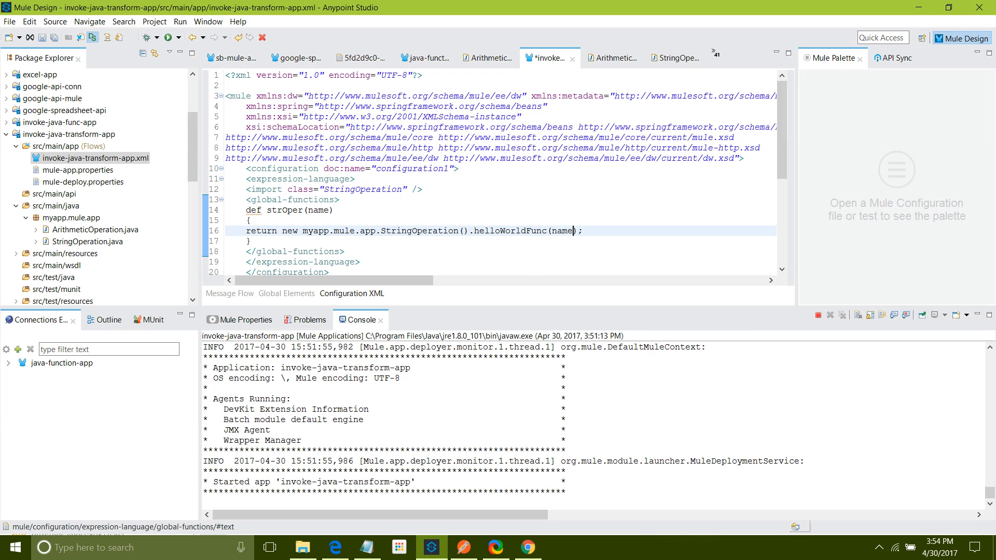
# Step: Save the configuration and qualify the import as myapp.mule.app.StringOperation
pyautogui.press('ctrl+s')
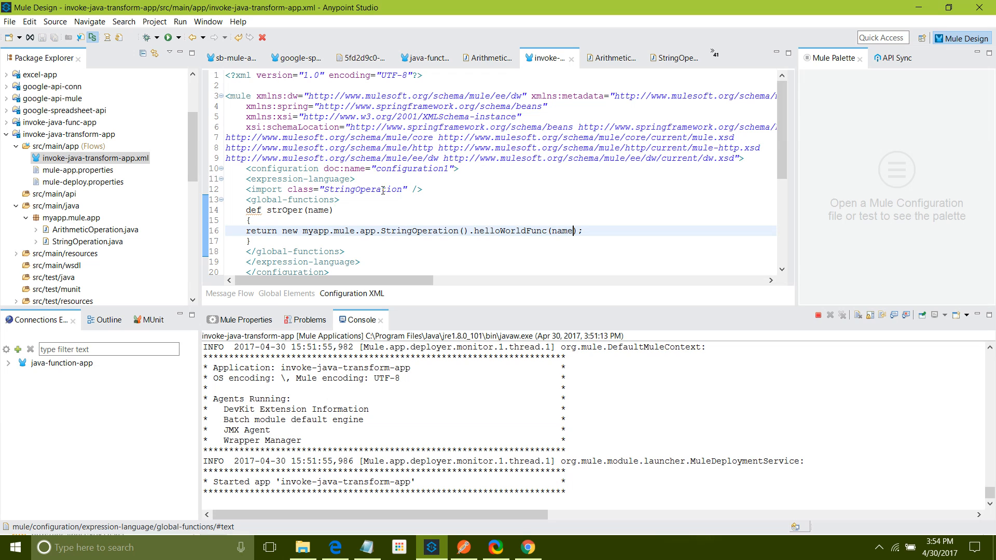
pyautogui.click(88, 241)
pyautogui.write('myapp.mule.app.')
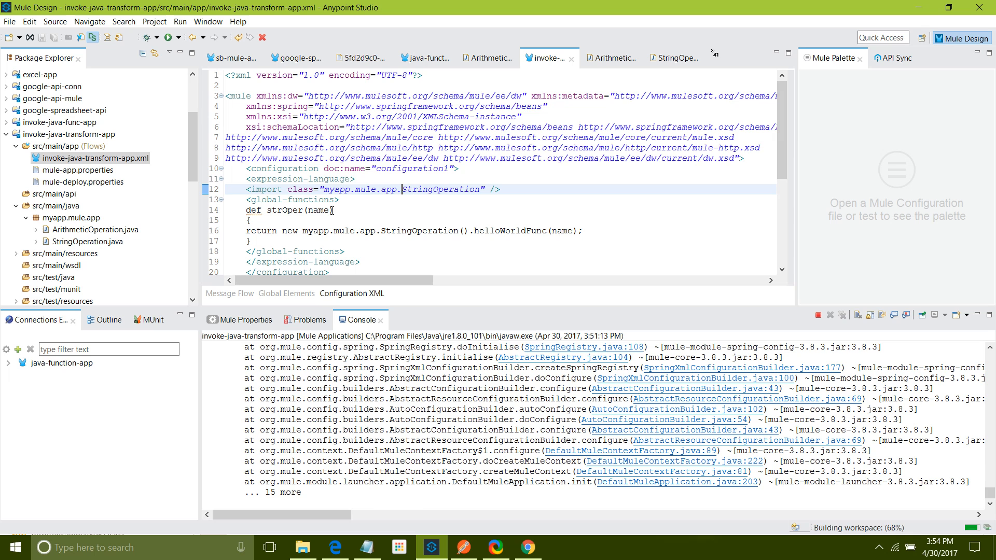
pyautogui.moveTo(626, 439)
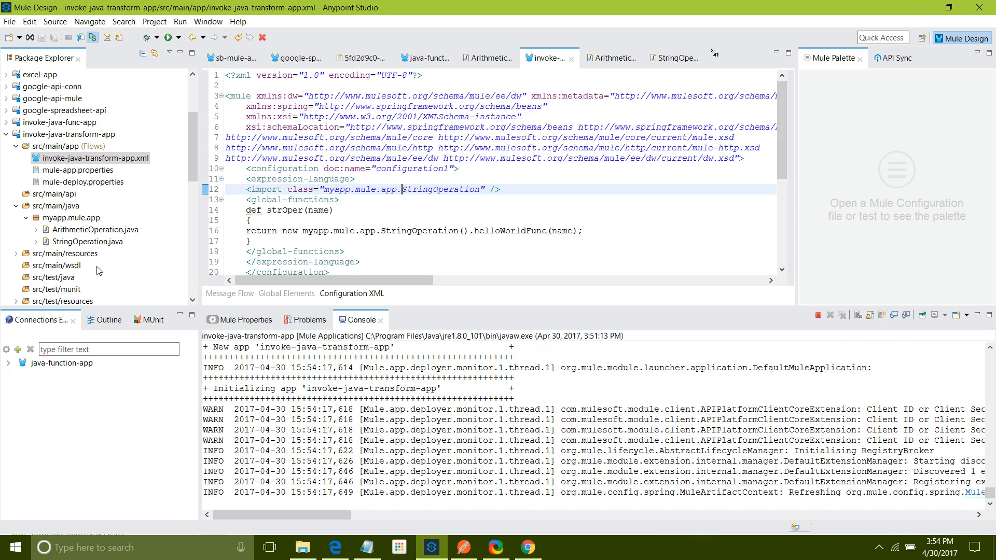
pyautogui.scroll(-3)
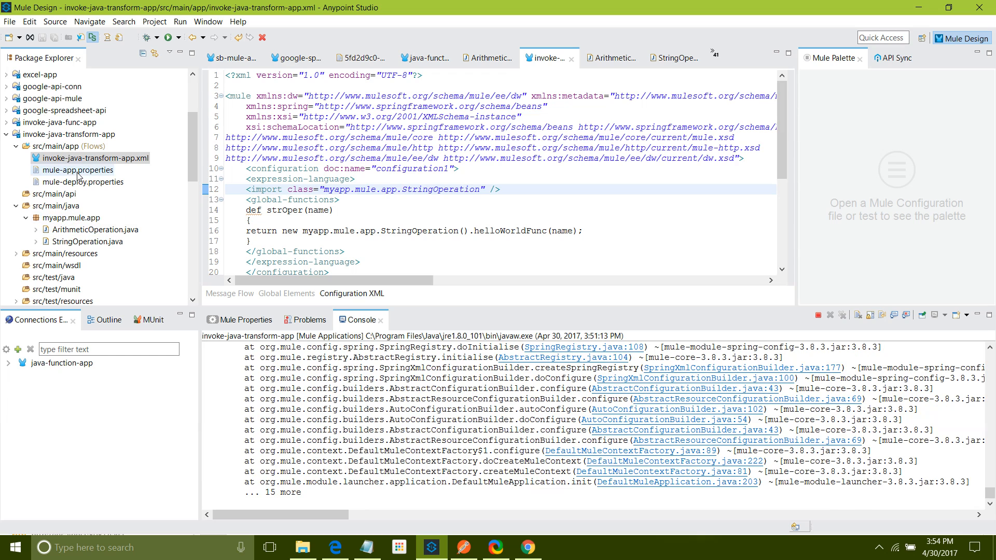
# Step: Add a Variable step before Transform Message in the visual flow
pyautogui.click(229, 294)
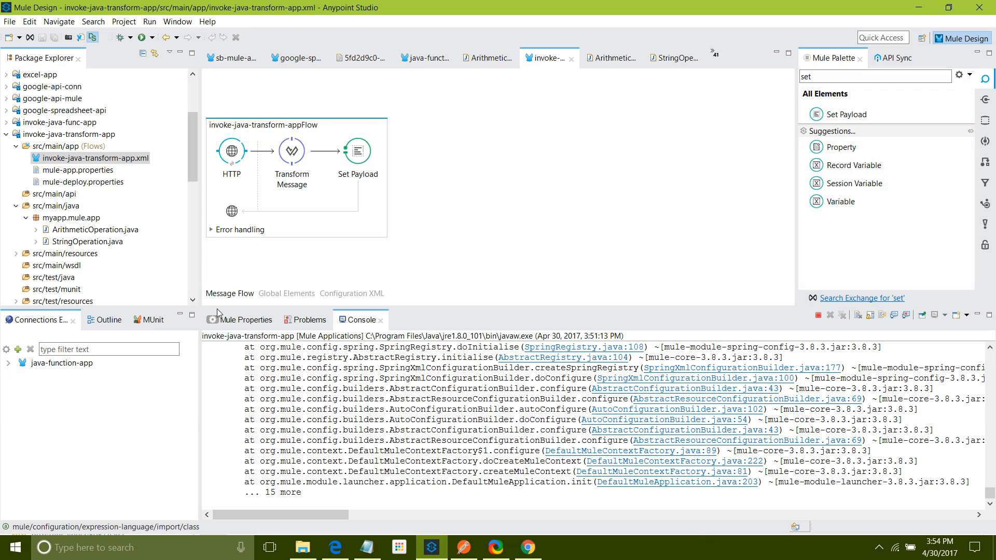
pyautogui.click(290, 151)
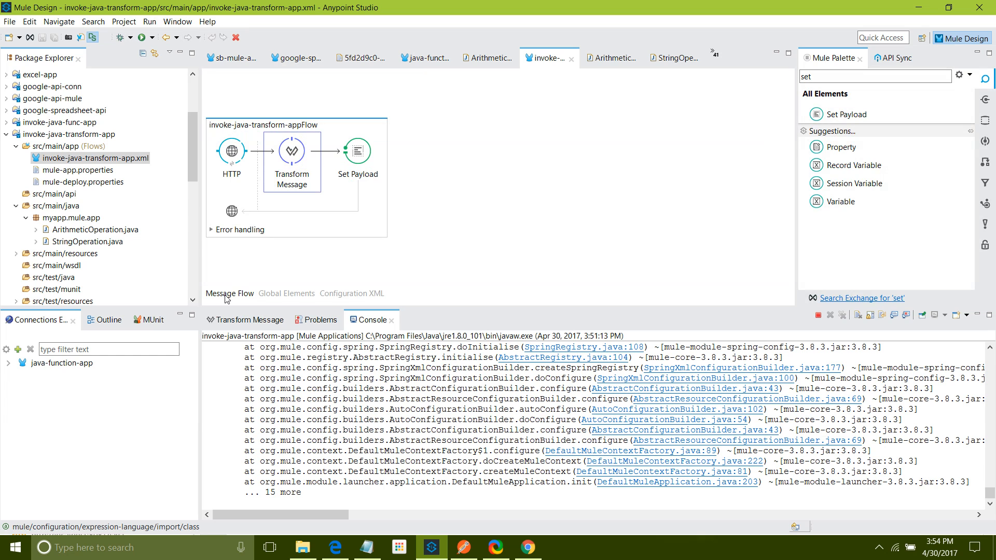
pyautogui.click(247, 320)
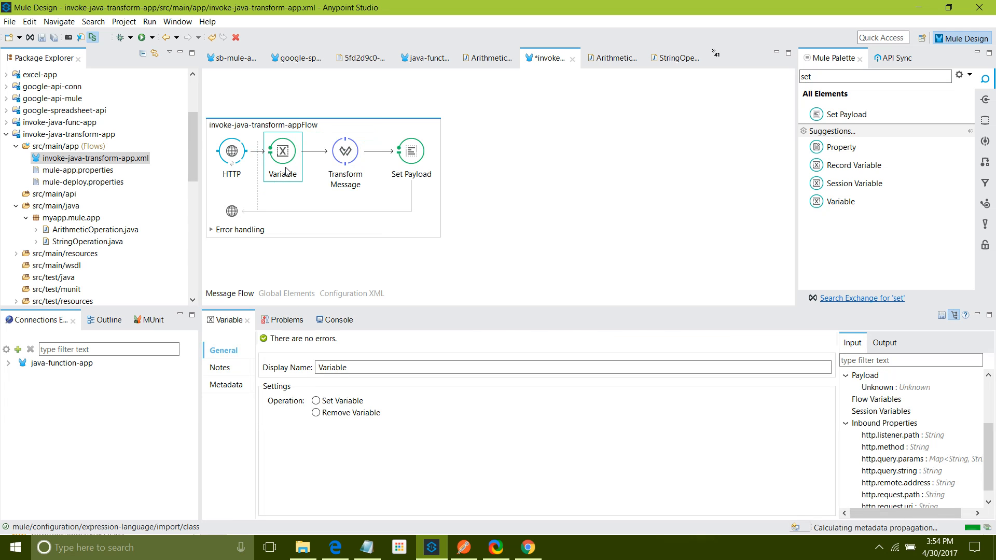
# Step: Name the variable 'name' with value #[message.inboundProperties.'http.query.params'.name]
pyautogui.click(316, 400)
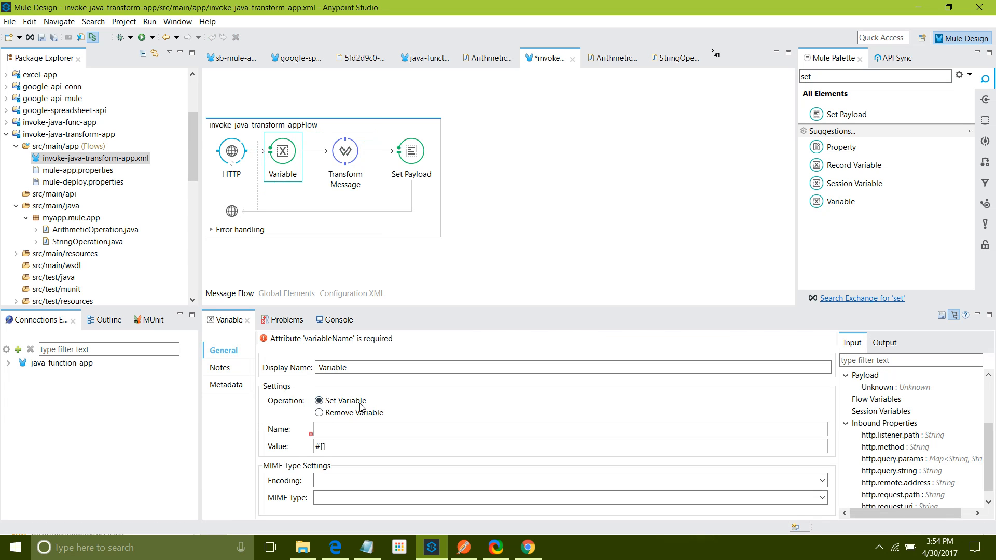
pyautogui.write('name')
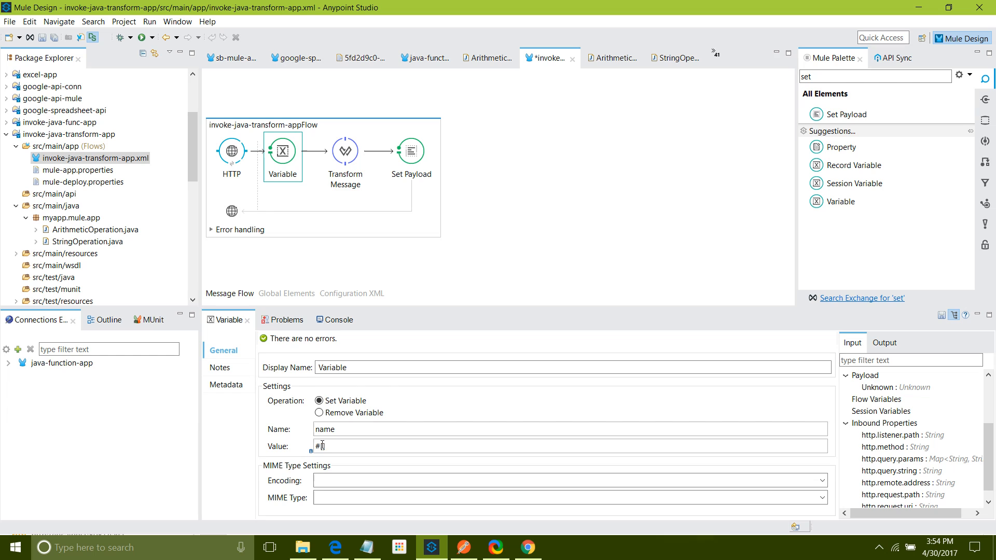
pyautogui.write('[messae]')
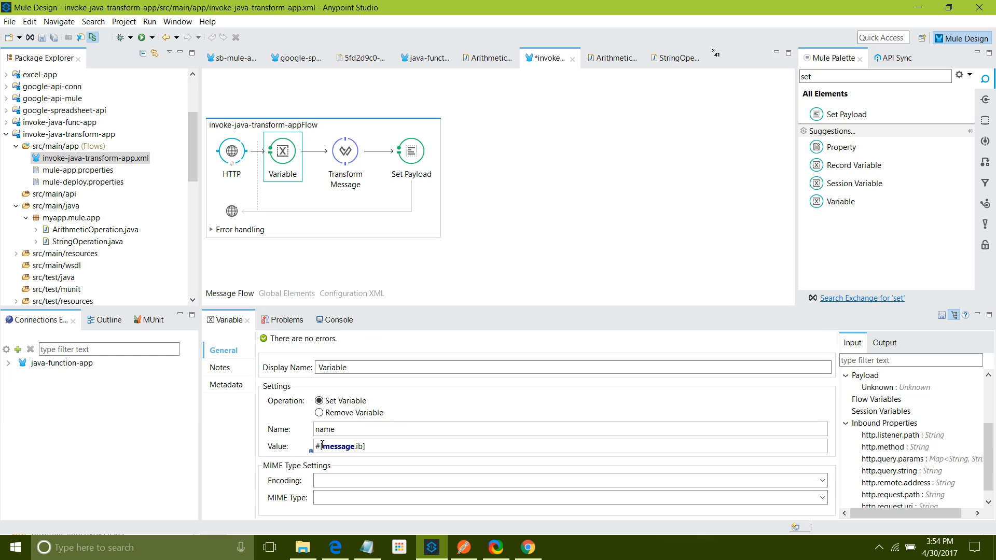
pyautogui.press('Backspace')
pyautogui.write("nboundProperties.'http.query.params'.name")
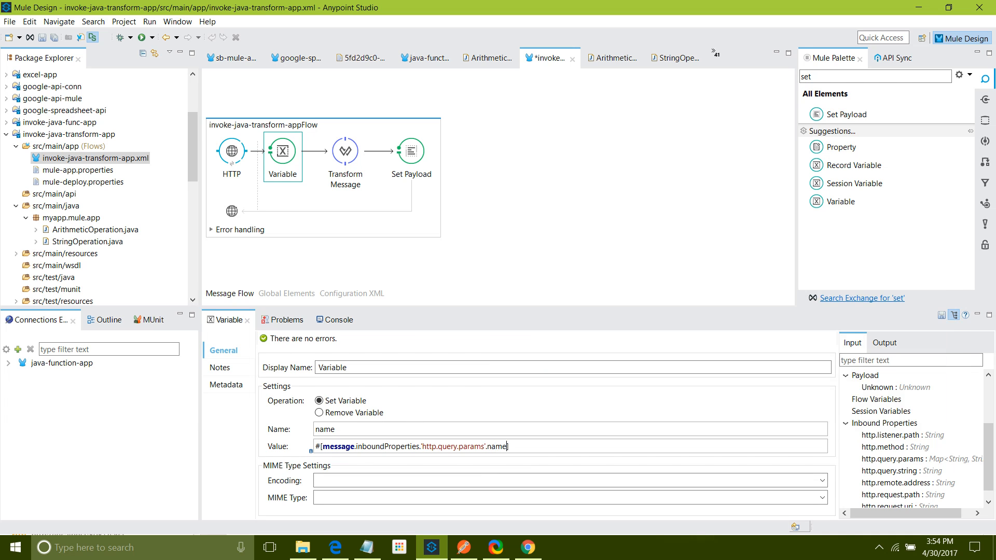
# Step: Replace the addNumber line with message: and confirm the strOper name in Configuration XML
pyautogui.click(344, 151)
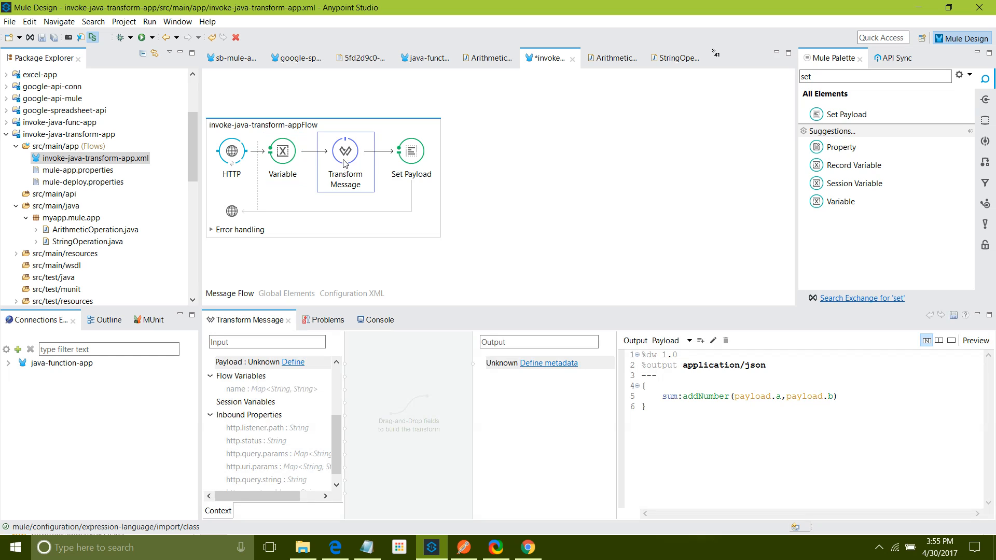
pyautogui.click(660, 395)
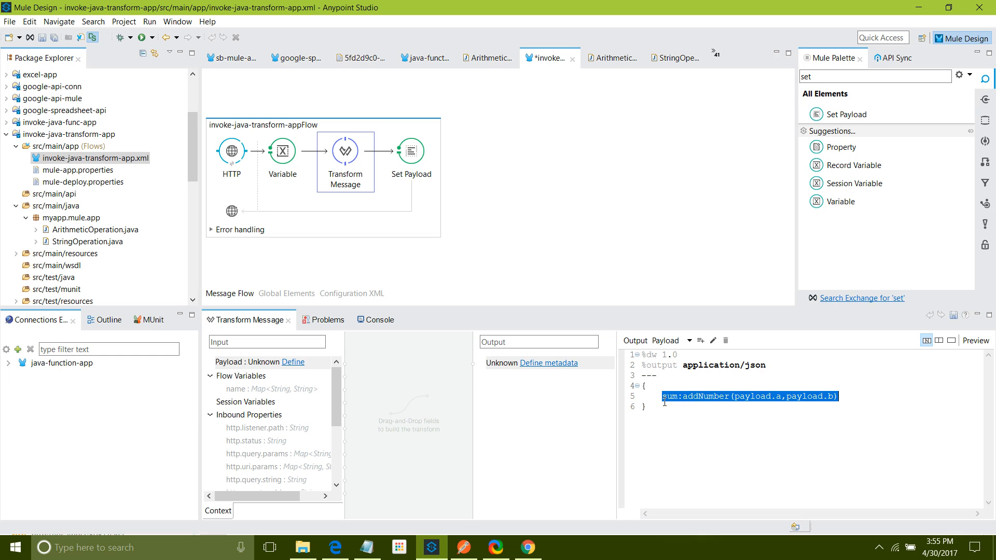
pyautogui.write('message')
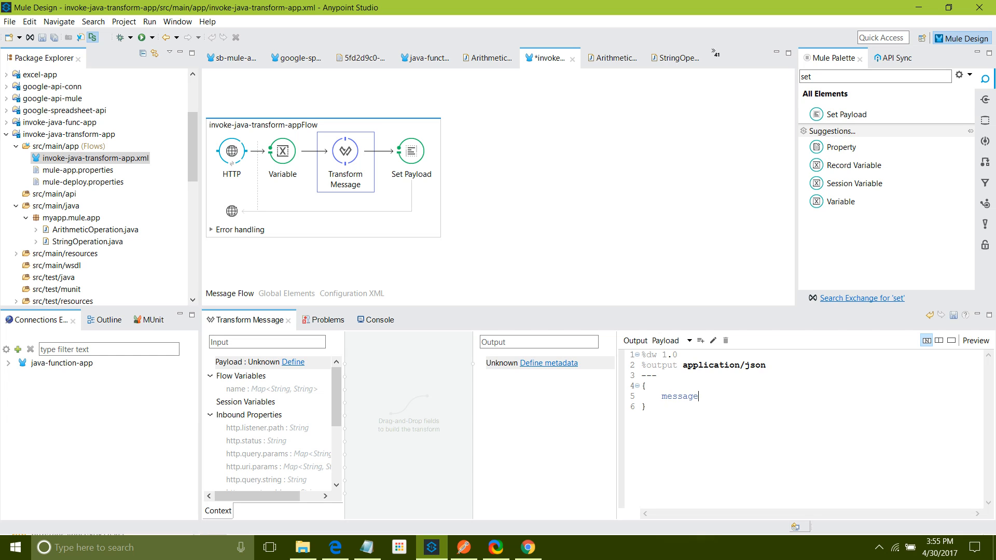
pyautogui.write(':')
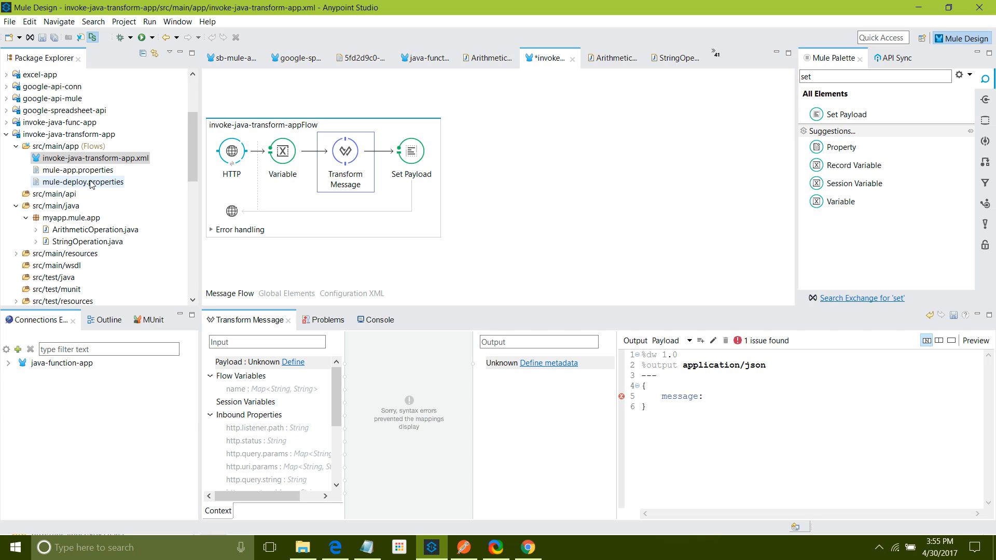
pyautogui.click(352, 293)
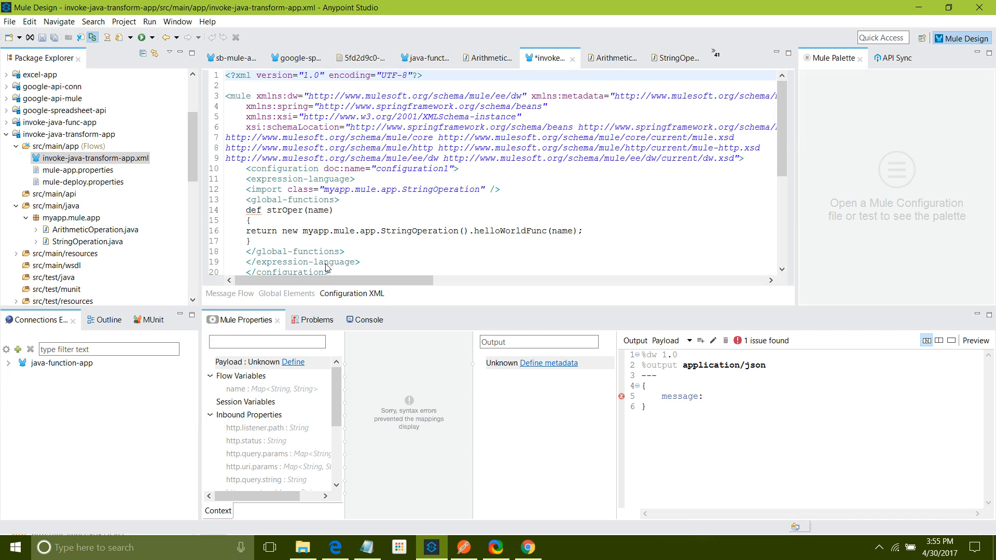
pyautogui.doubleClick(270, 211)
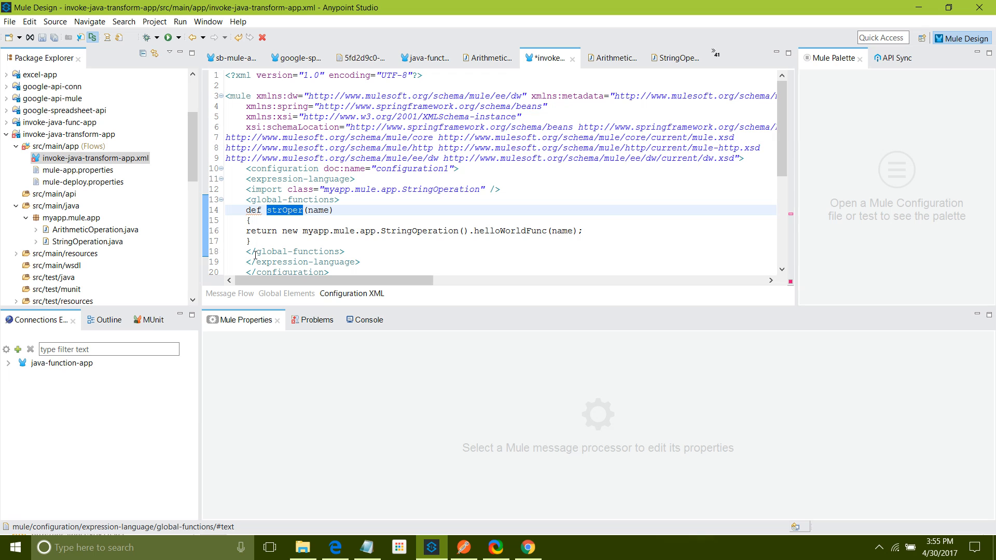
pyautogui.click(229, 292)
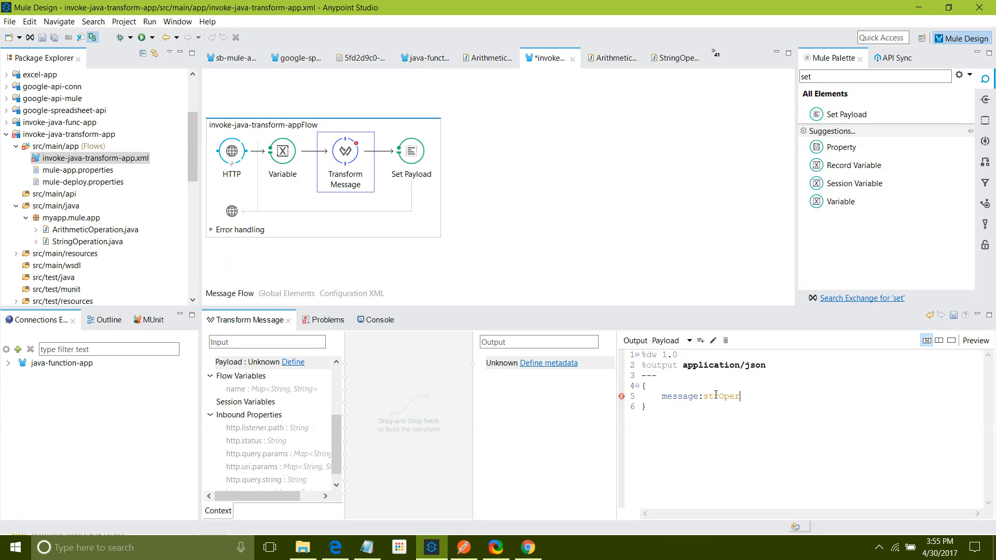
# Step: Complete the call as strOper(flowVars.name), discarding the partly typed payload argument
pyautogui.write('()')
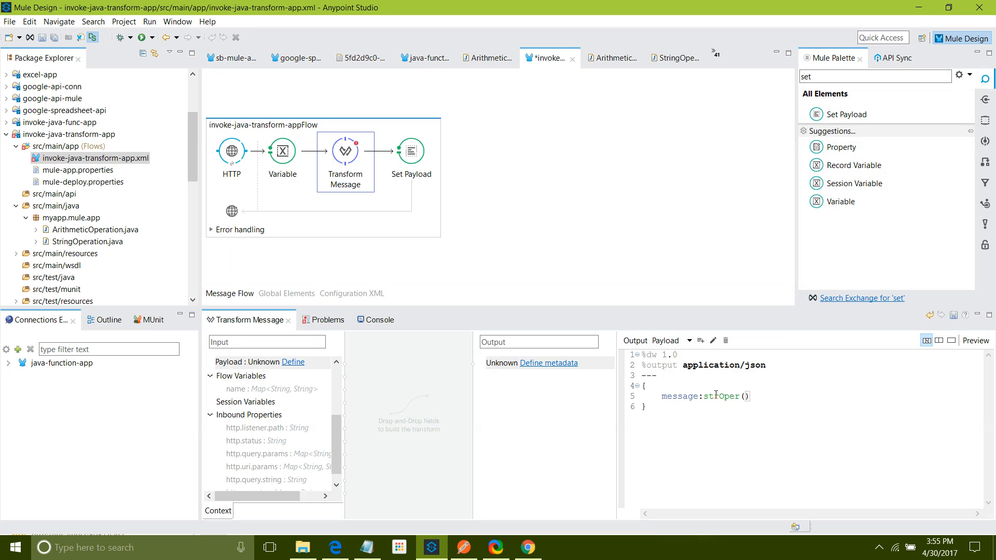
pyautogui.write('paylo')
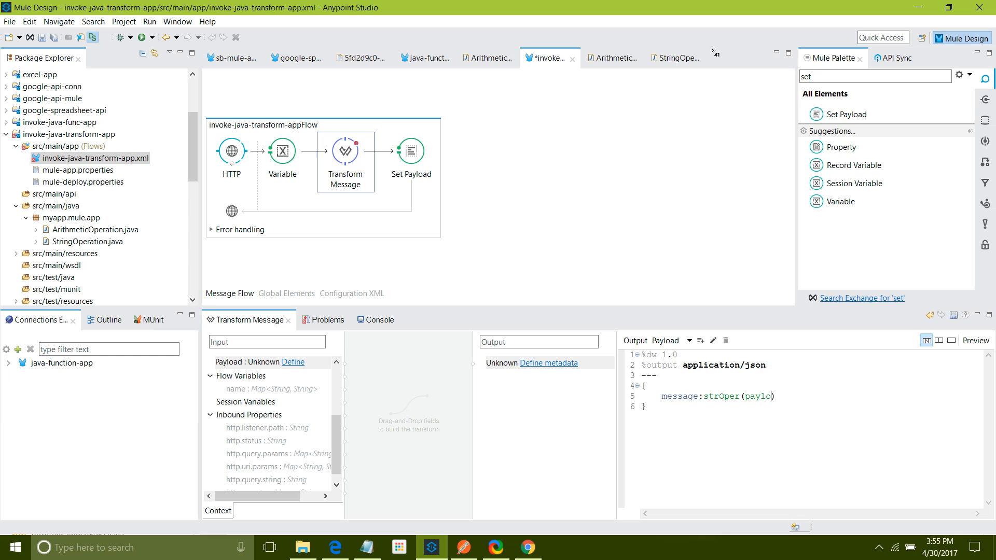
pyautogui.write('ad.')
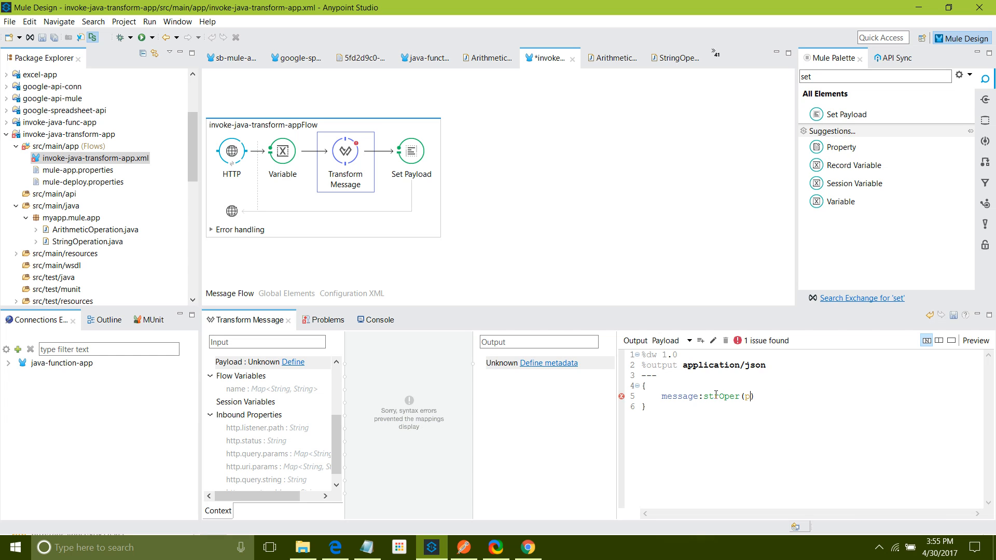
pyautogui.press('Backspace')
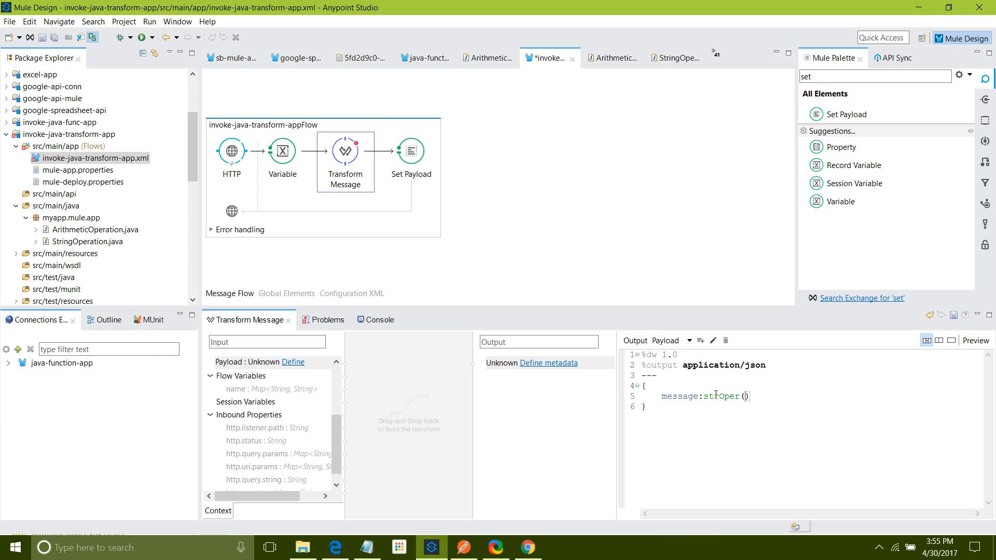
pyautogui.write('flowVars.name')
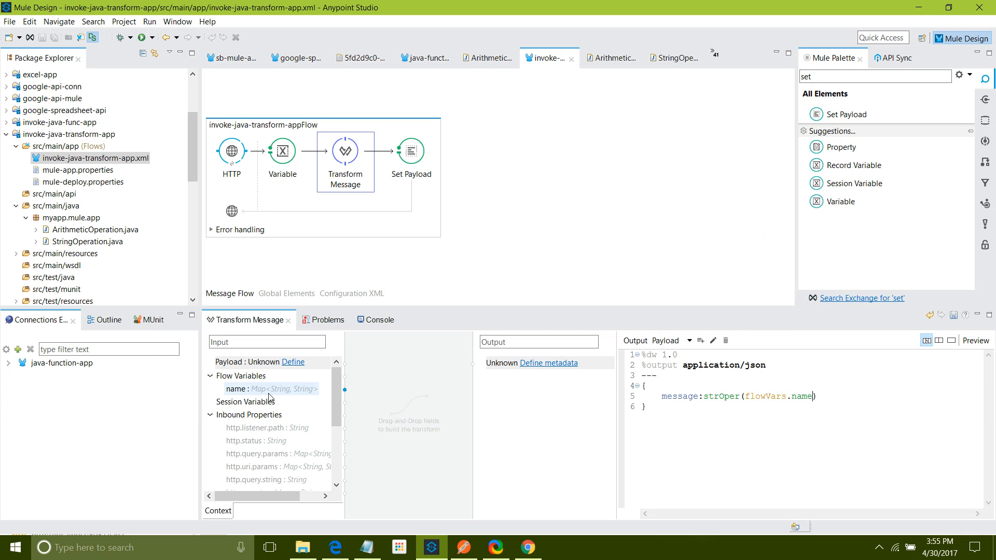
pyautogui.moveTo(492, 225)
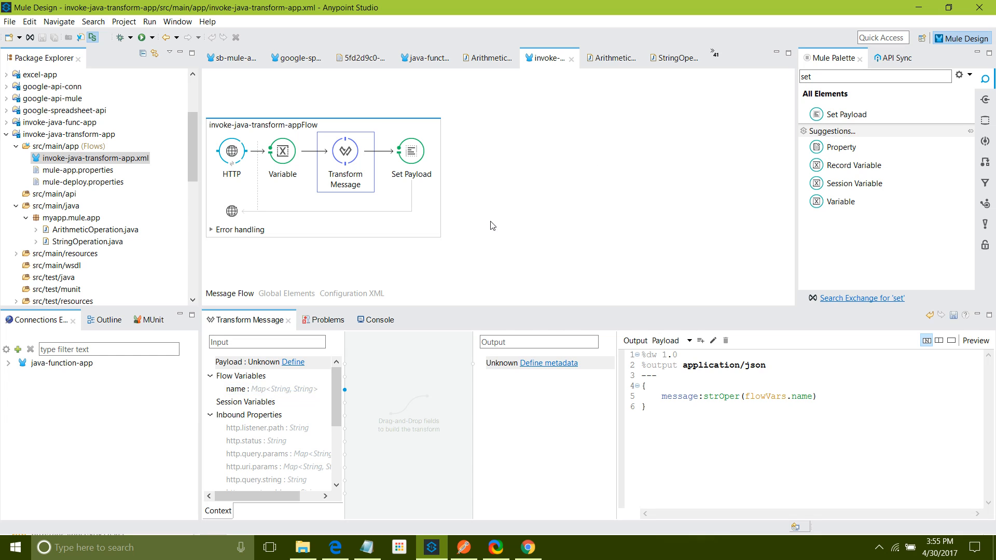
pyautogui.moveTo(299, 252)
pyautogui.write('G')
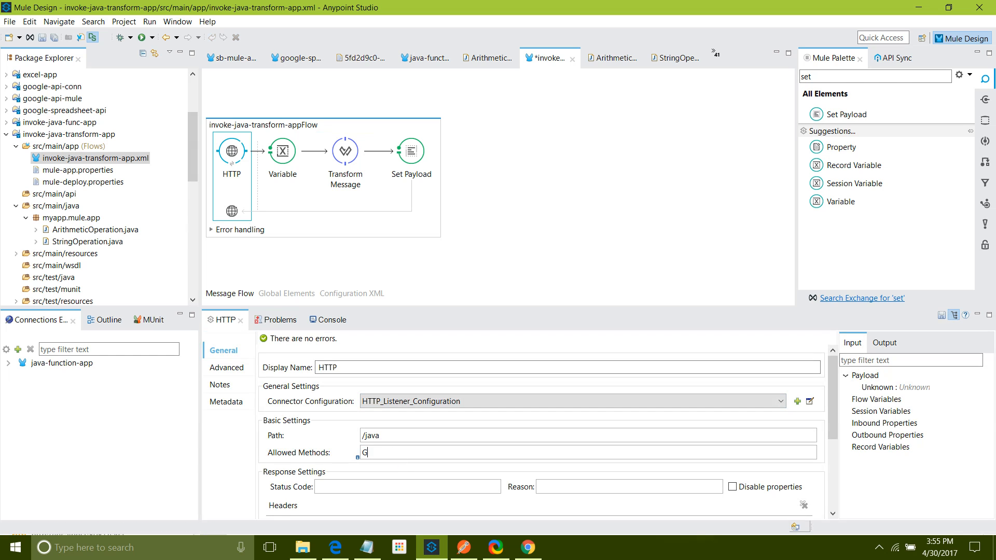
# Step: Set the listener's Allowed Methods to GET and rerun the app, watching the console
pyautogui.write('ET')
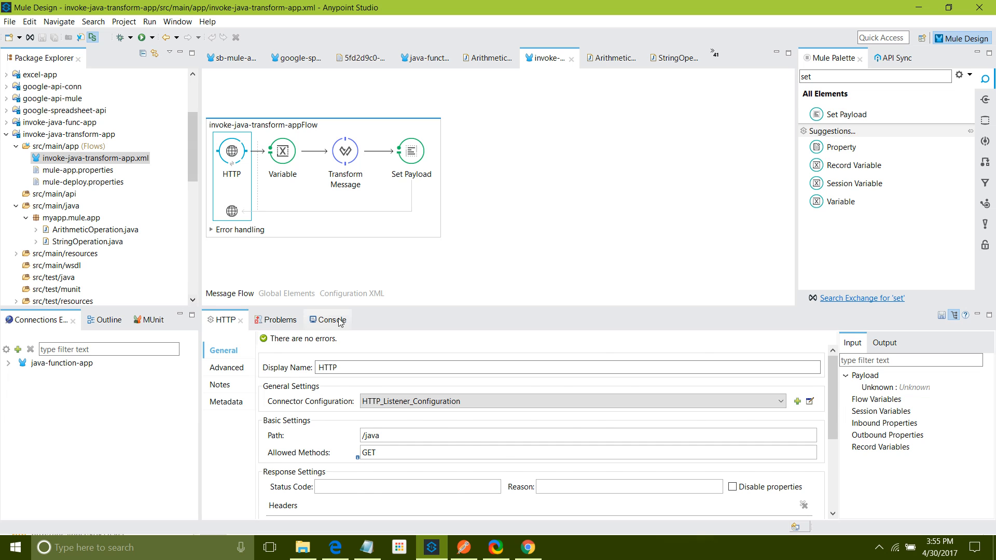
pyautogui.click(330, 319)
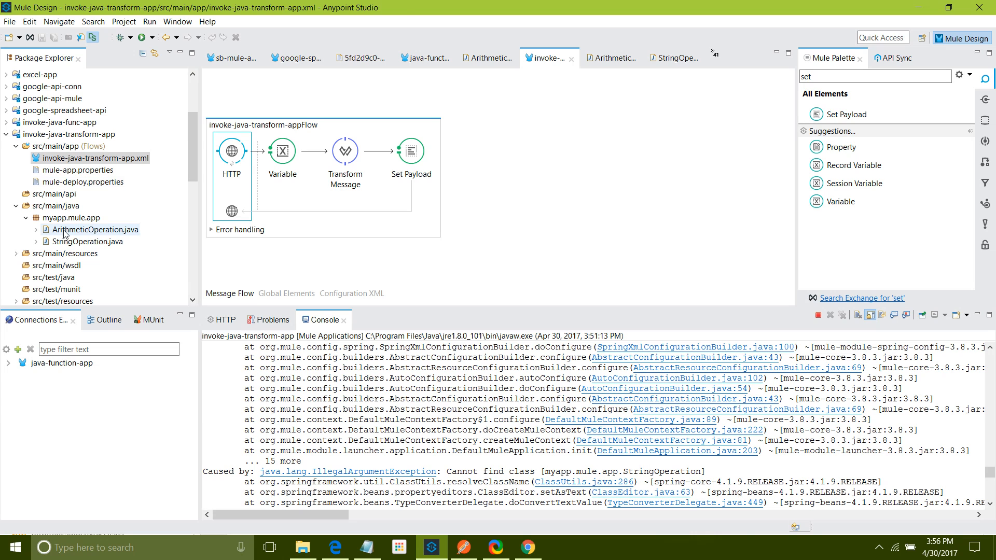
pyautogui.doubleClick(89, 242)
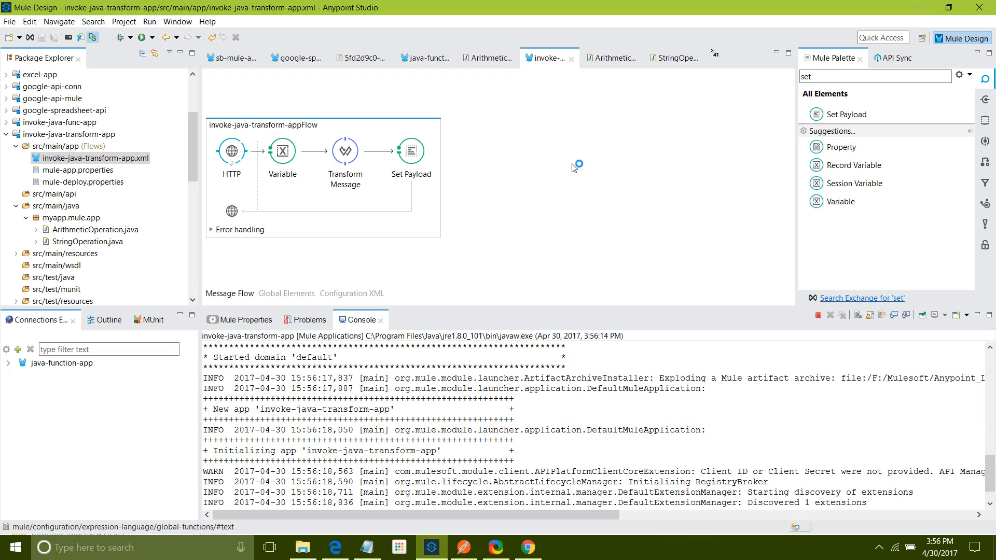
pyautogui.scroll(-3)
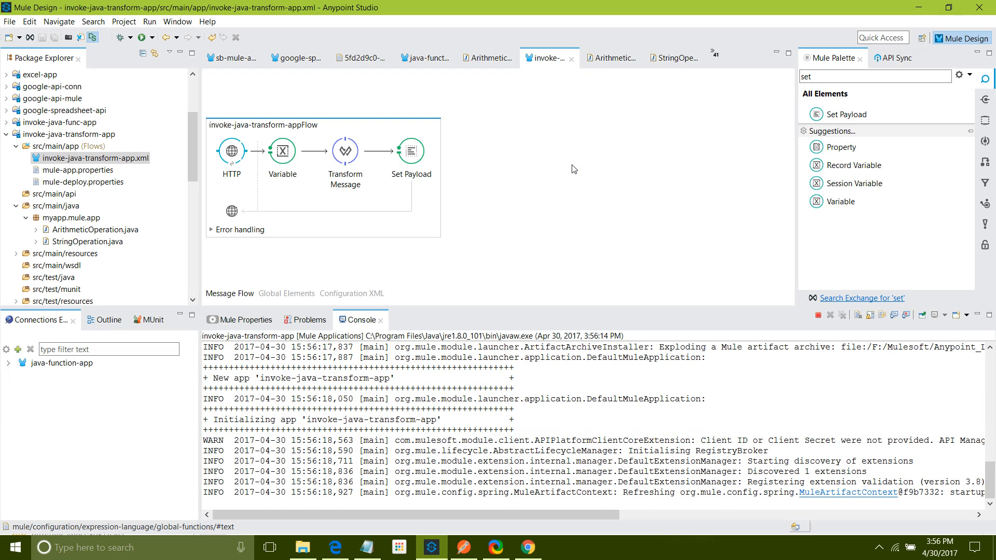
pyautogui.scroll(-3)
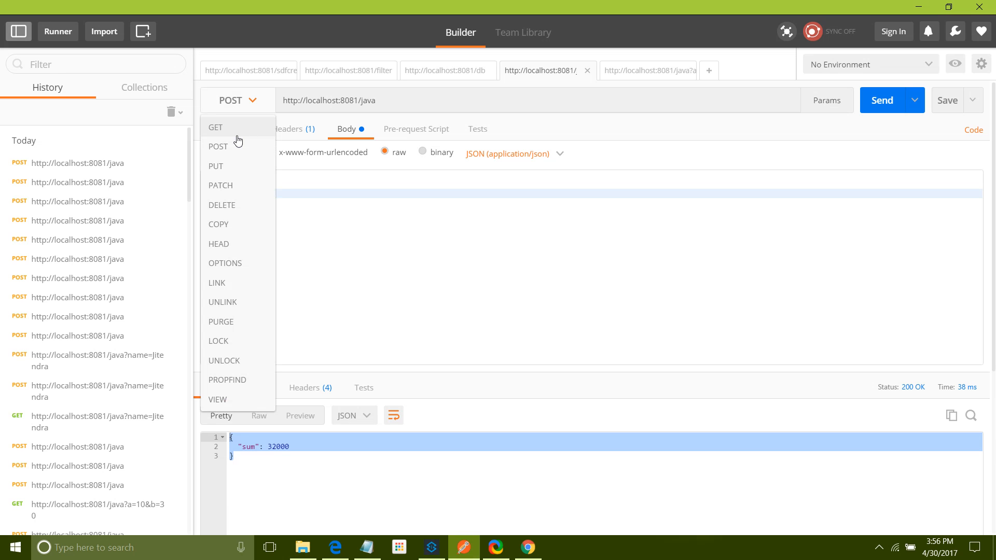
pyautogui.click(215, 127)
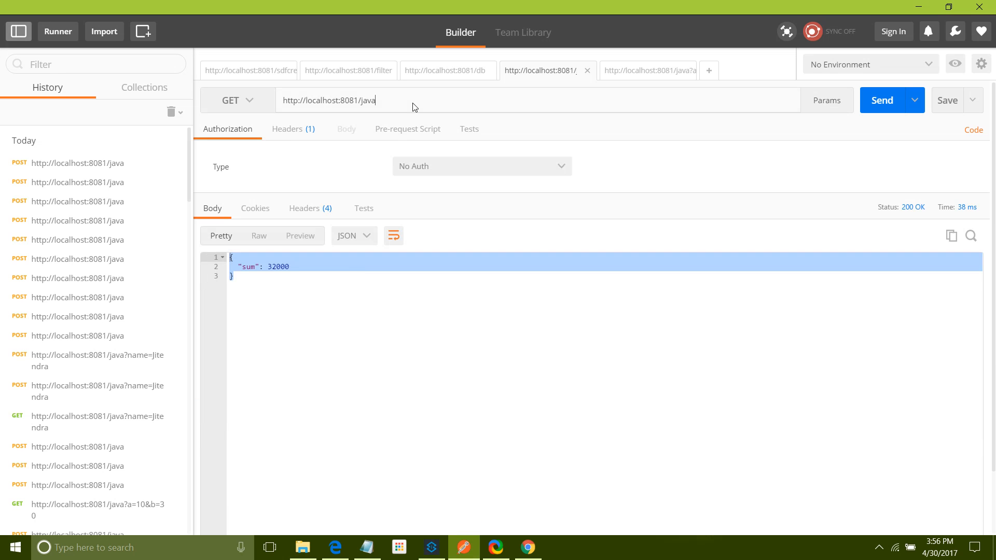
pyautogui.write('?name')
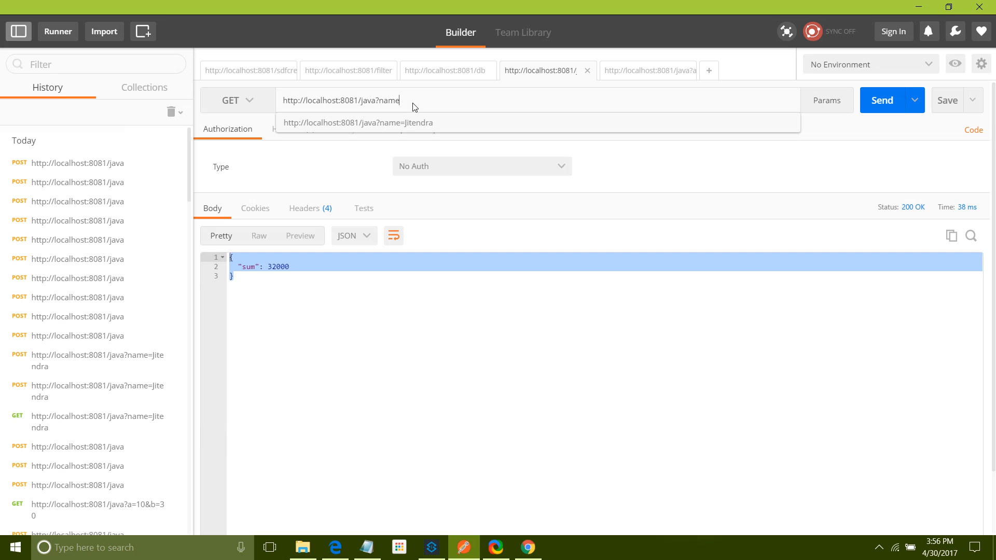
pyautogui.write('=Jitendra Bafn')
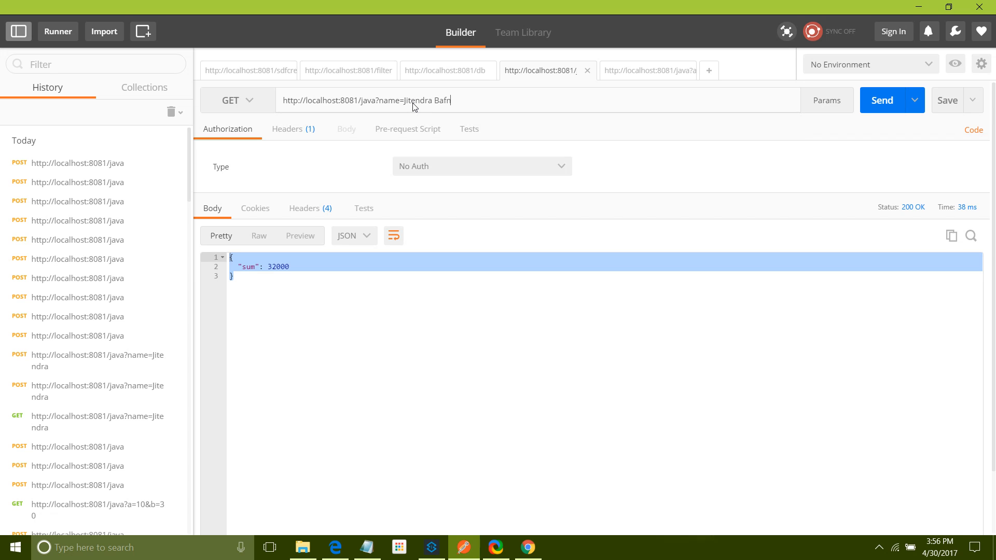
pyautogui.click(881, 101)
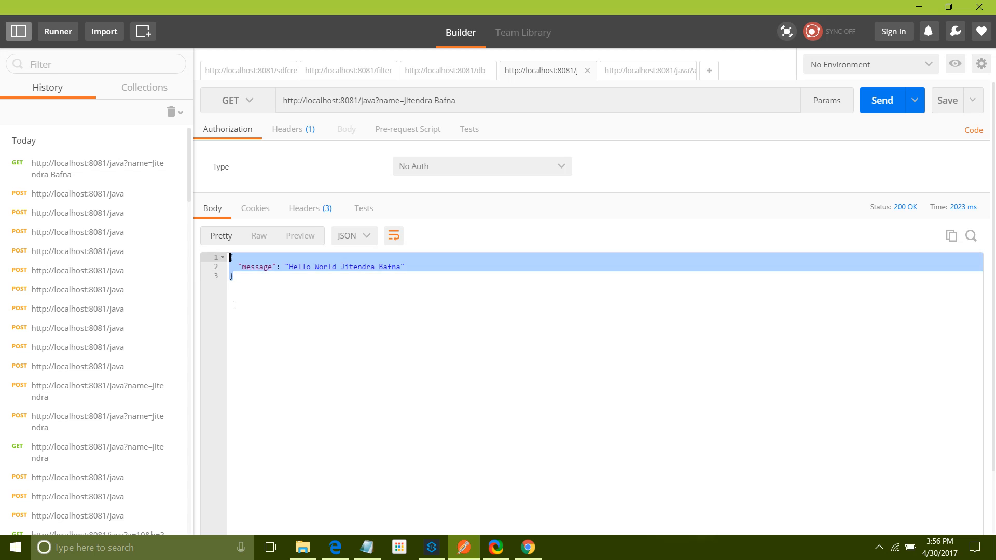
pyautogui.moveTo(311, 364)
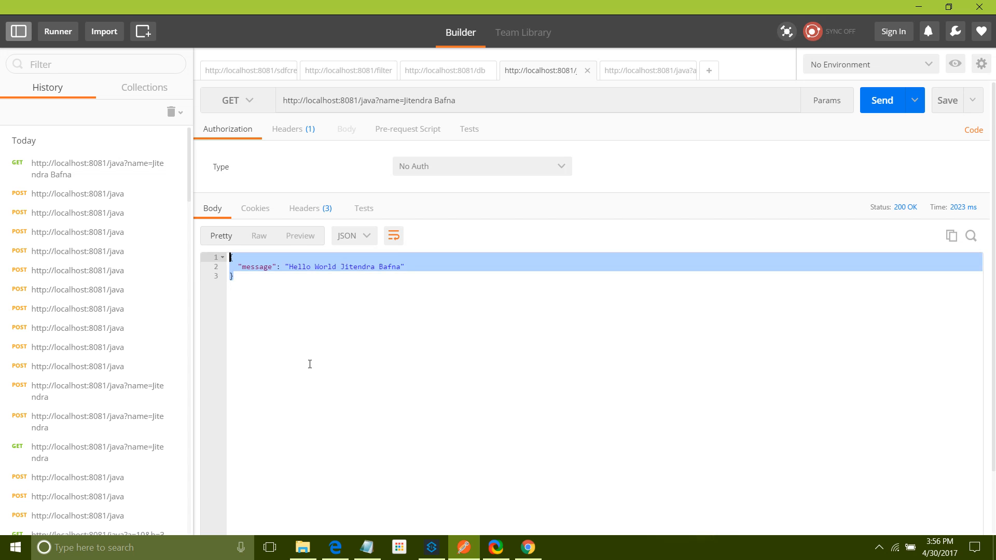